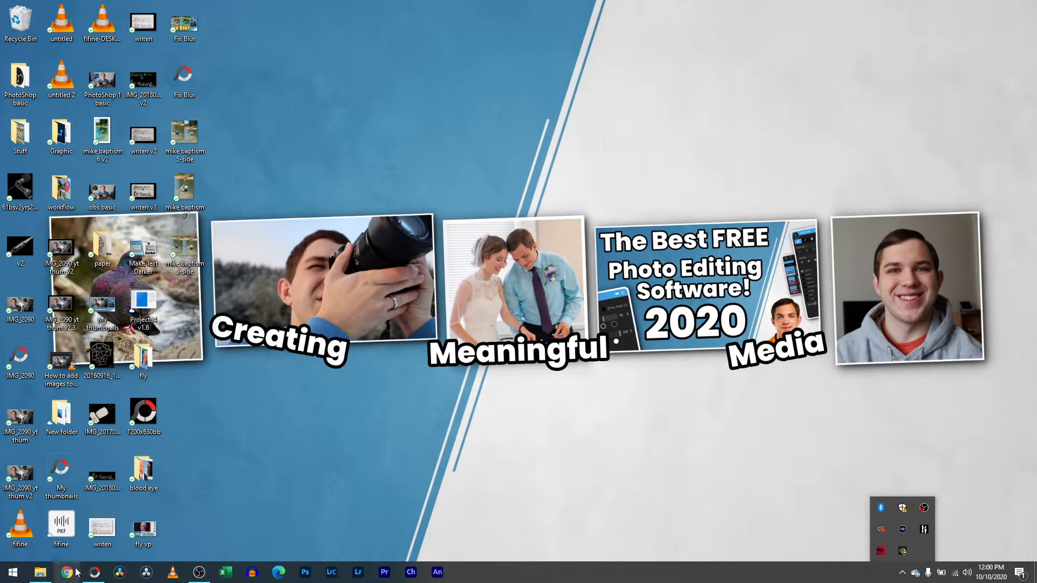
Step: Launch PhotoScape X Pro from the taskbar with the brick-house portrait IMG_2157.CR3 loaded
click(94, 573)
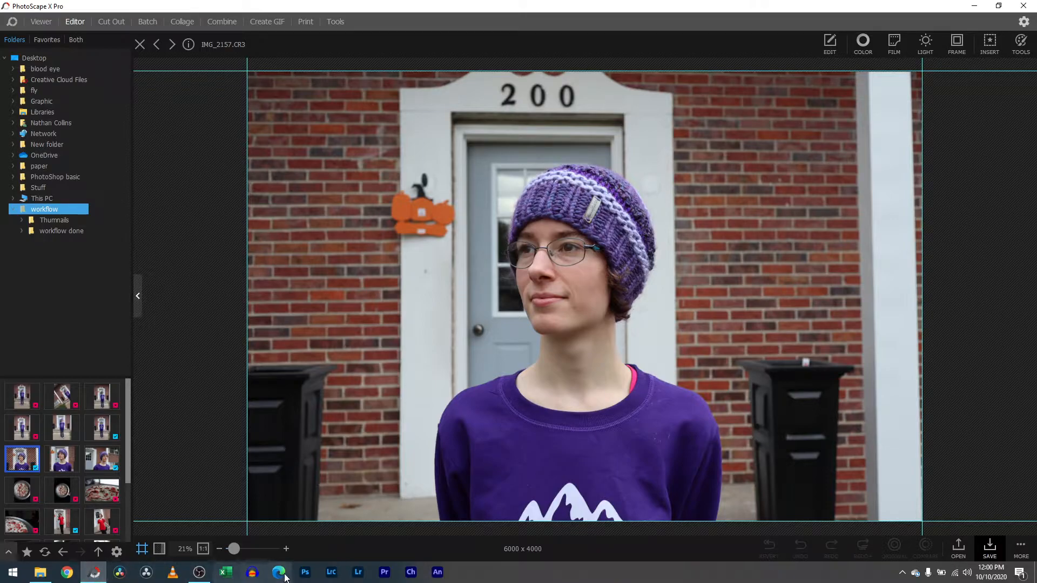
mouse_move(277, 572)
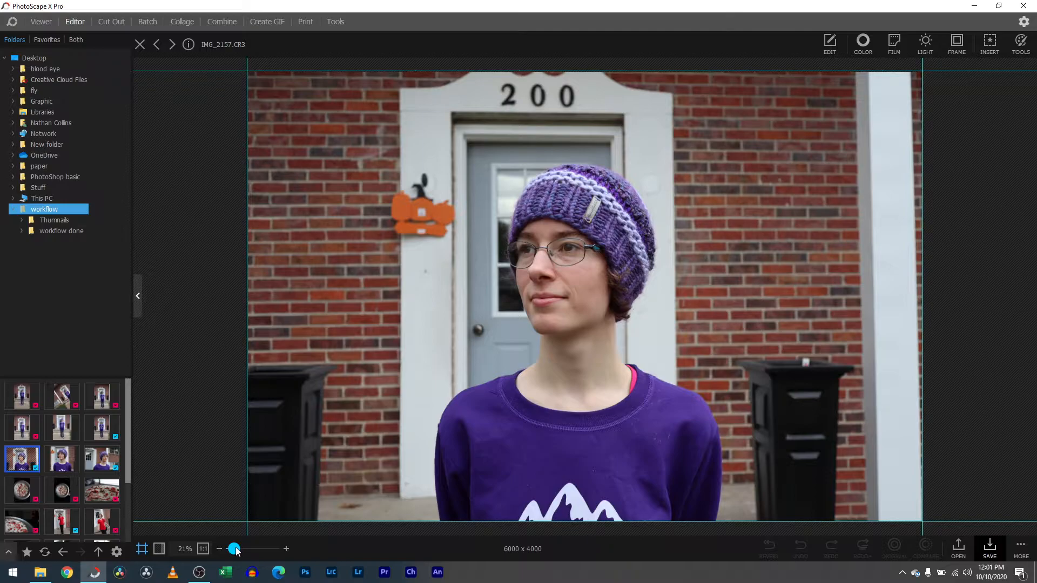
mouse_move(464, 355)
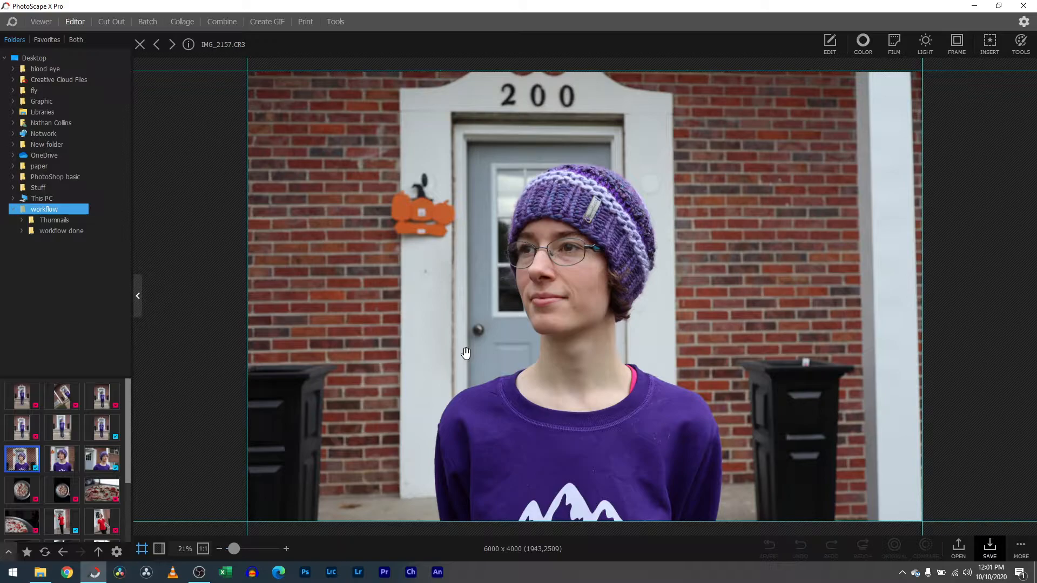
mouse_move(375, 138)
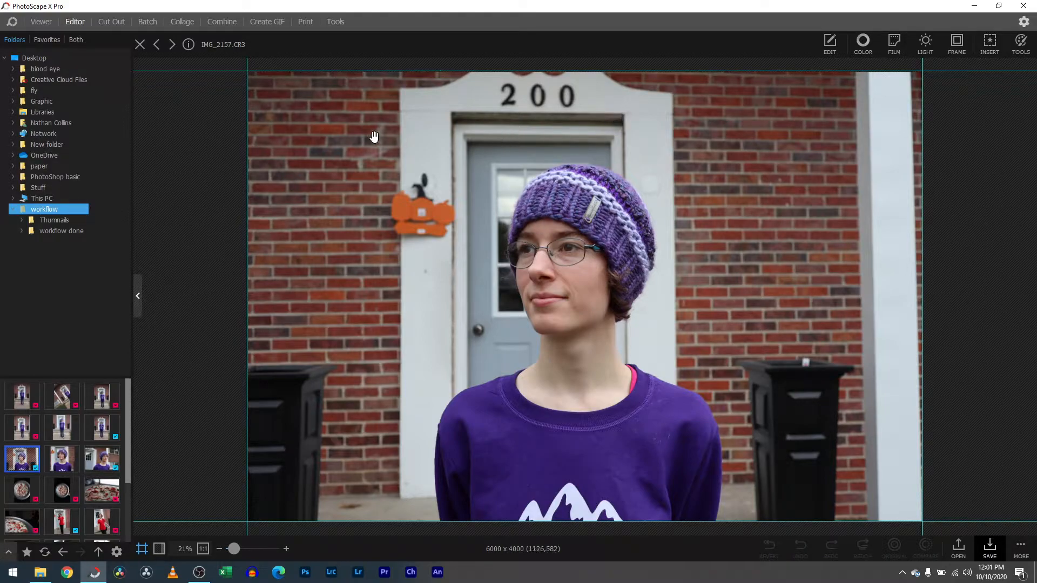
Step: Show the Tools panel listing Blur, Sharpen and other retouching tools beside the portrait
click(1021, 43)
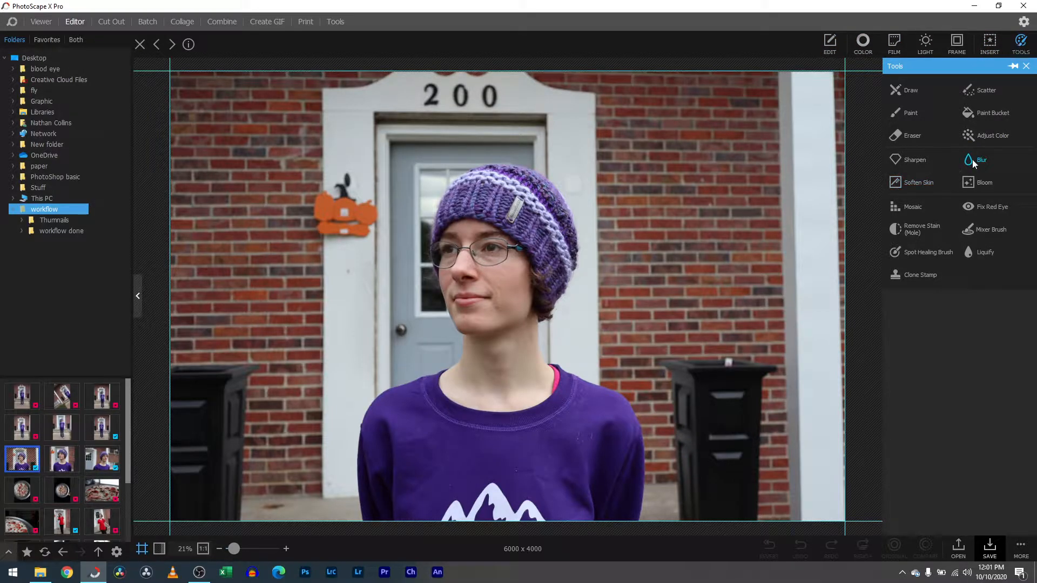
Step: Paint blur over the wall and door around the subject's left side, head and right wall
click(985, 159)
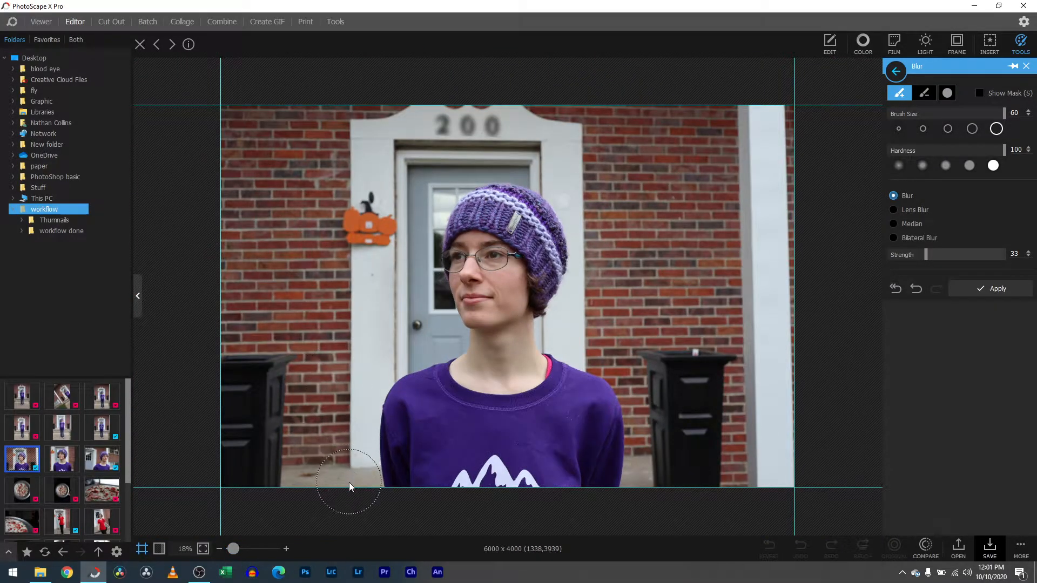
drag(349, 483, 362, 368)
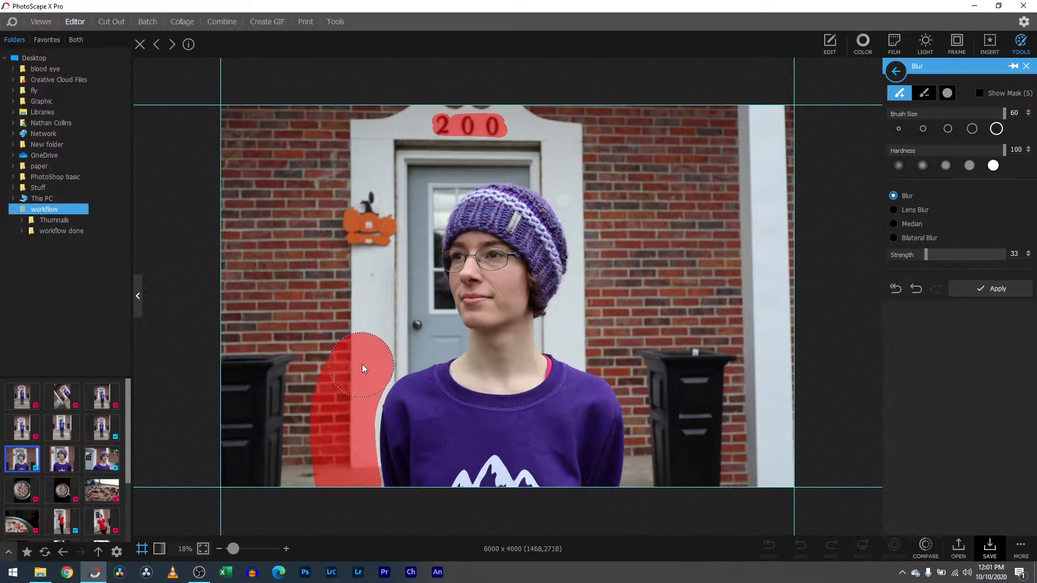
drag(362, 369, 418, 210)
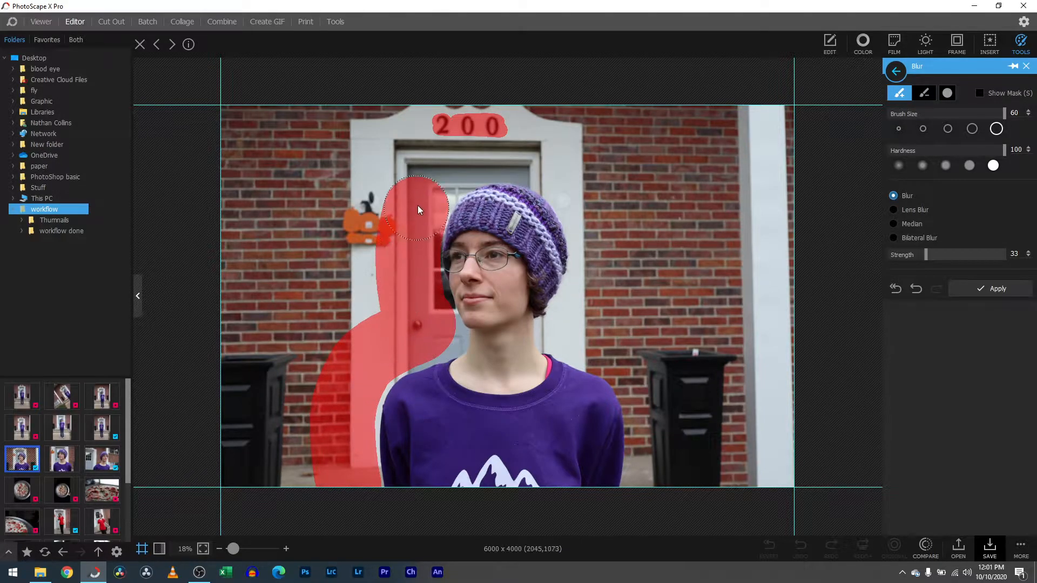
drag(417, 208, 807, 463)
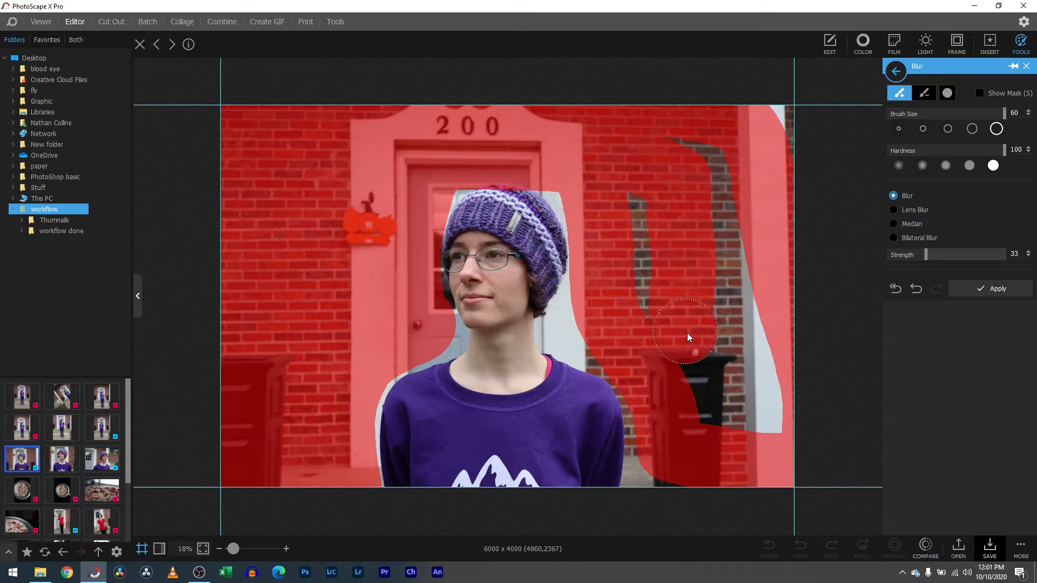
drag(688, 337, 640, 219)
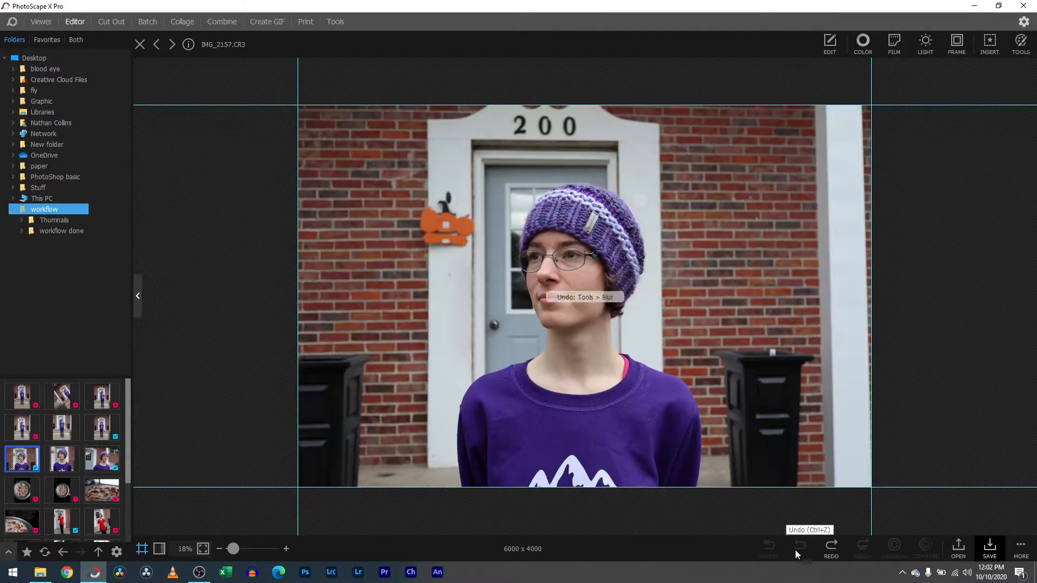
click(768, 548)
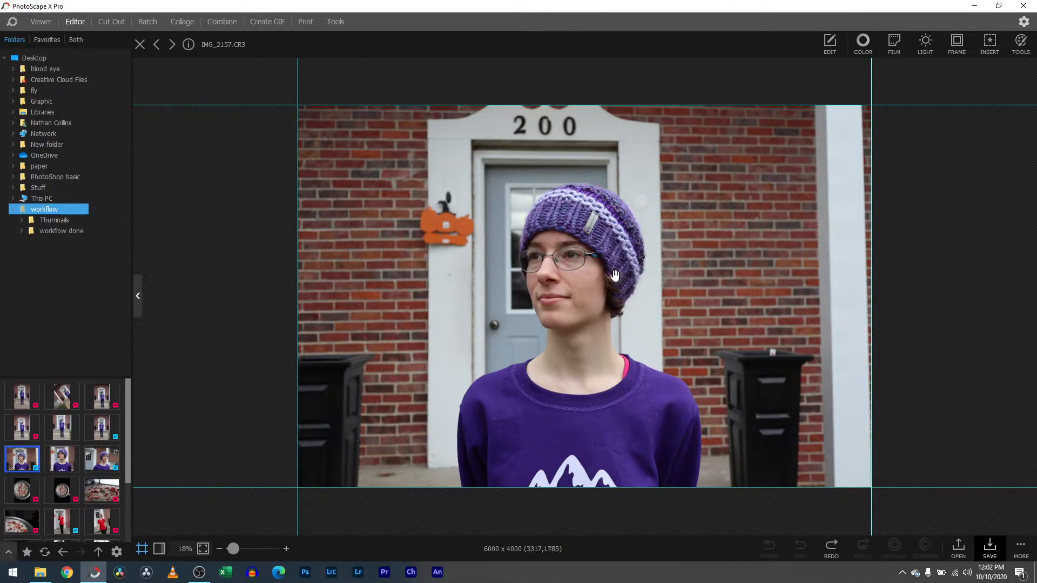
scroll(down, 3)
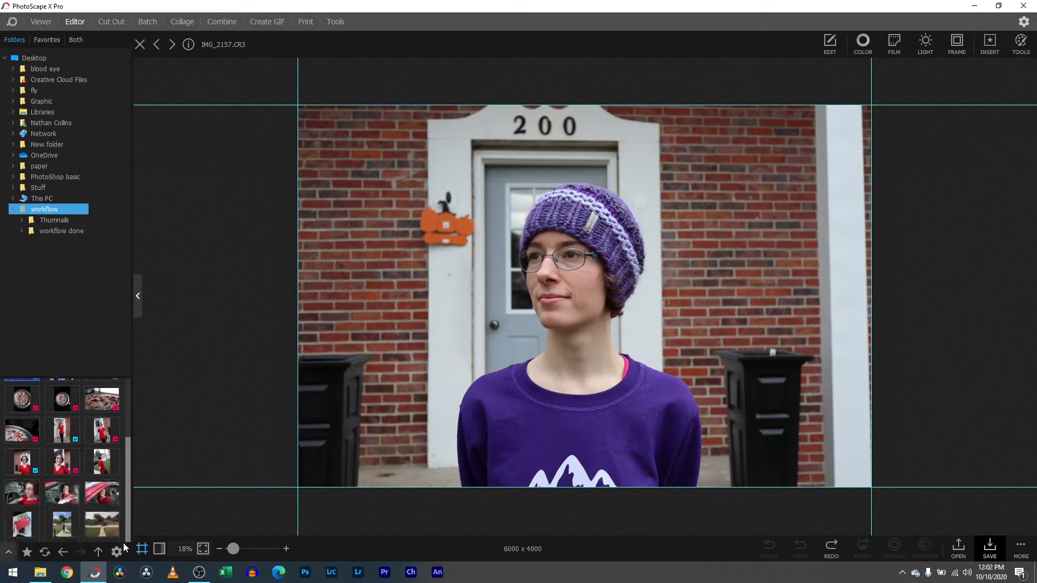
click(22, 524)
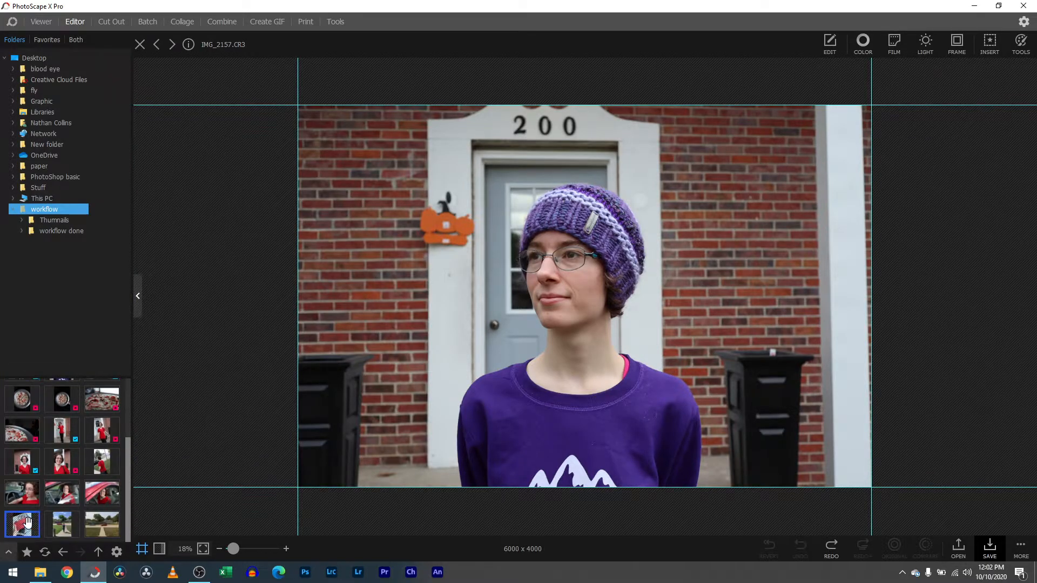
click(62, 525)
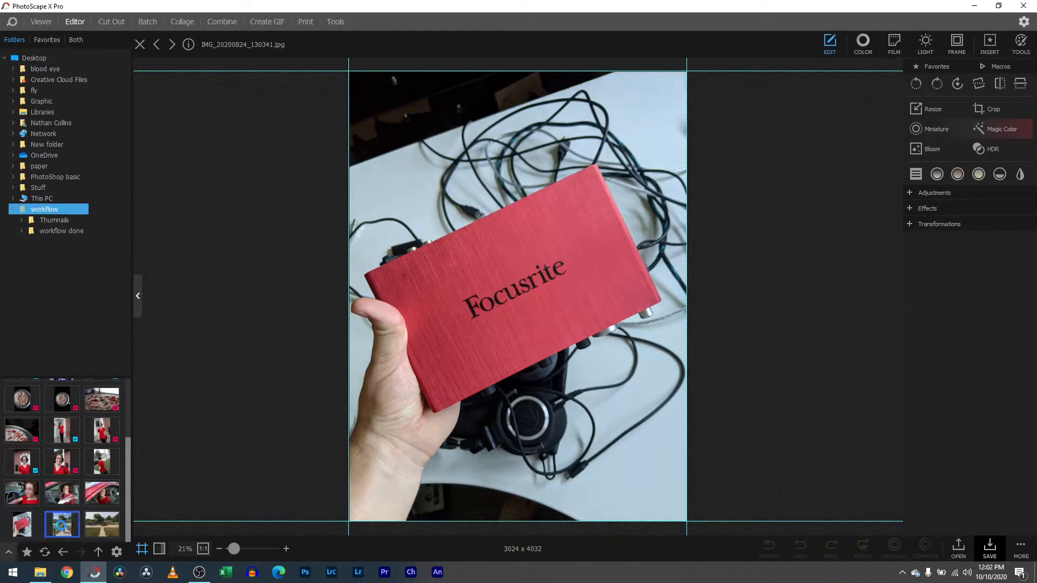
click(61, 524)
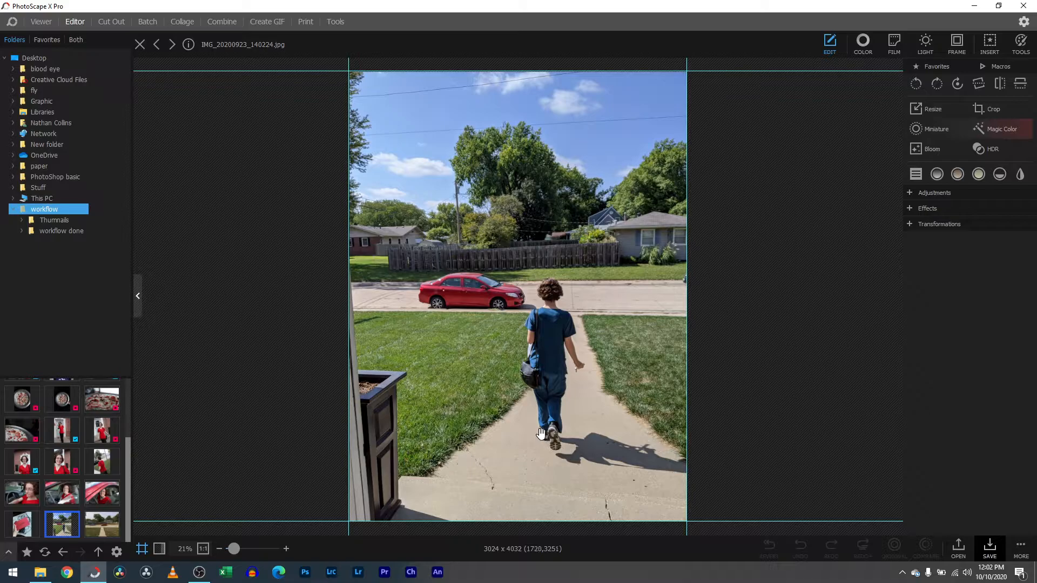
click(101, 525)
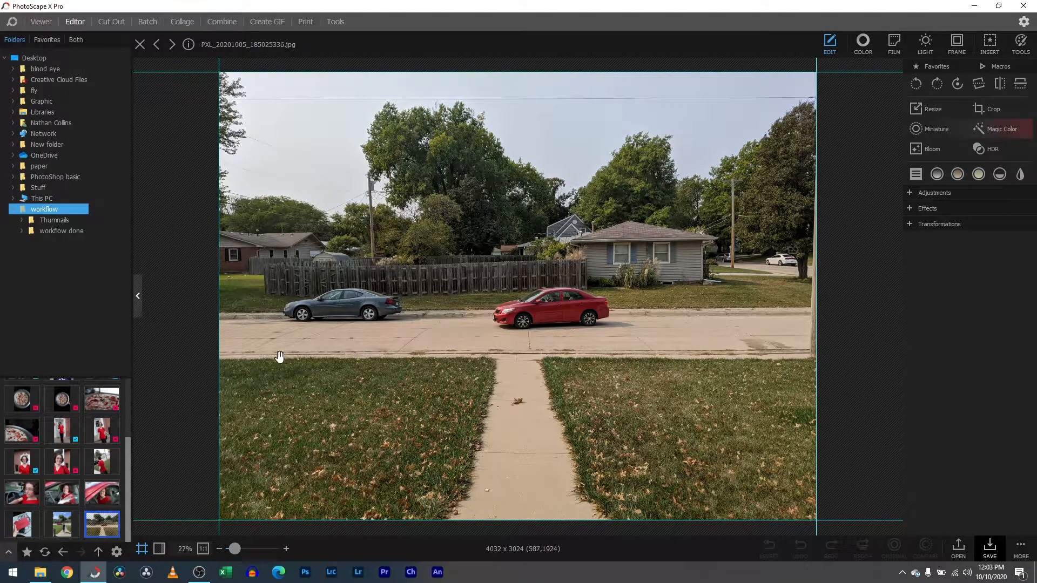
mouse_move(63, 456)
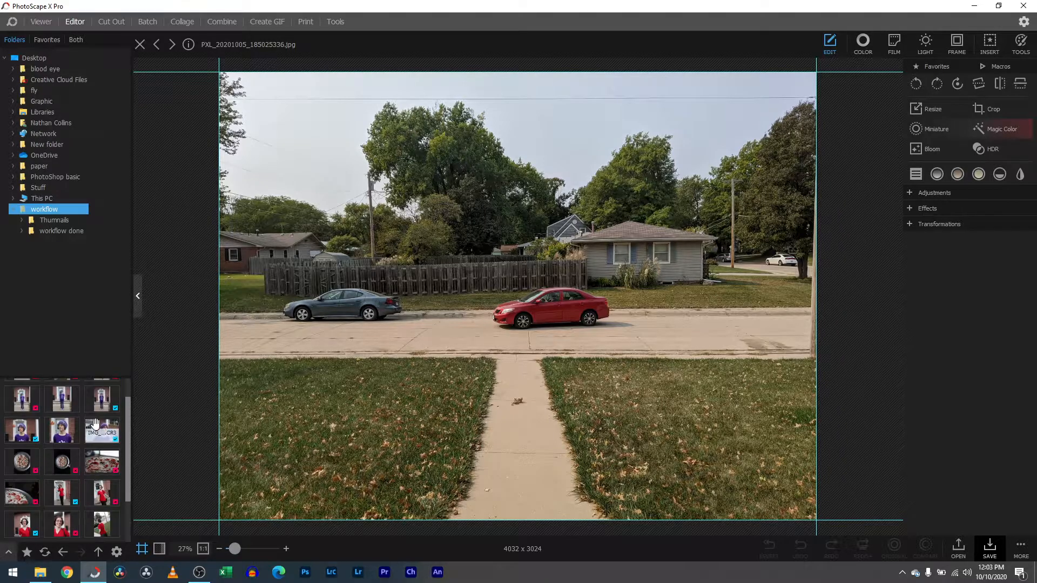
click(62, 431)
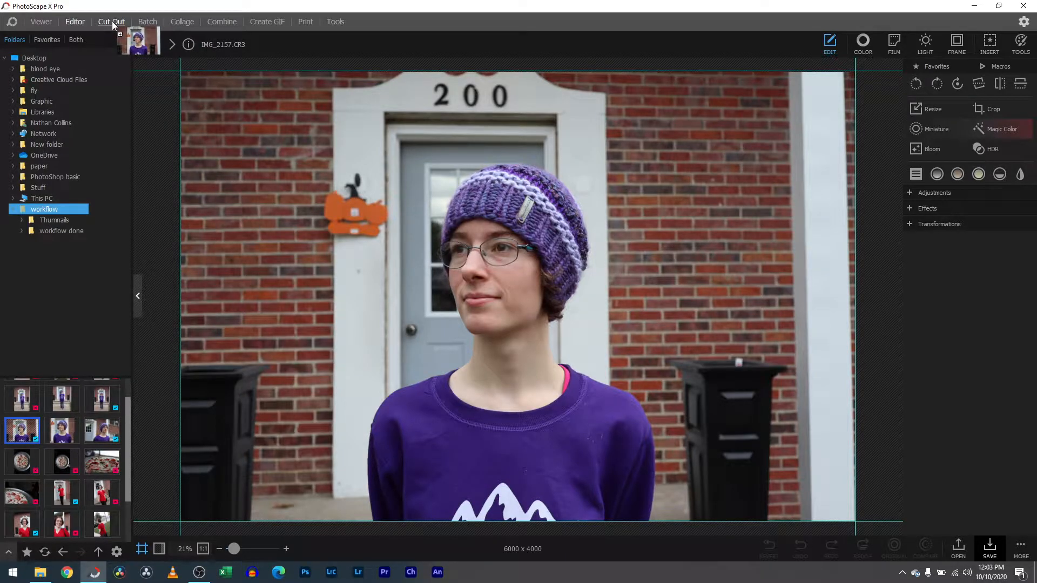
Step: In Cut Out, Magic-Erase the wall and door behind the subject with Tolerance lowered to about 42
click(111, 22)
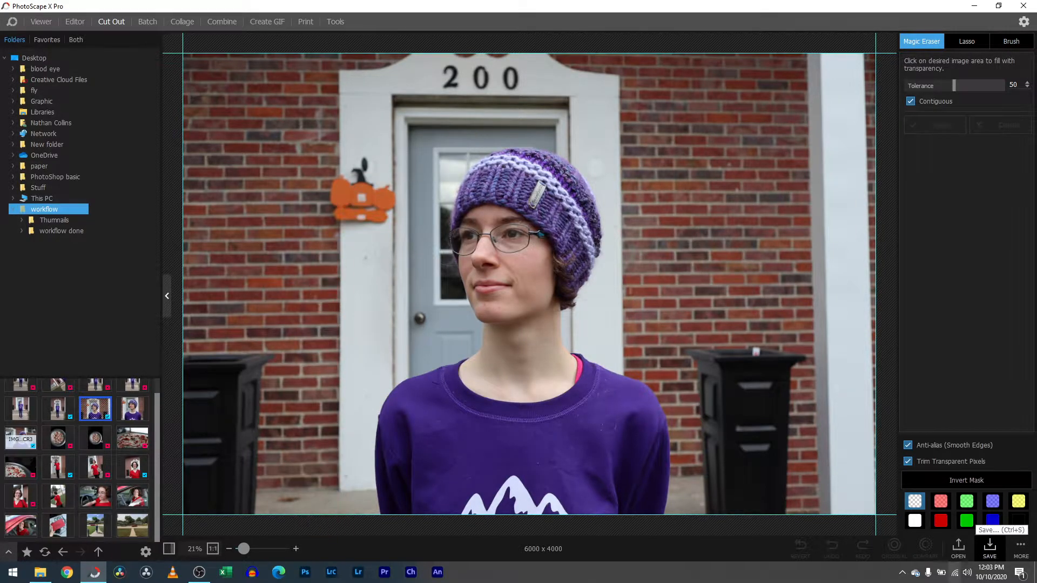
mouse_move(906, 570)
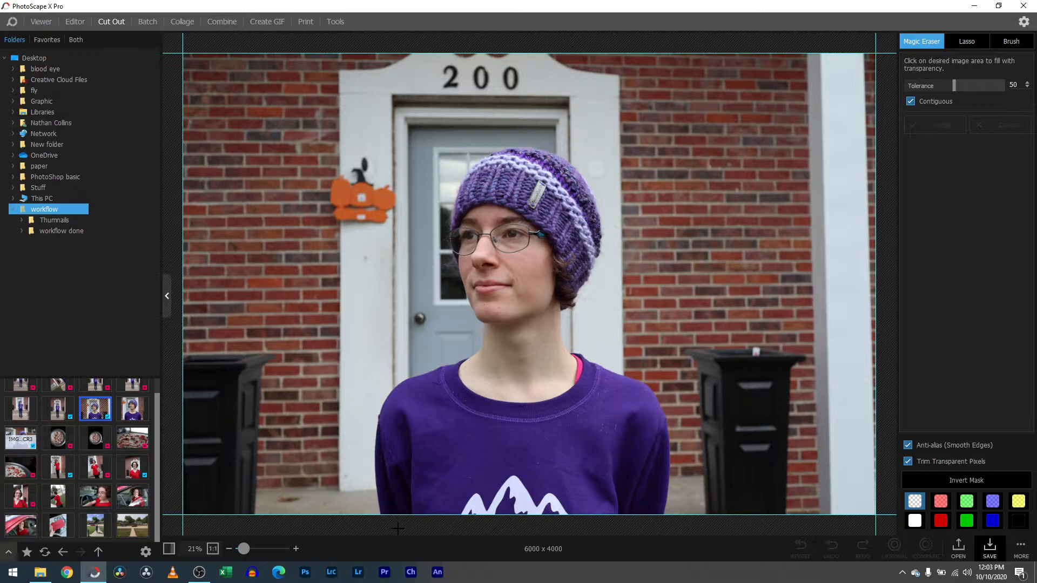
mouse_move(366, 504)
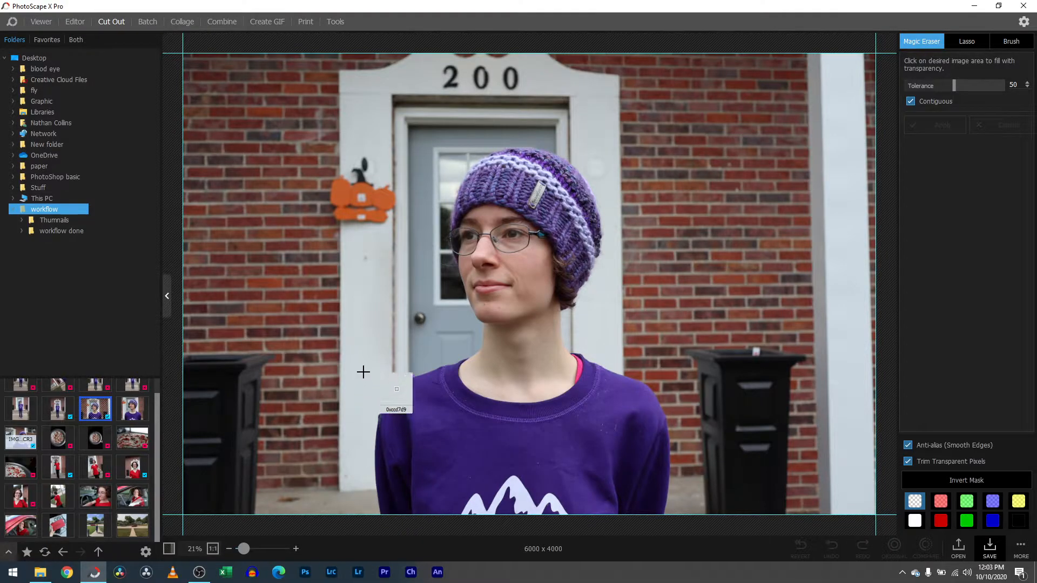
click(363, 372)
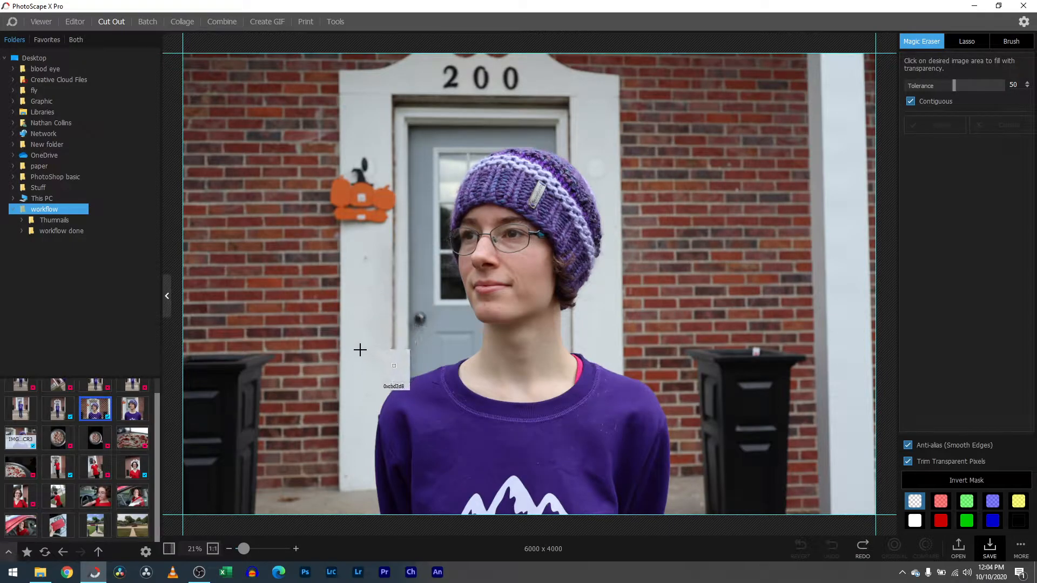
click(361, 350)
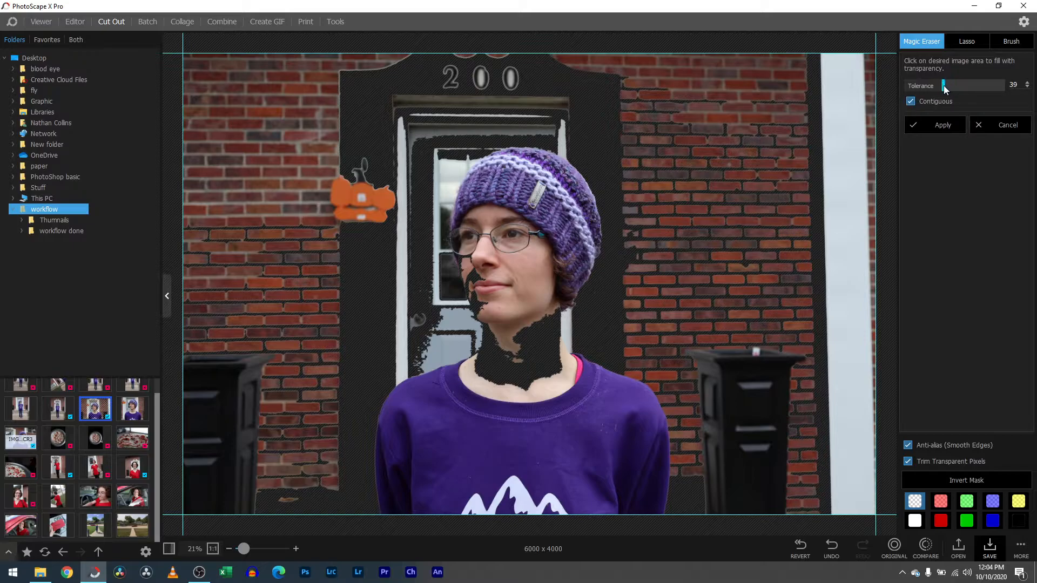
click(944, 86)
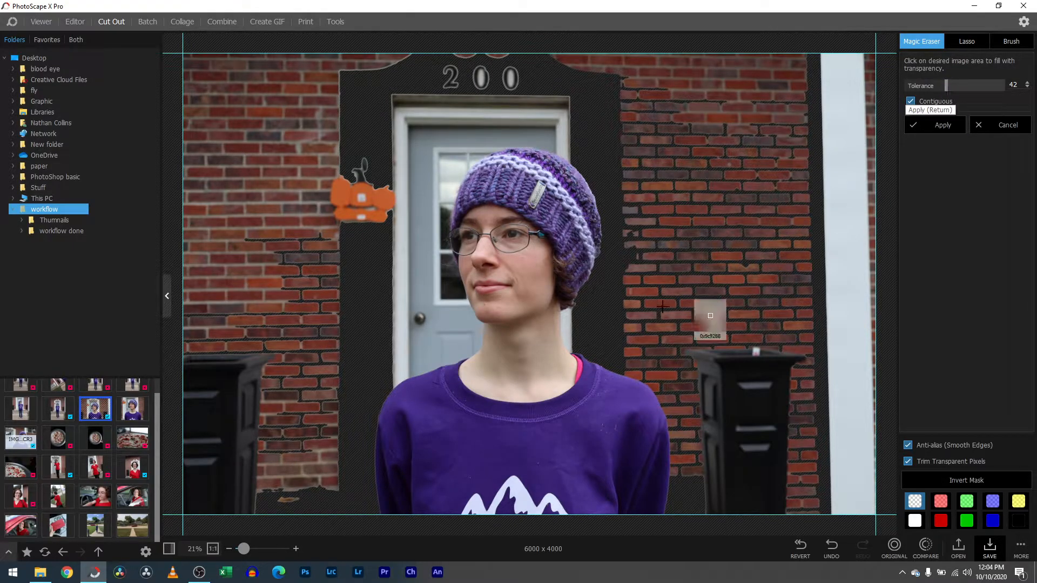
drag(244, 549, 251, 549)
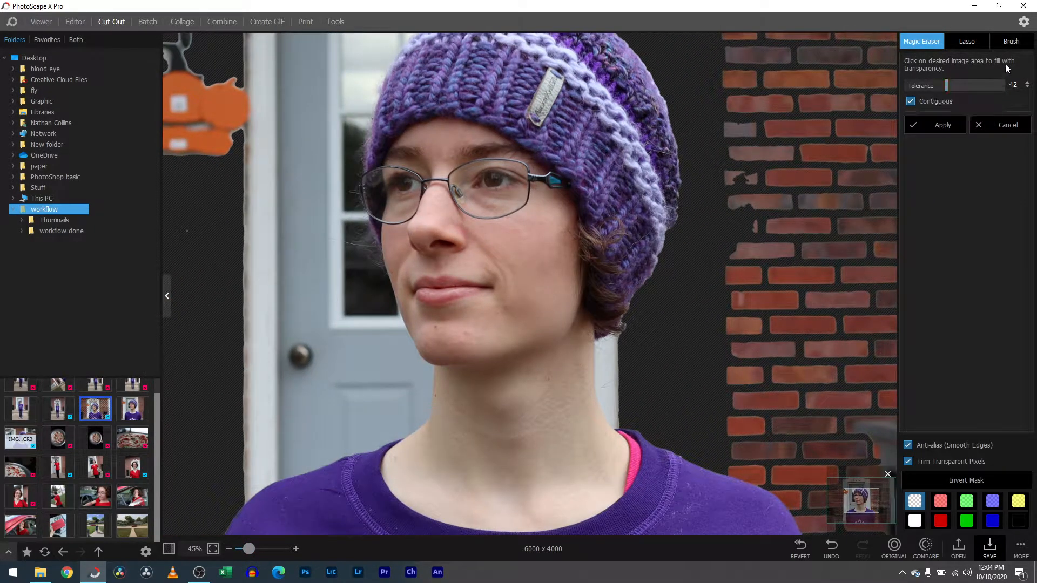
click(1011, 41)
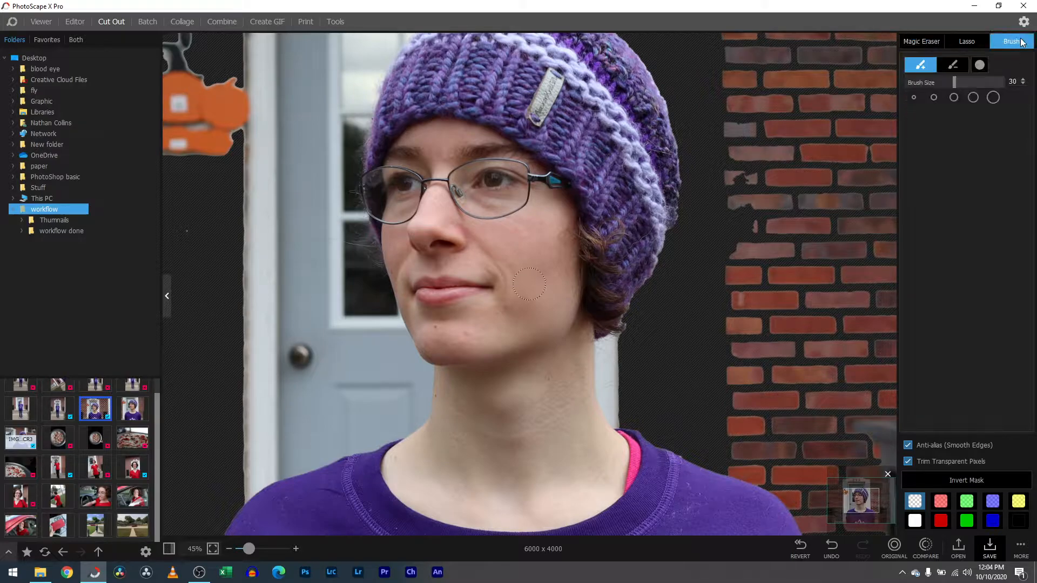
mouse_move(953, 65)
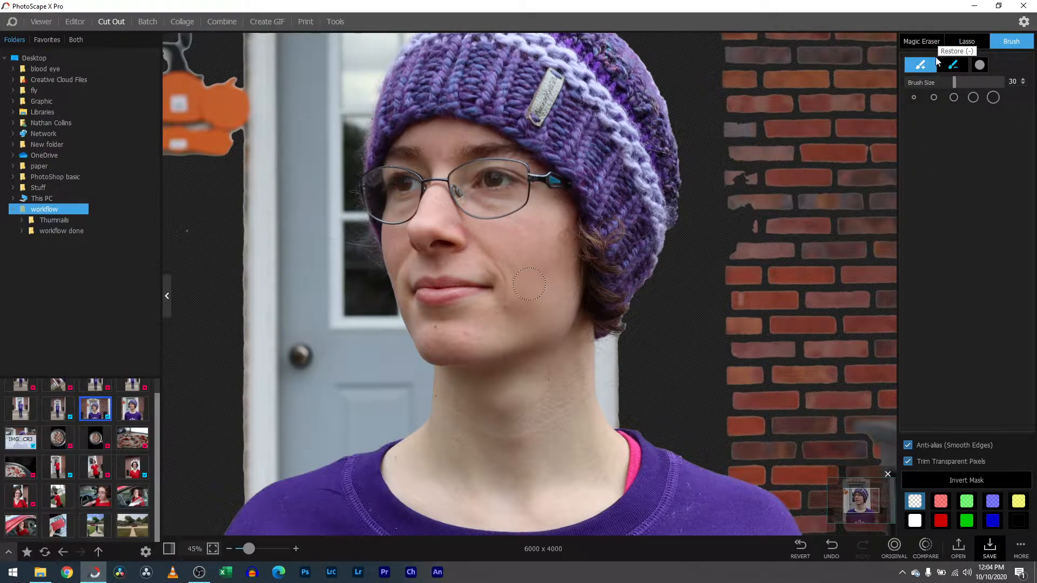
click(920, 41)
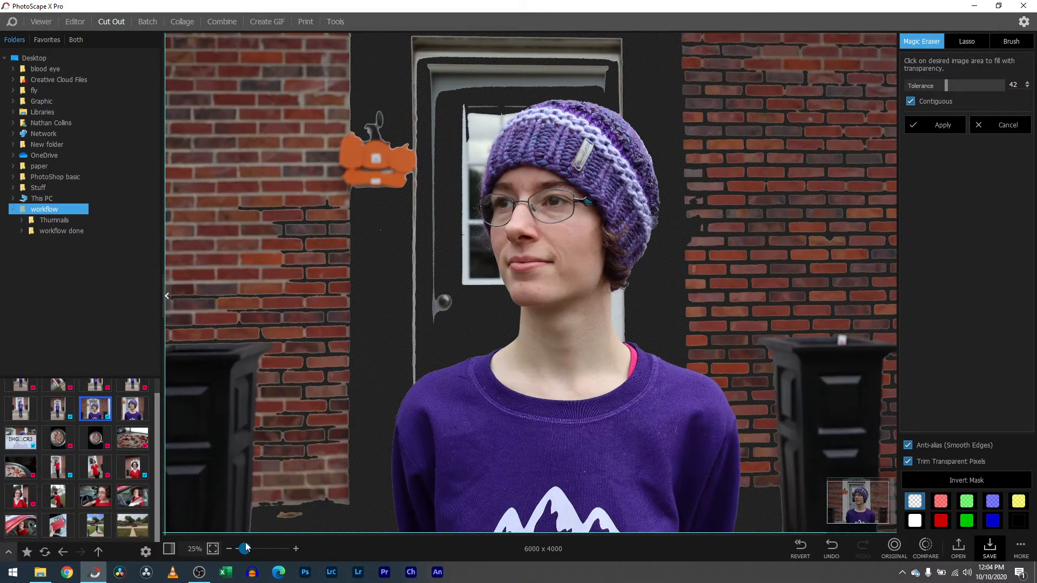
Step: Erase the door glass behind the hat and beside the face with Tolerance lowered to 23
click(632, 314)
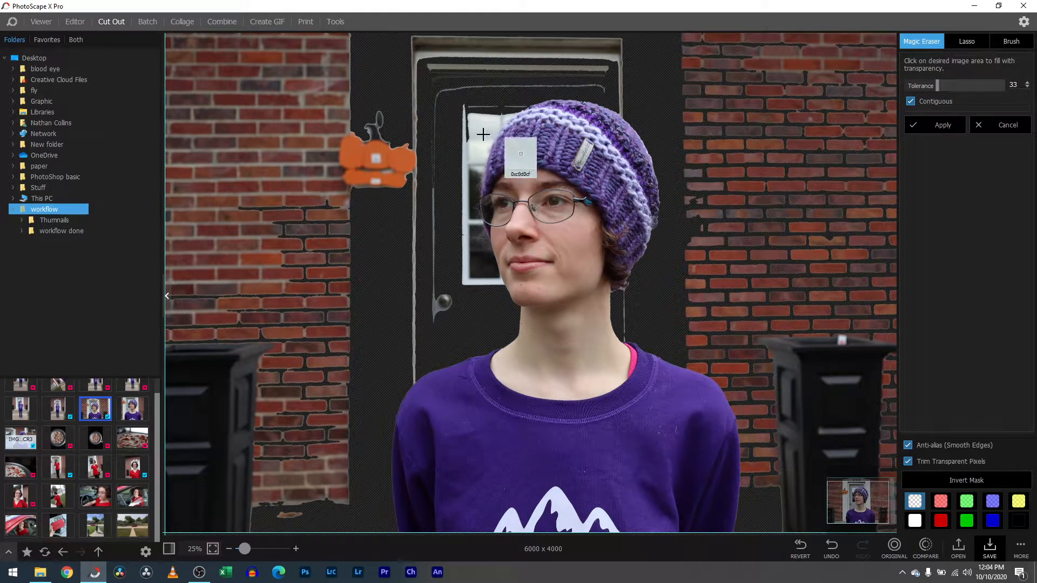
click(502, 202)
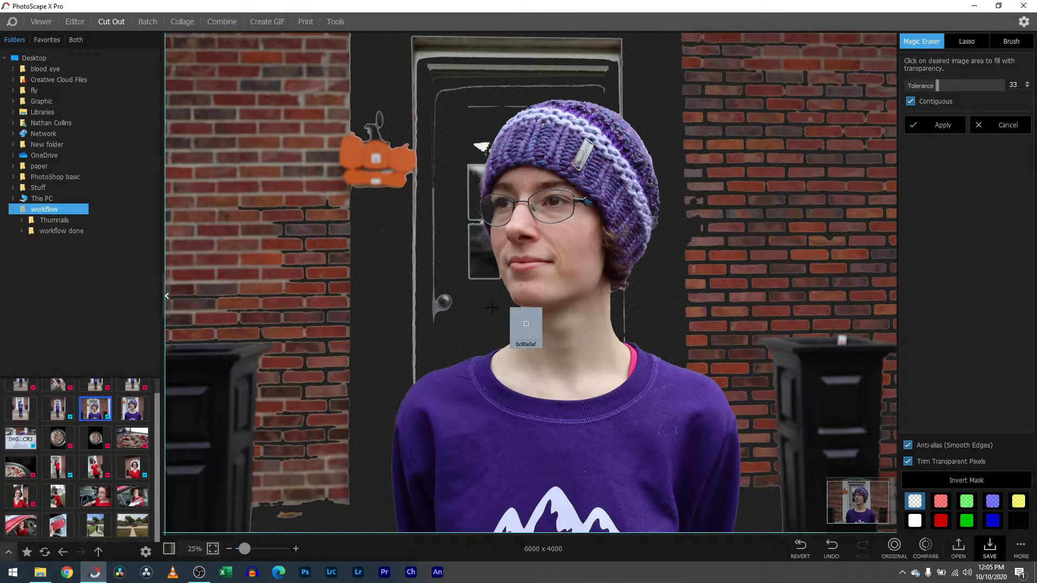
mouse_move(306, 476)
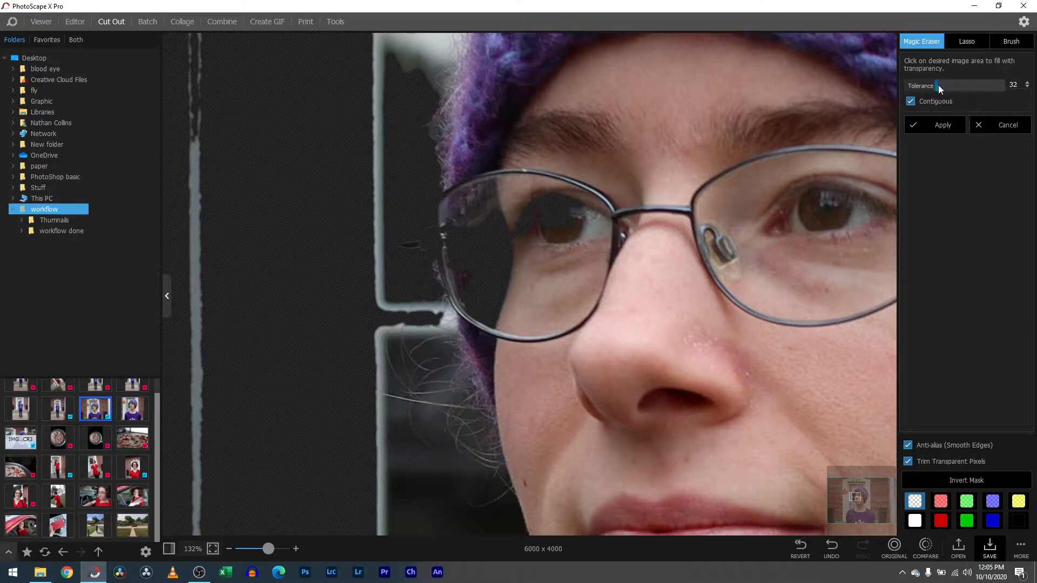
drag(938, 86, 931, 86)
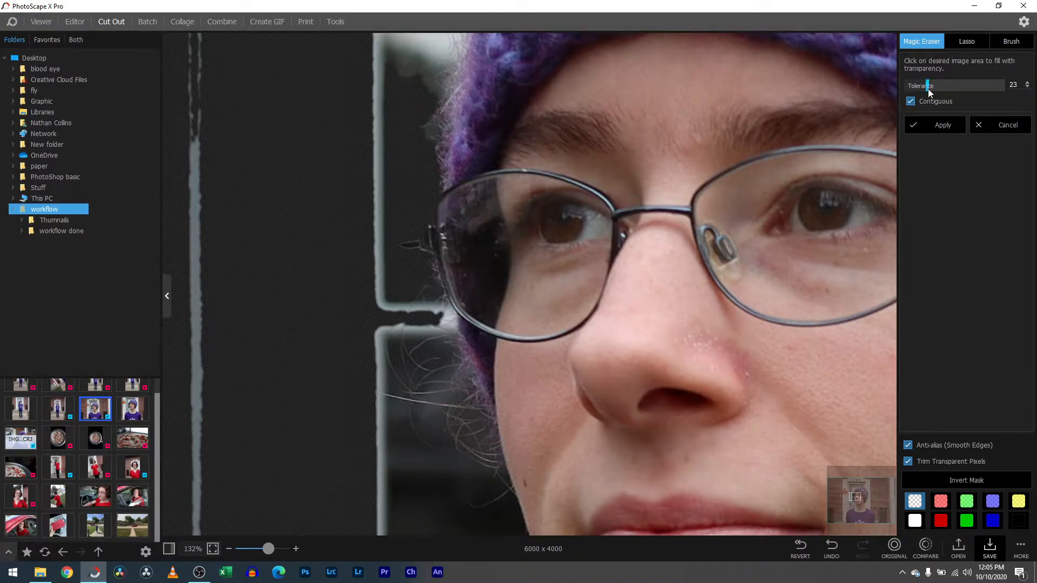
mouse_move(213, 549)
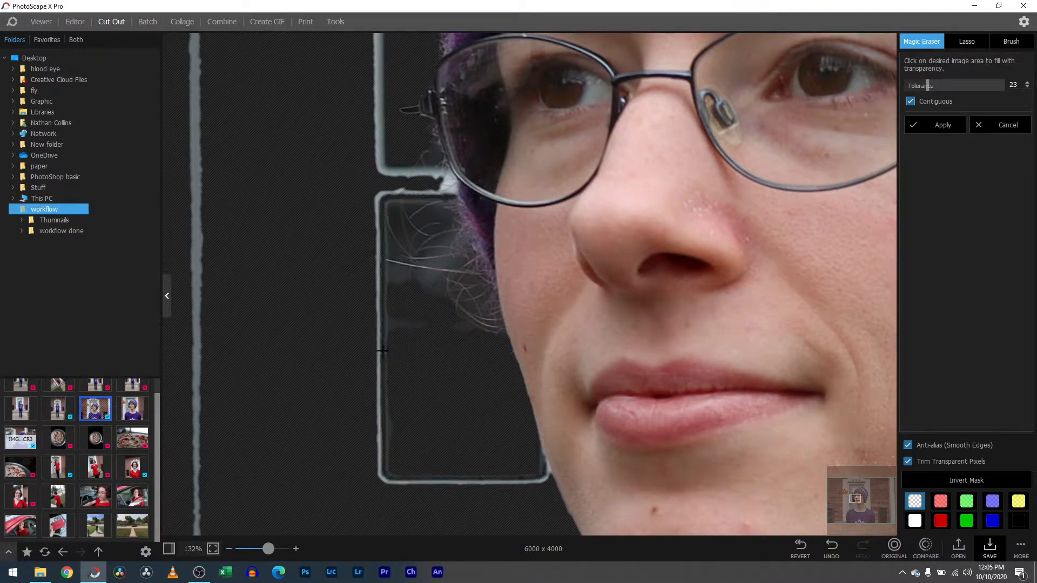
click(383, 347)
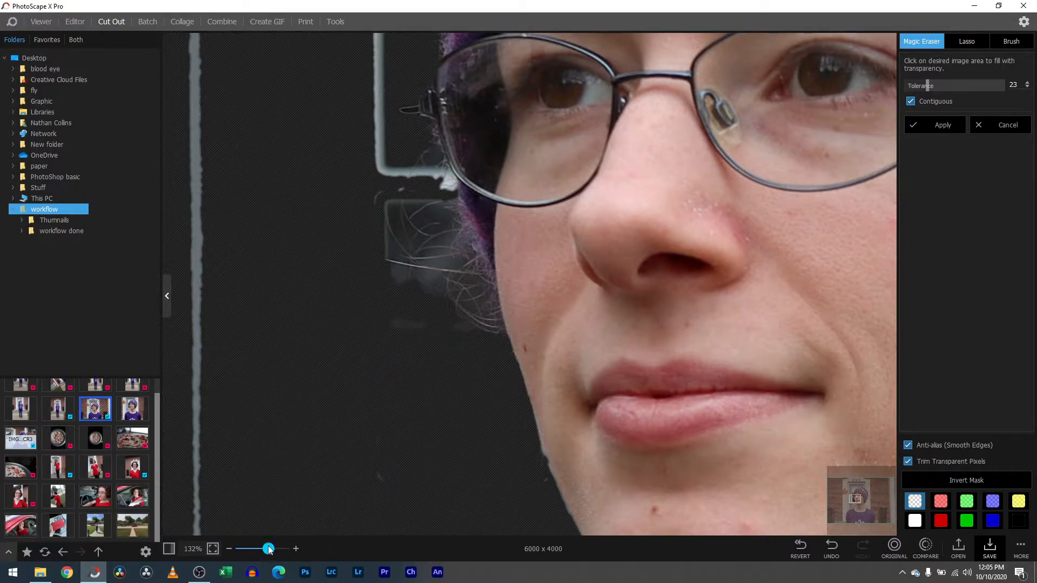
drag(269, 549, 245, 549)
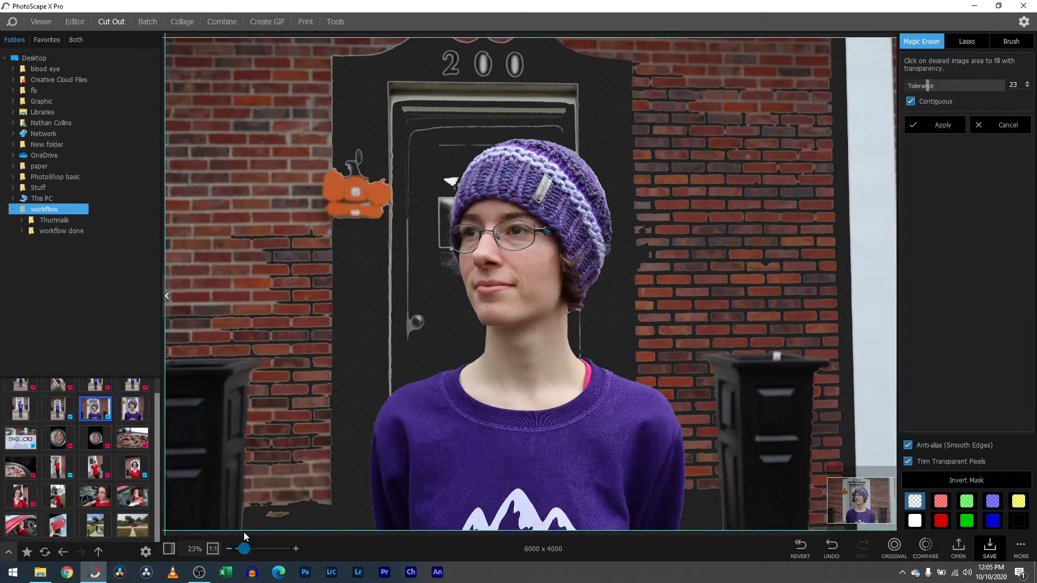
click(1011, 41)
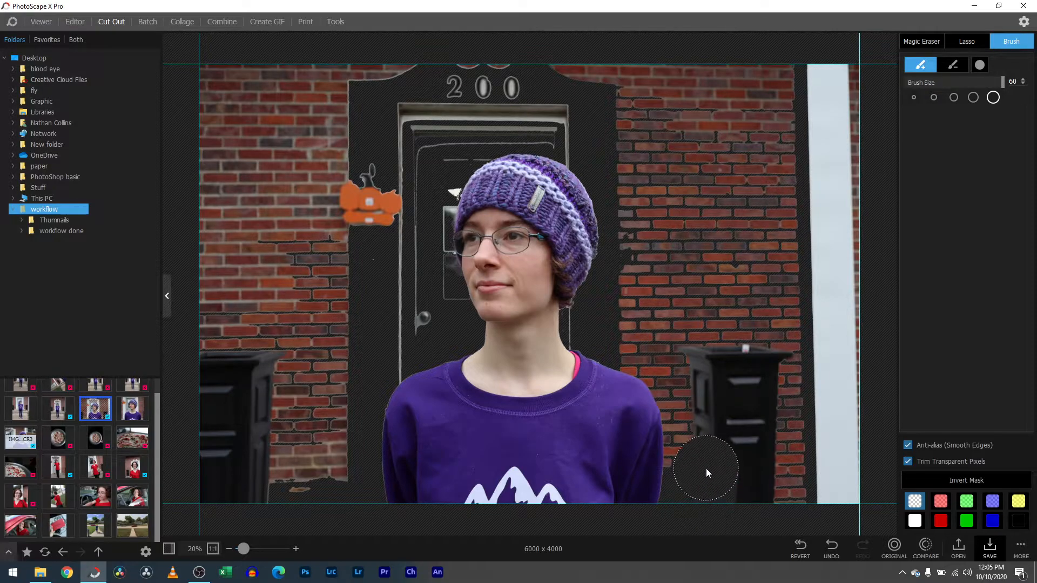
Step: Brush away the door, left wall and post, right bricks and white strip around the subject
drag(705, 470, 629, 178)
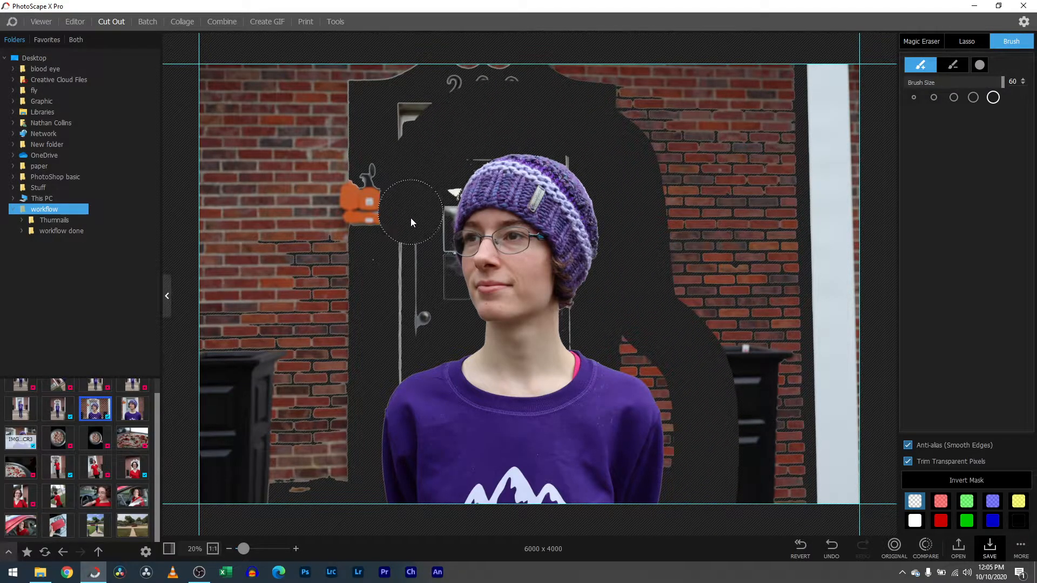
drag(410, 222, 321, 499)
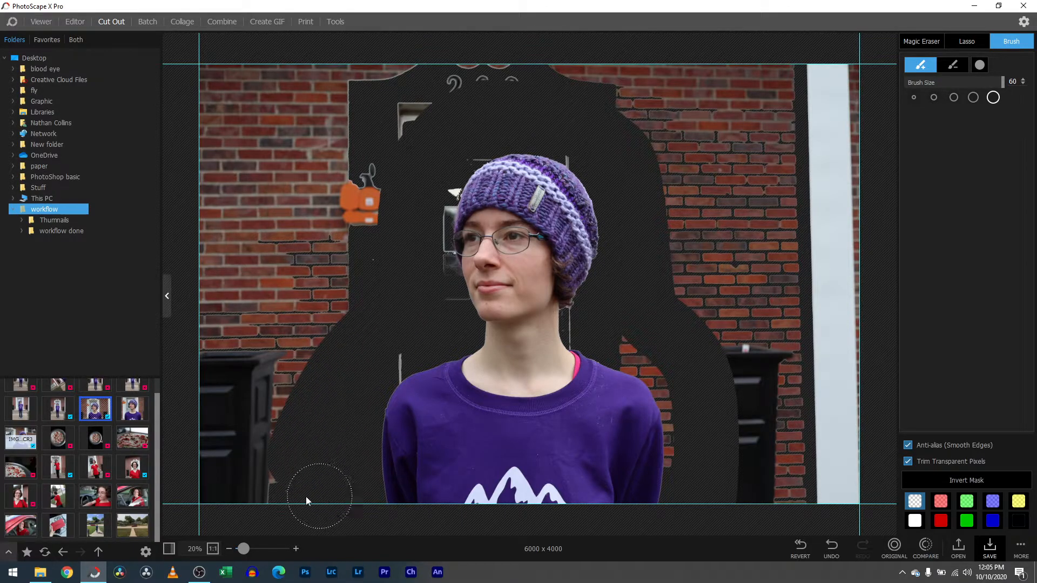
drag(321, 496, 215, 321)
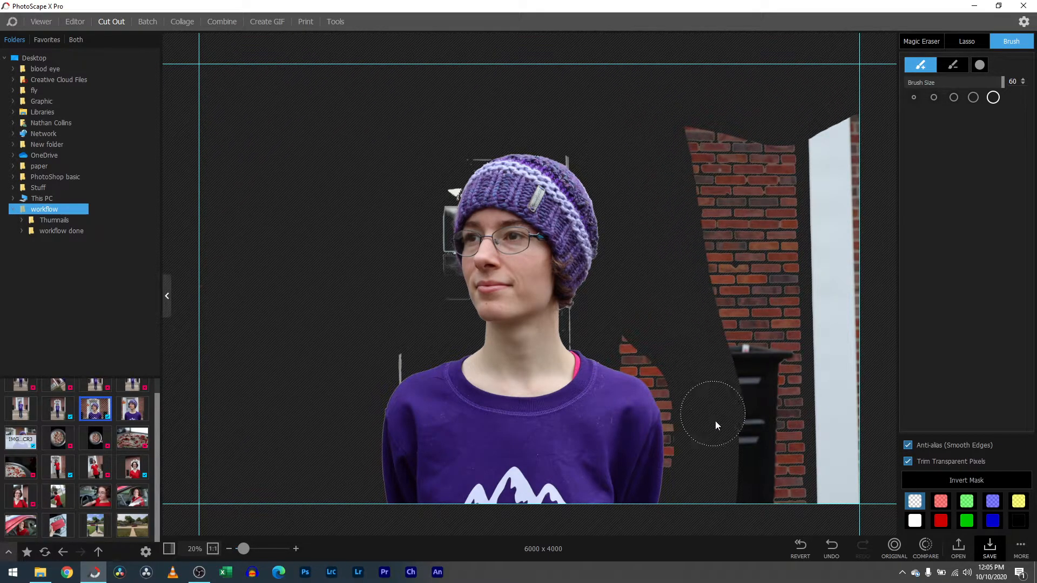
drag(713, 412, 784, 434)
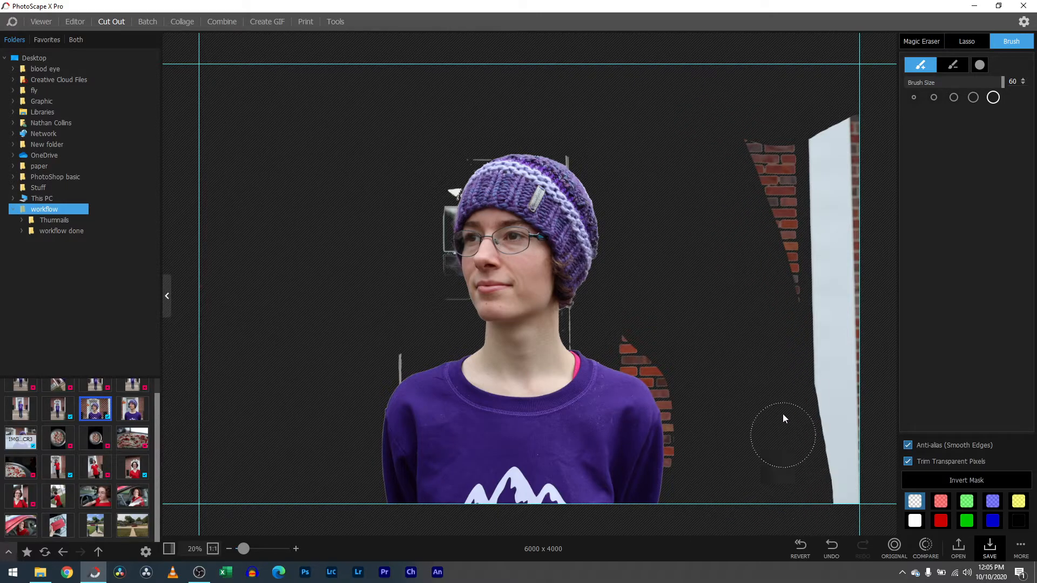
drag(785, 436, 866, 76)
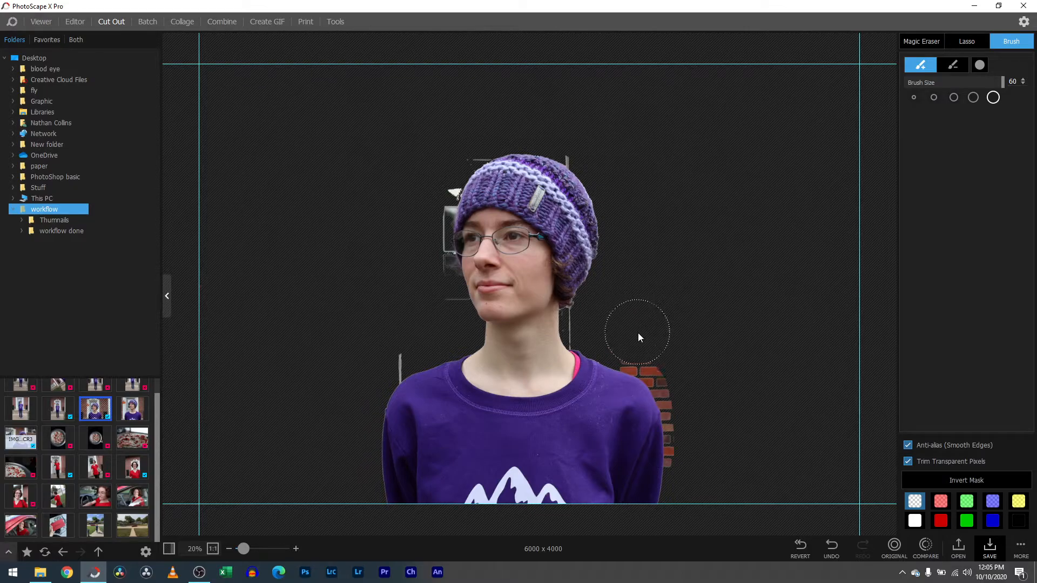
drag(638, 331, 701, 436)
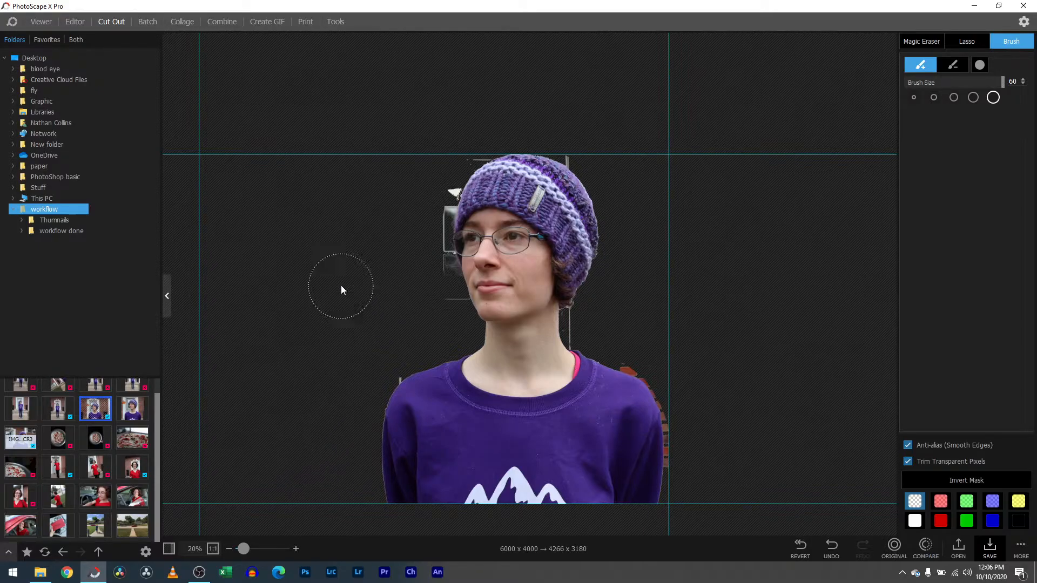
mouse_move(338, 460)
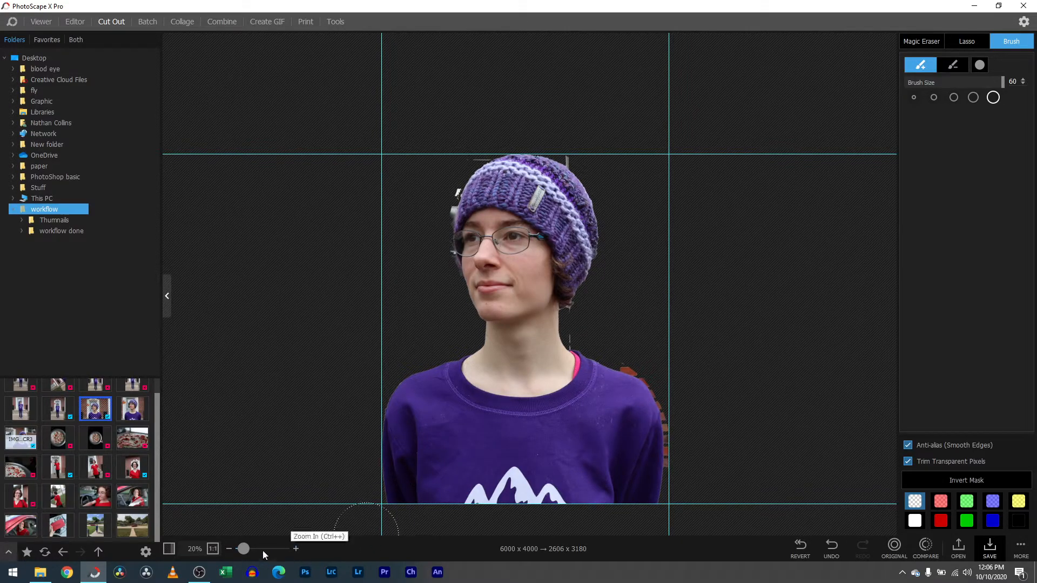
drag(243, 549, 255, 549)
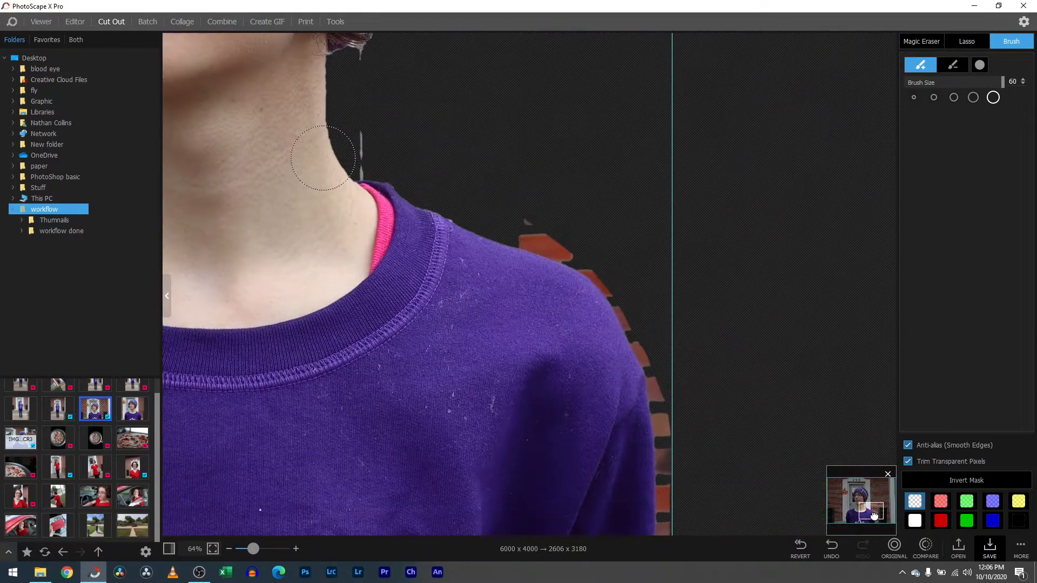
Step: Magic-Erase the brick fragments by the right shoulder with Tolerance raised to 59, zooming to 173%
click(921, 41)
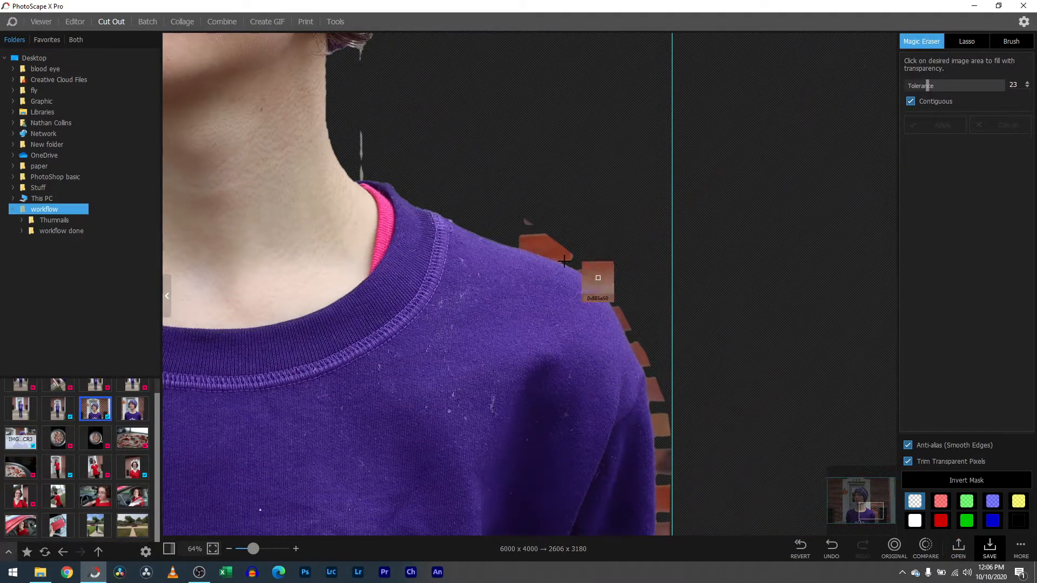
click(565, 263)
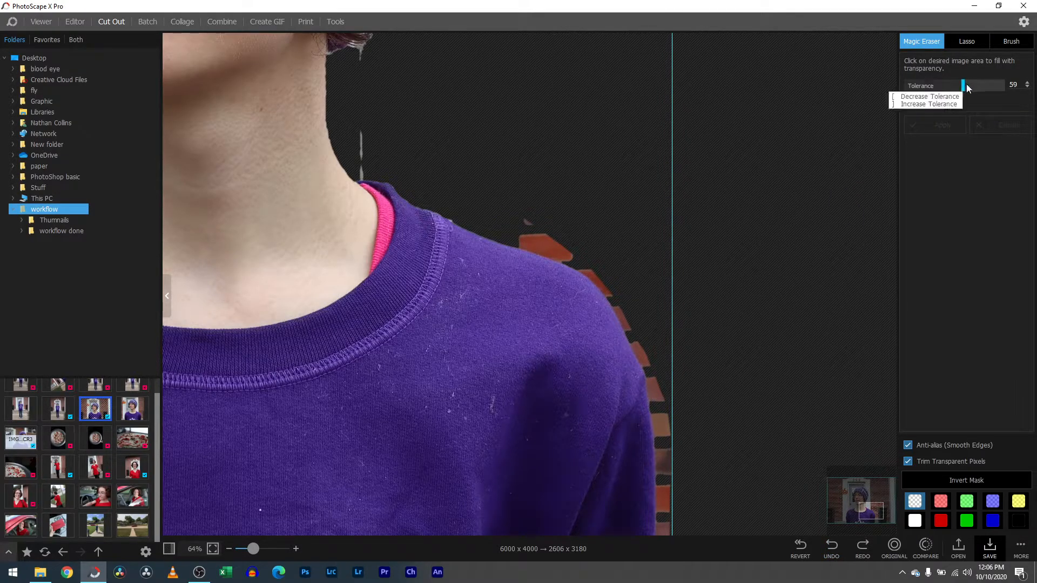
click(540, 243)
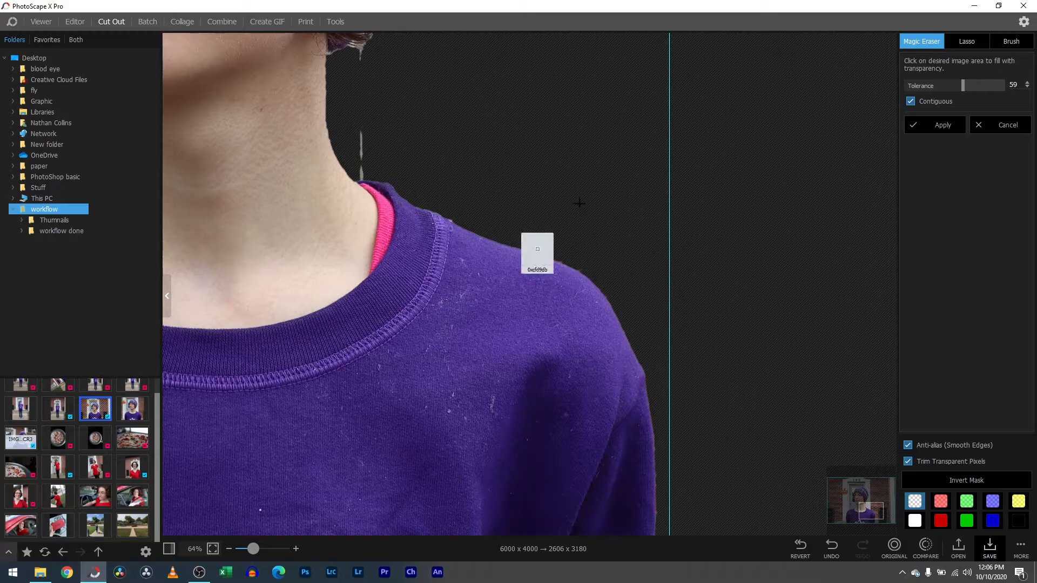
click(1010, 41)
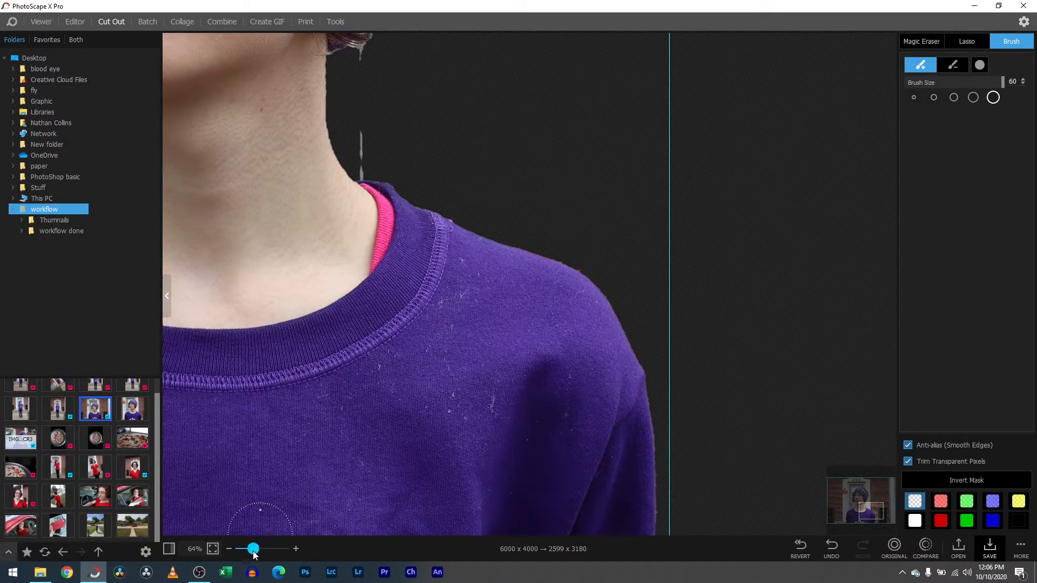
drag(252, 549, 278, 549)
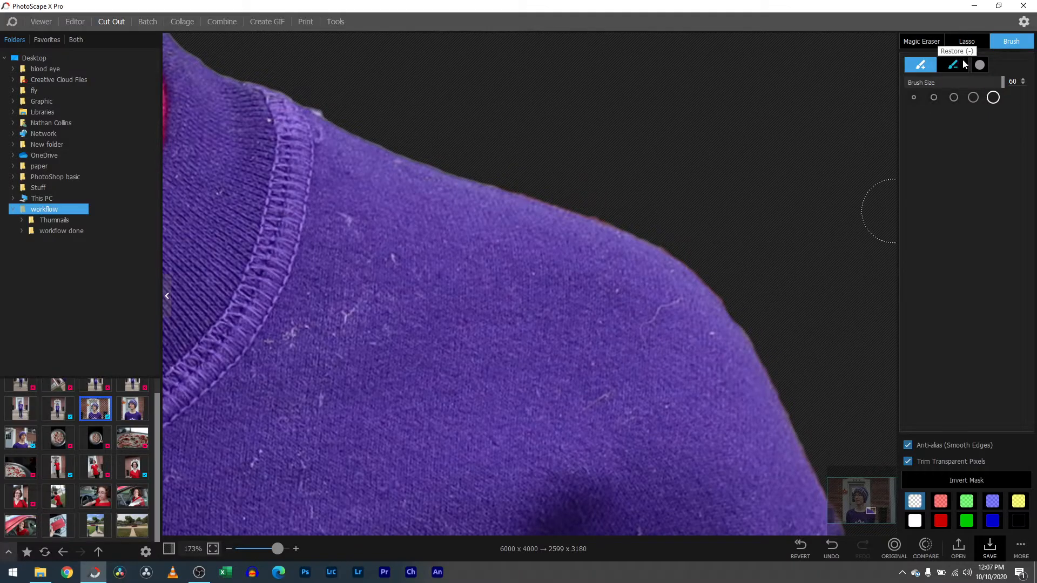
Step: Brush away the specks beside the neck and the stray strand below the hair
click(953, 64)
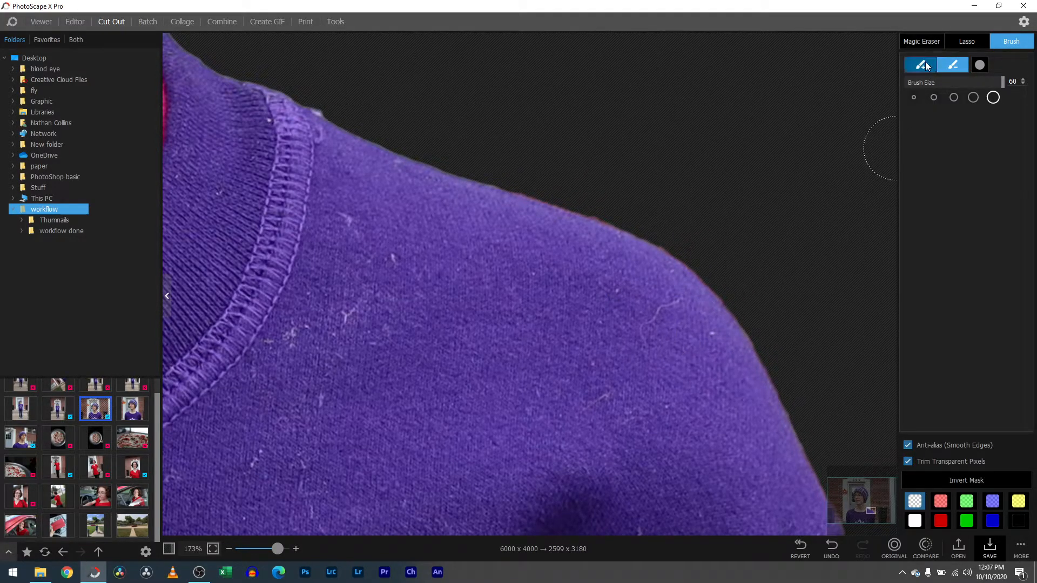
click(922, 41)
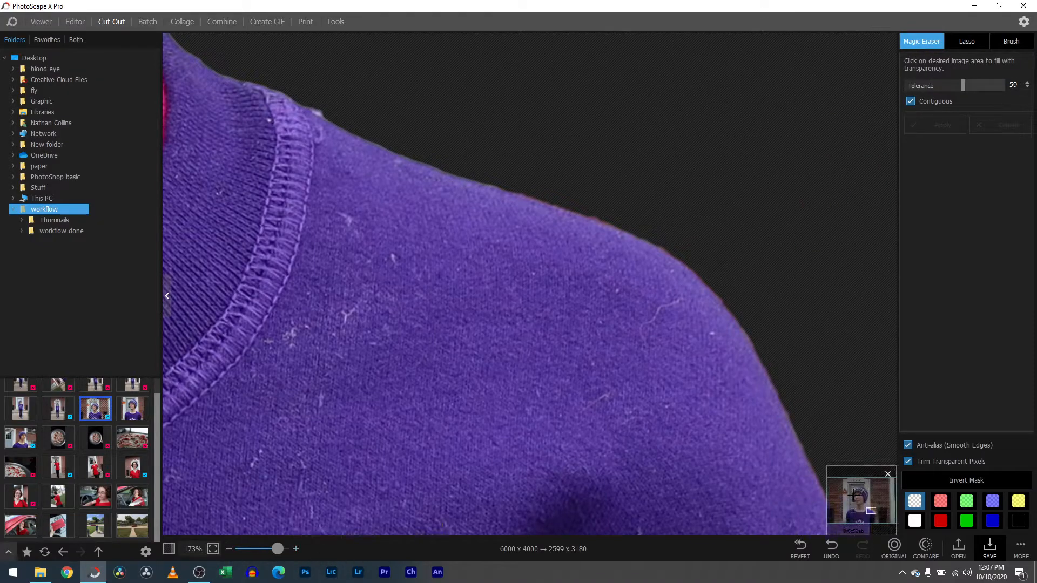
click(1011, 41)
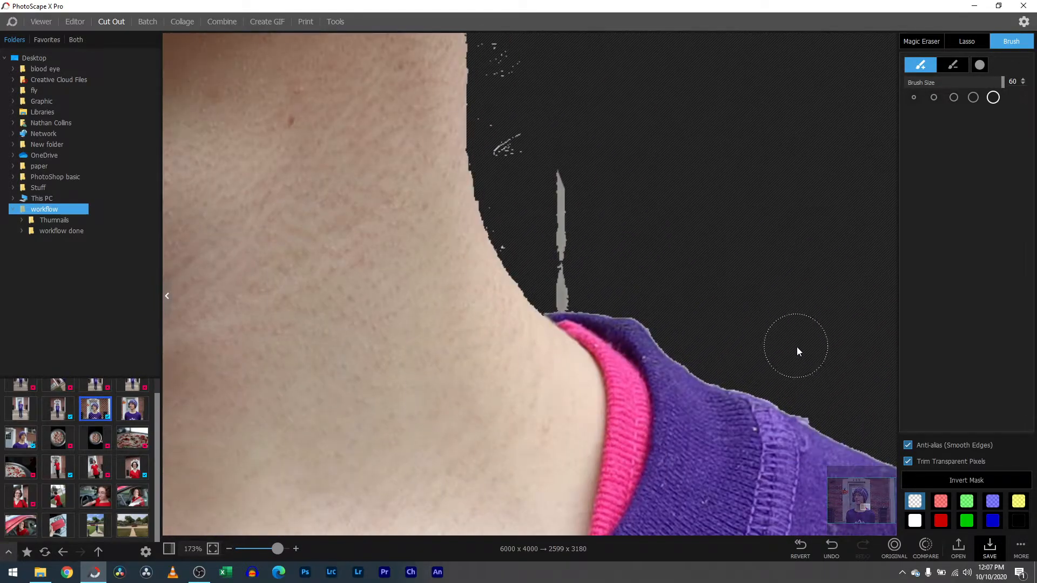
mouse_move(817, 393)
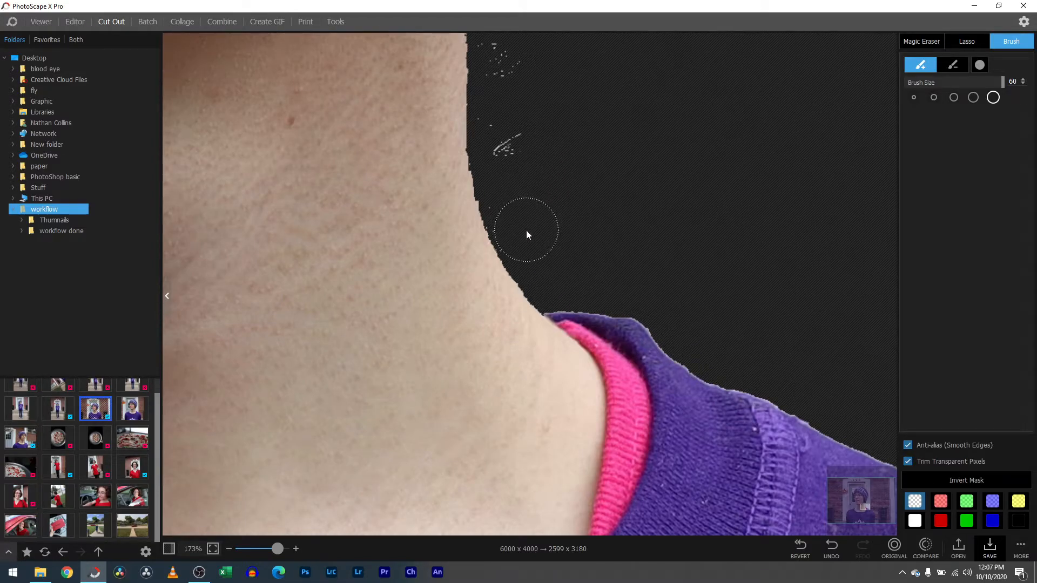
drag(527, 231, 500, 65)
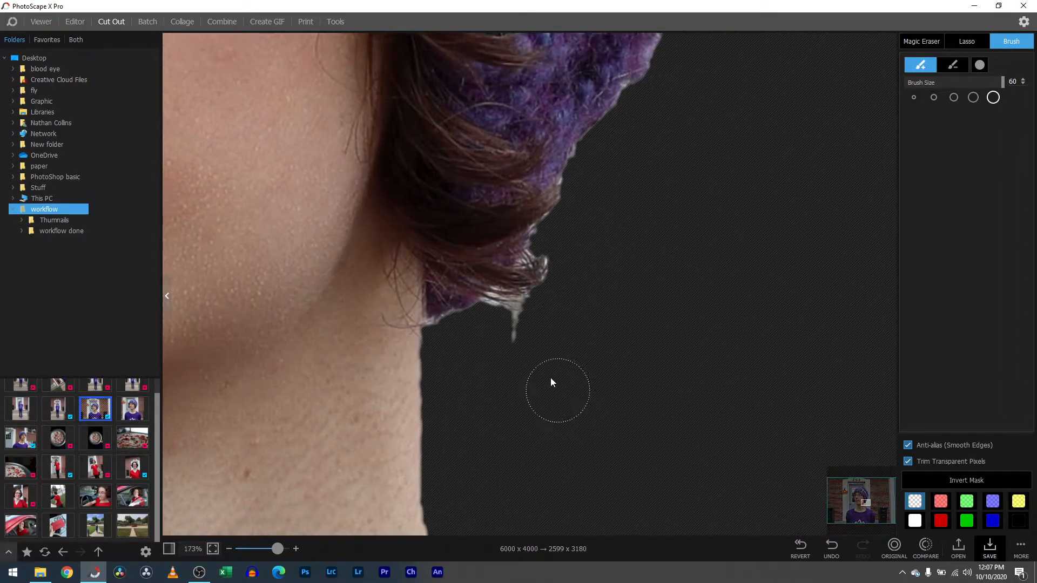
drag(558, 391, 486, 342)
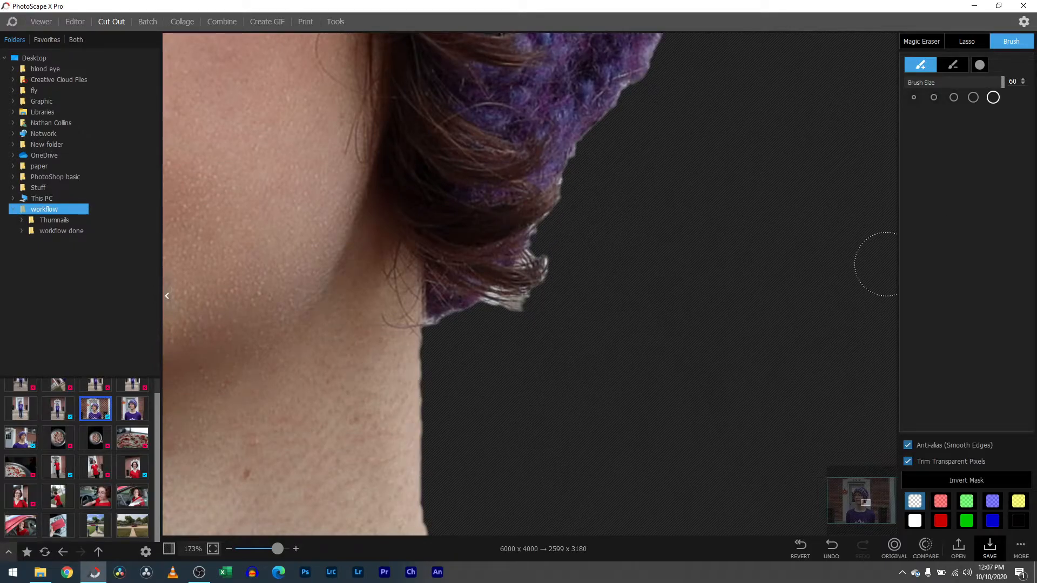
click(920, 42)
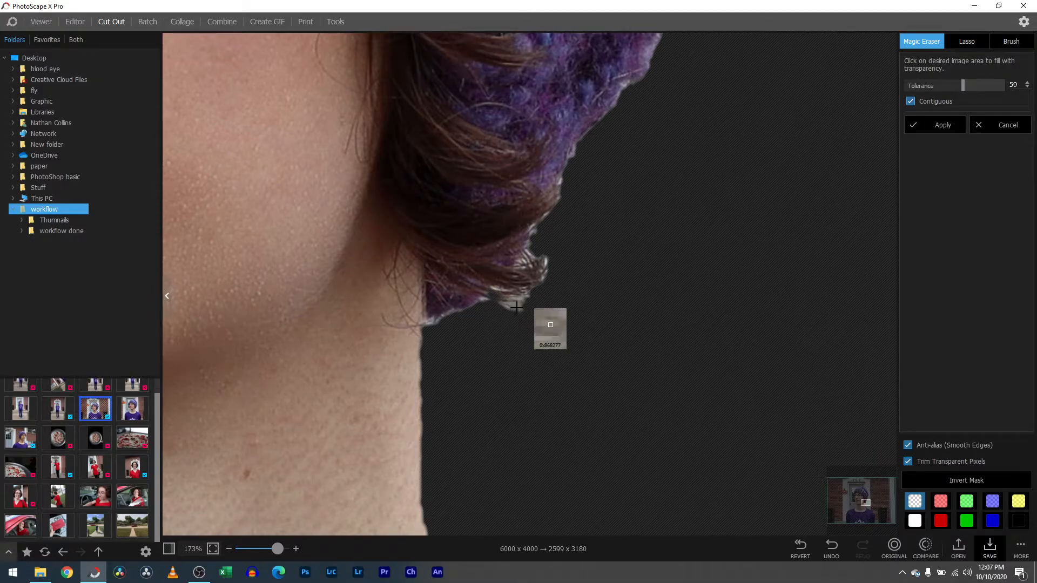
mouse_move(509, 420)
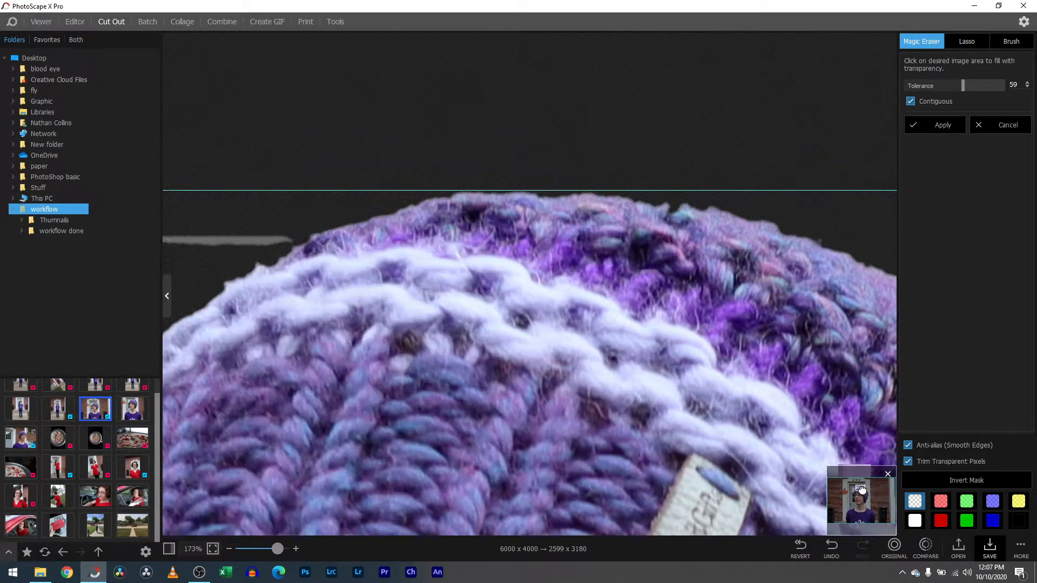
Step: Magic-Erase leftover background near the hat edge, checking with the hand brush
click(452, 242)
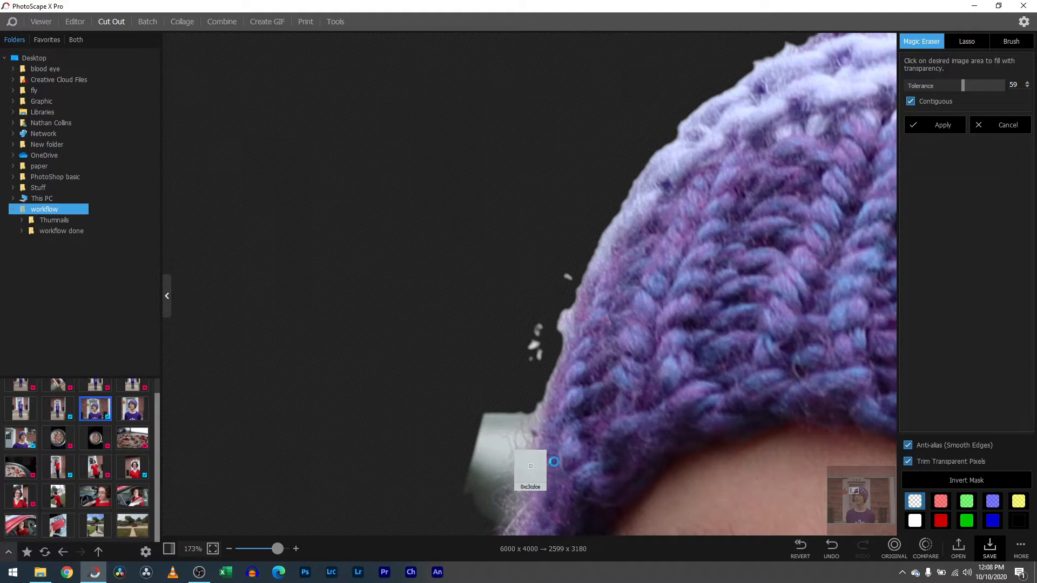
click(530, 456)
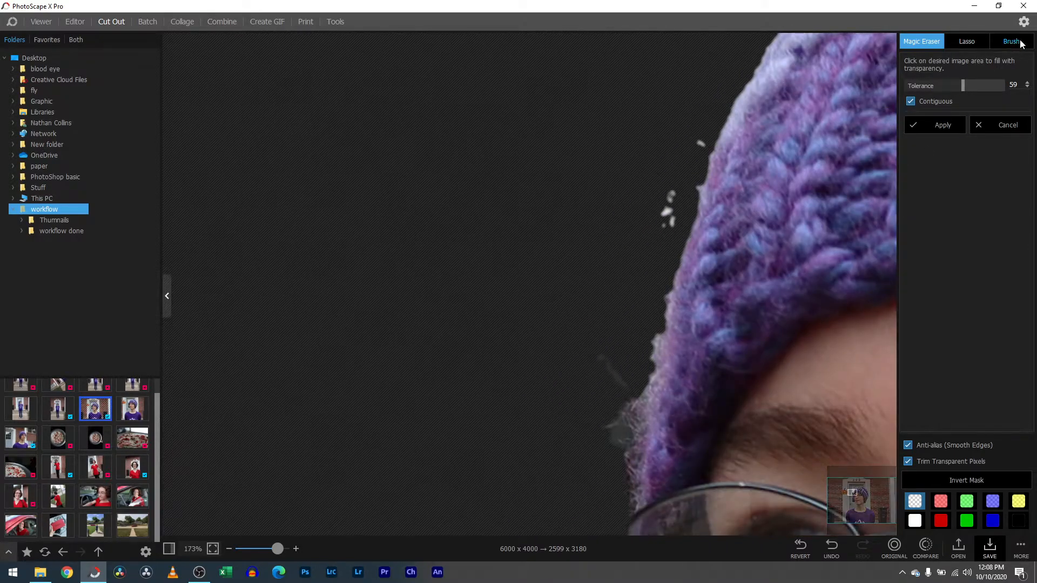
click(1010, 41)
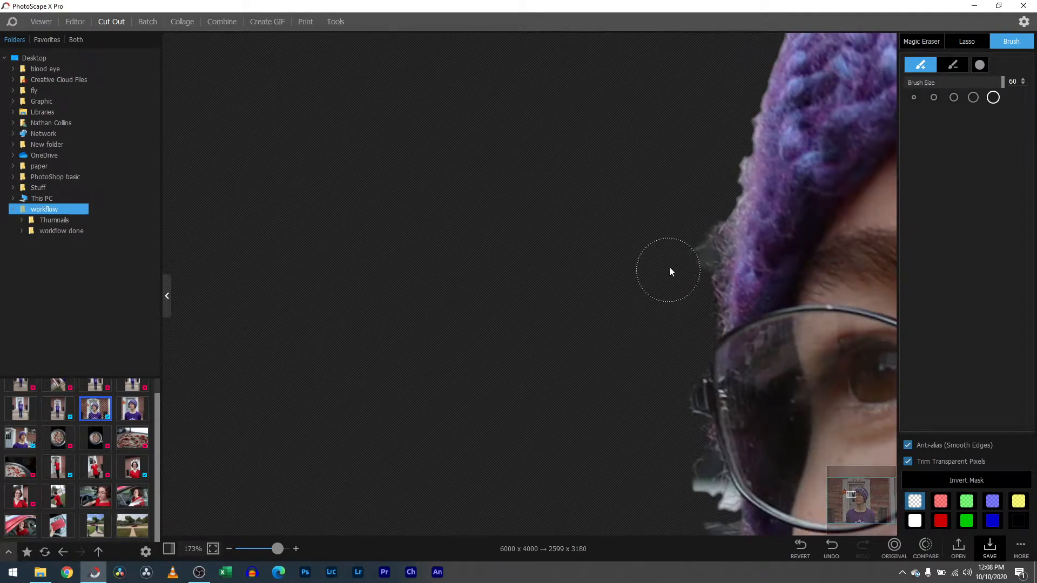
click(920, 41)
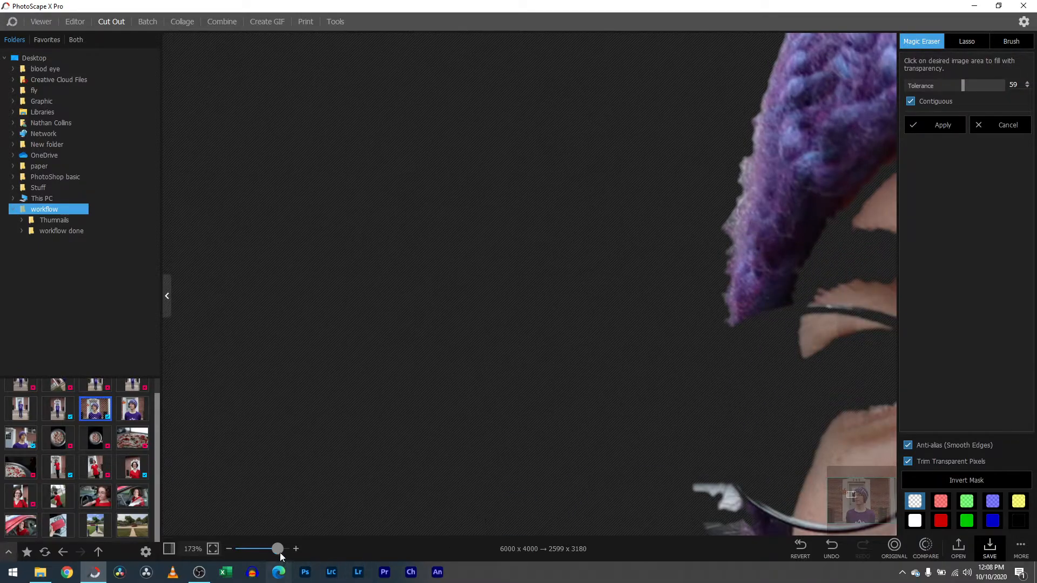
drag(278, 549, 250, 549)
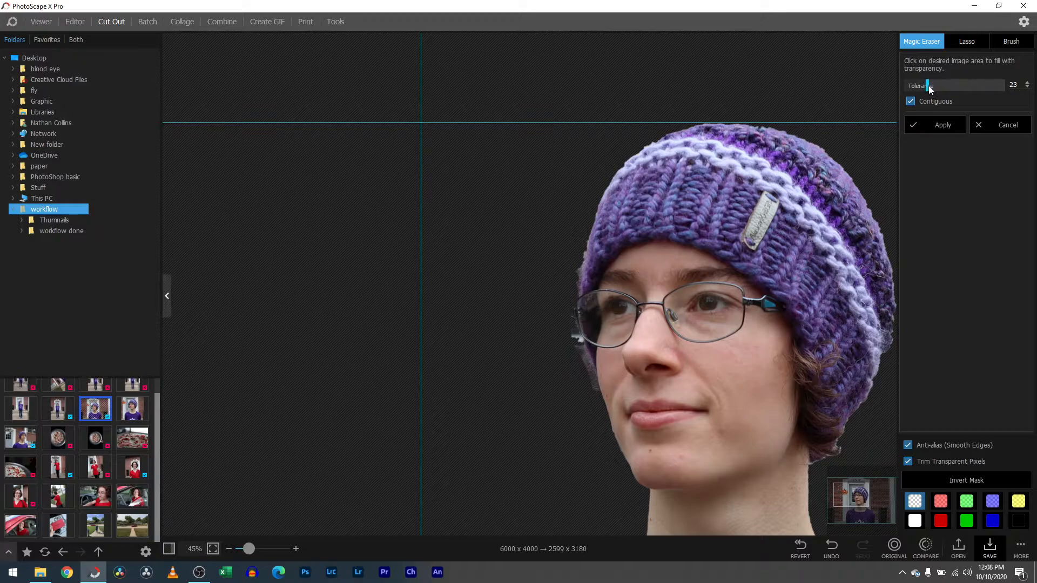
Step: With Tolerance at 23, clear the grey fringe along the glasses and cheek edge
drag(248, 548, 260, 548)
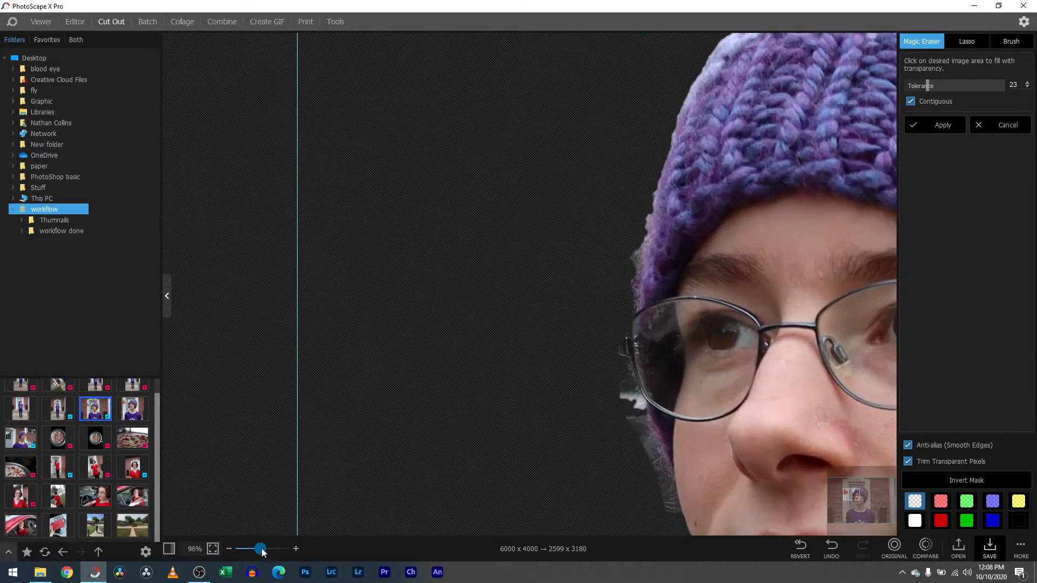
drag(260, 548, 268, 549)
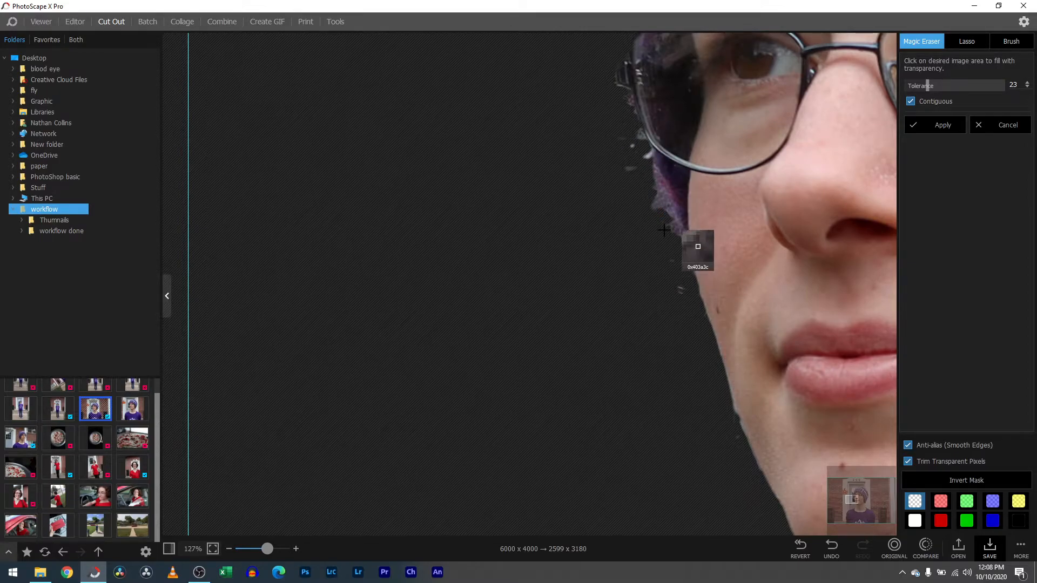
click(1011, 41)
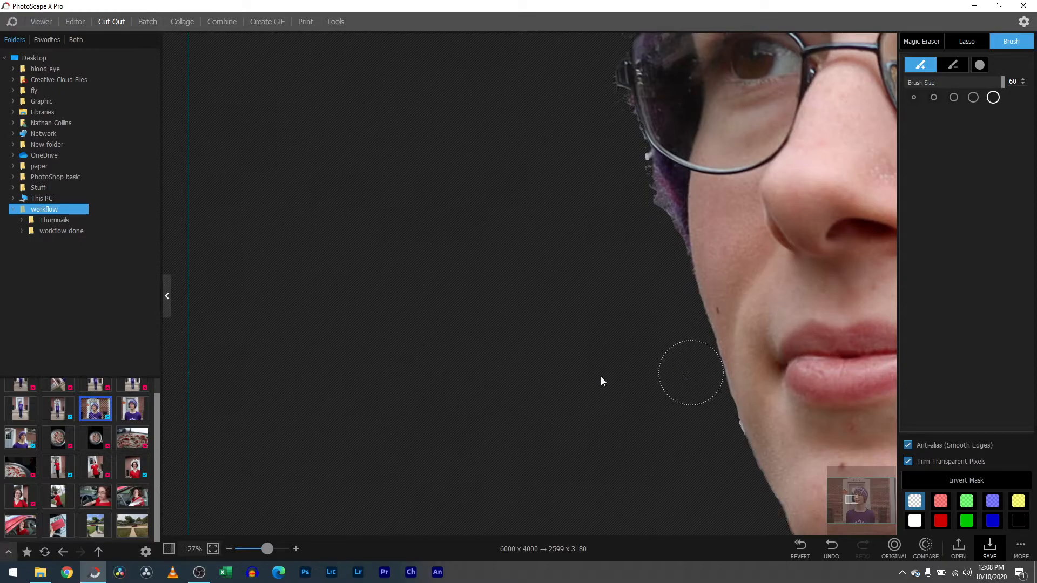
drag(267, 549, 267, 549)
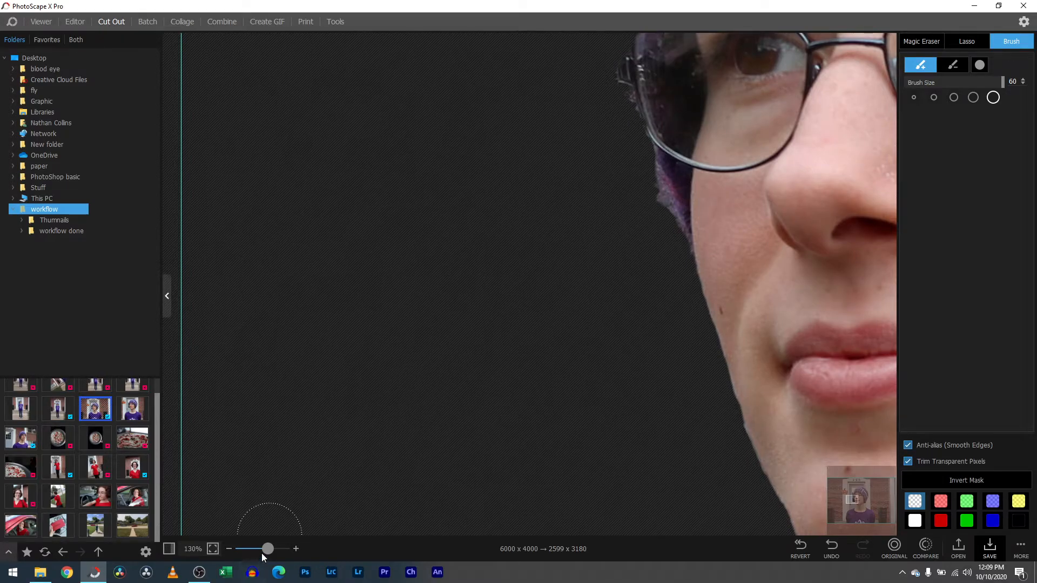
drag(268, 549, 243, 549)
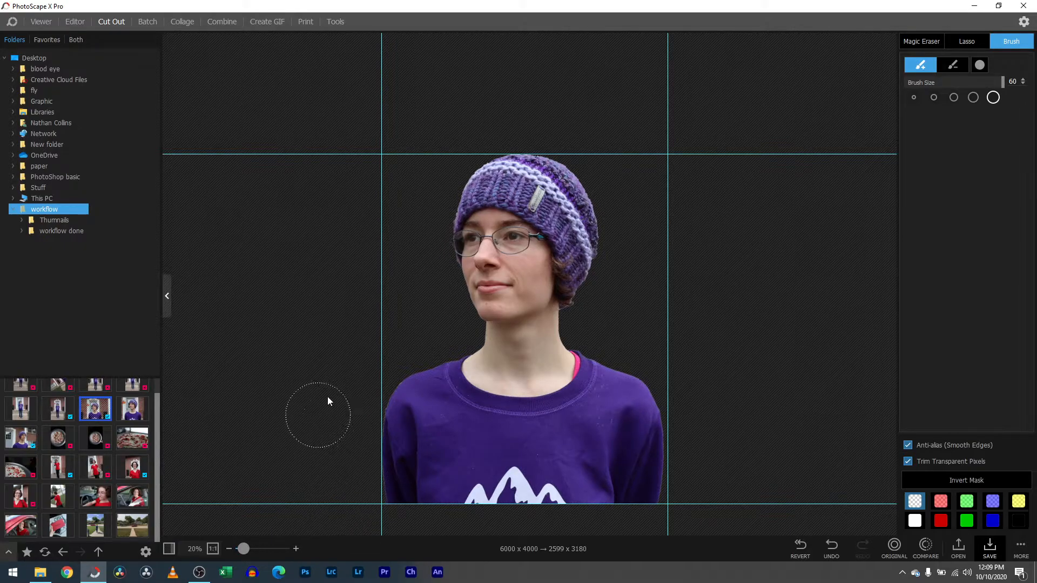
mouse_move(417, 162)
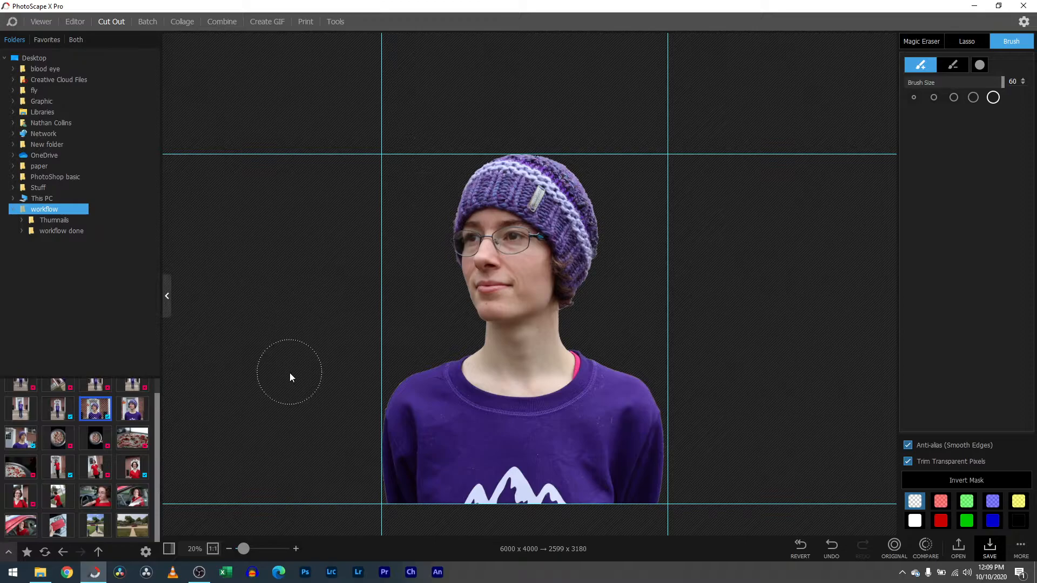
mouse_move(451, 389)
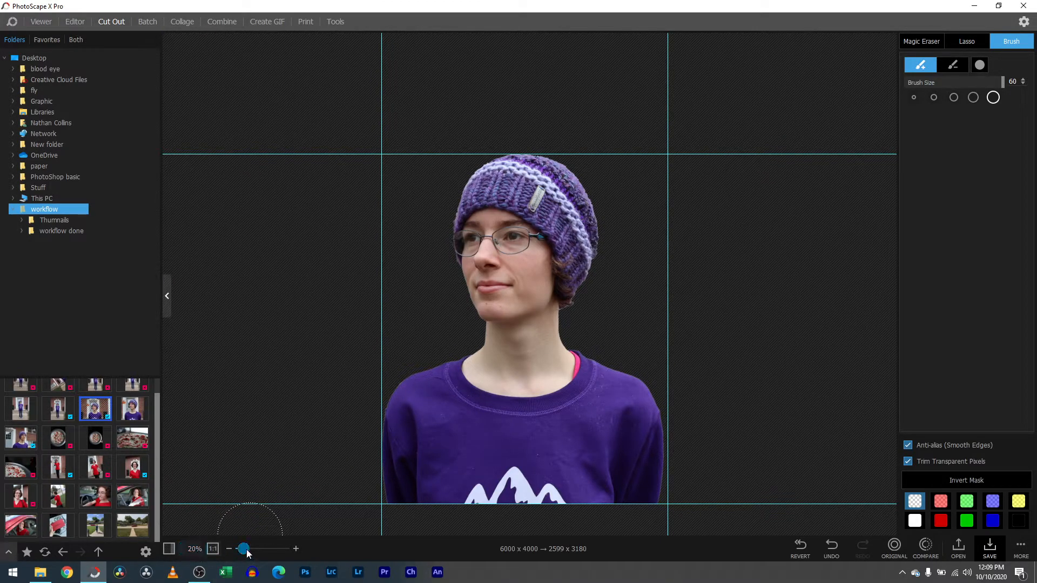
Step: Erase the background between hair and neck and save the cutout as IMG_2157-cutout PNG
drag(244, 548, 266, 548)
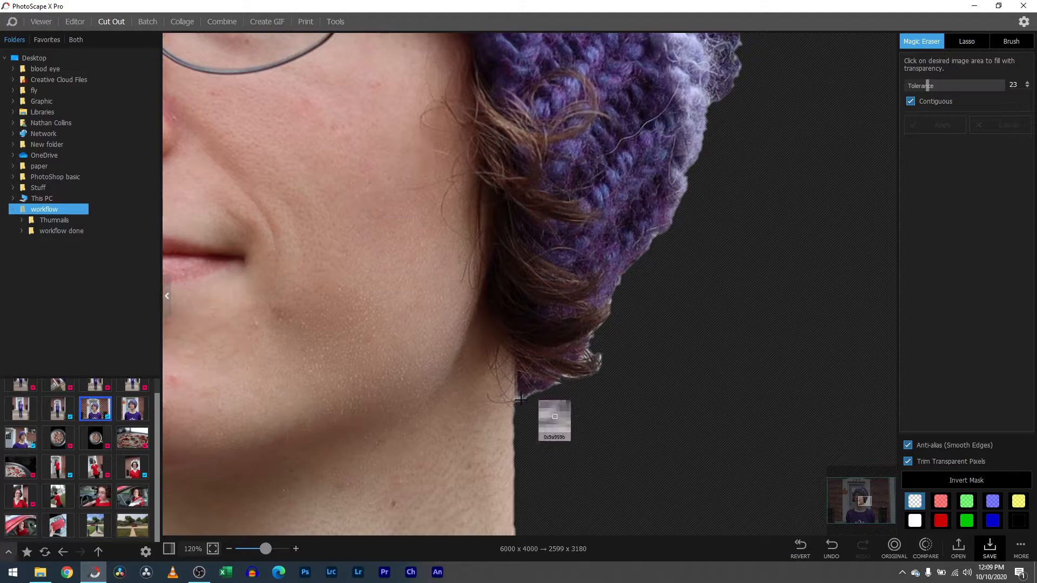
click(519, 396)
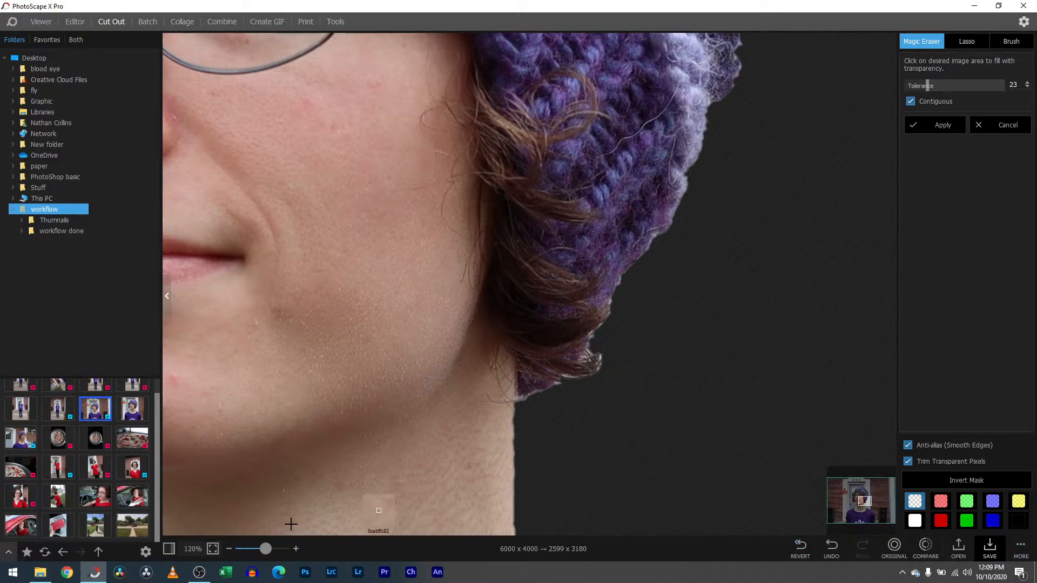
drag(265, 548, 246, 548)
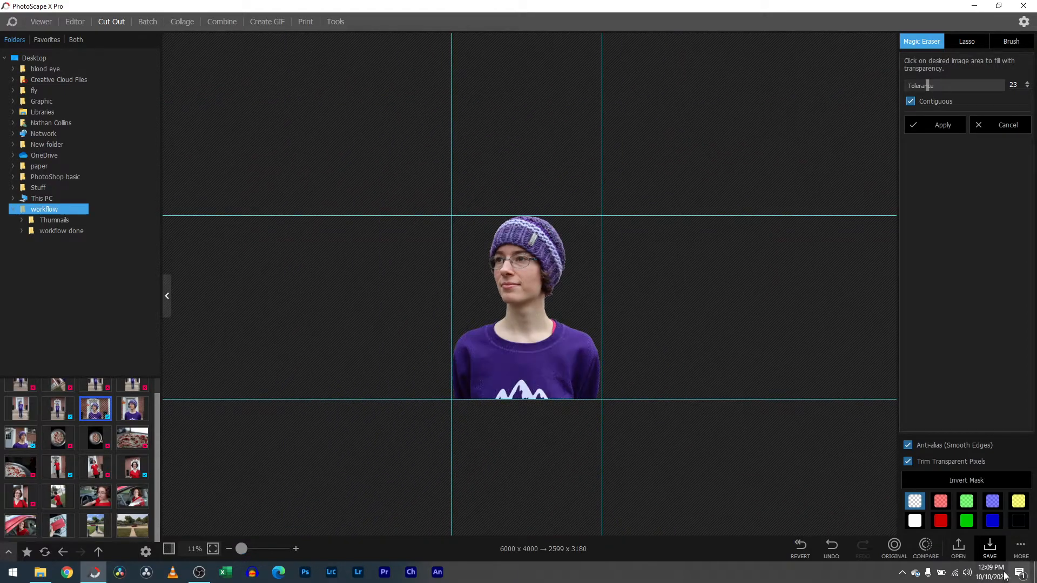
click(990, 544)
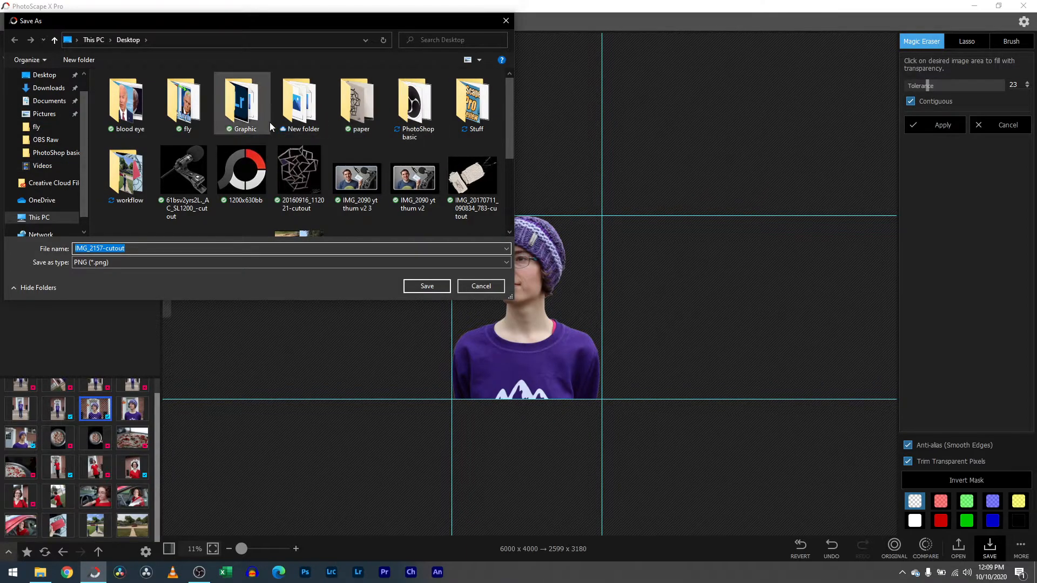
Step: Save the cutout as PNG IMG_2157-cutout in the workflow folder and dismiss the Completed notice
double_click(126, 169)
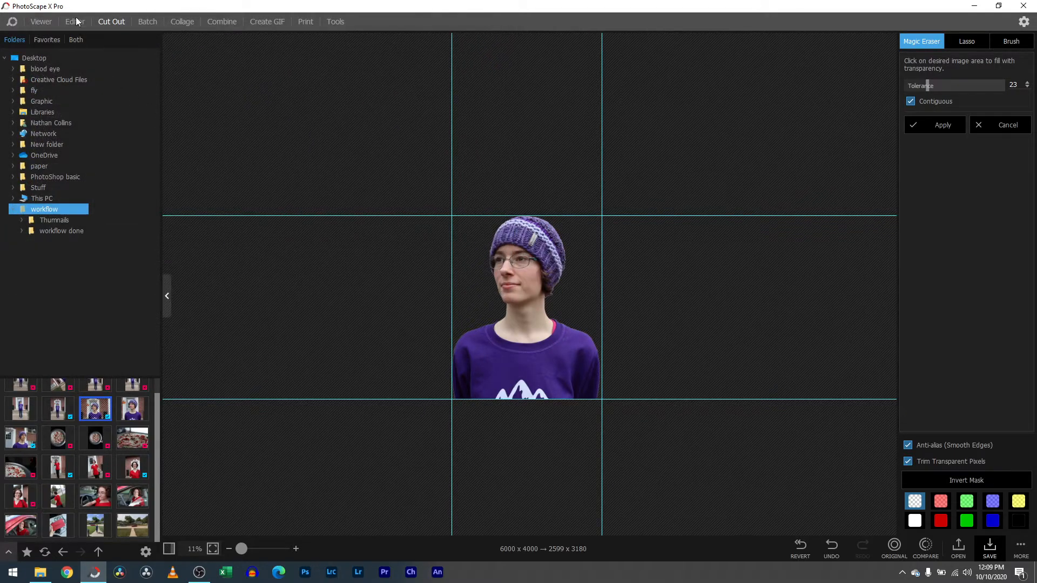
click(942, 125)
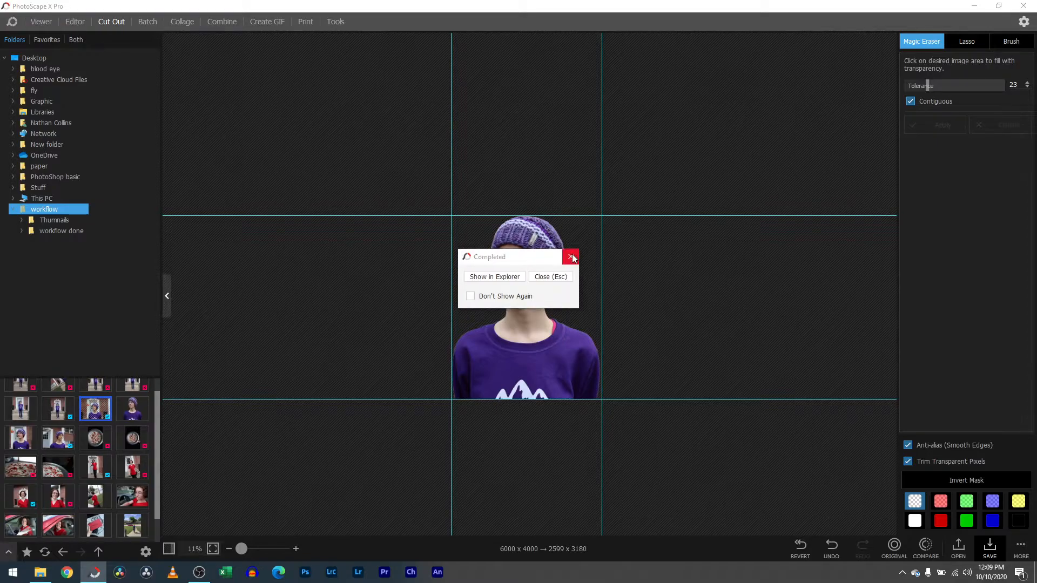
click(74, 21)
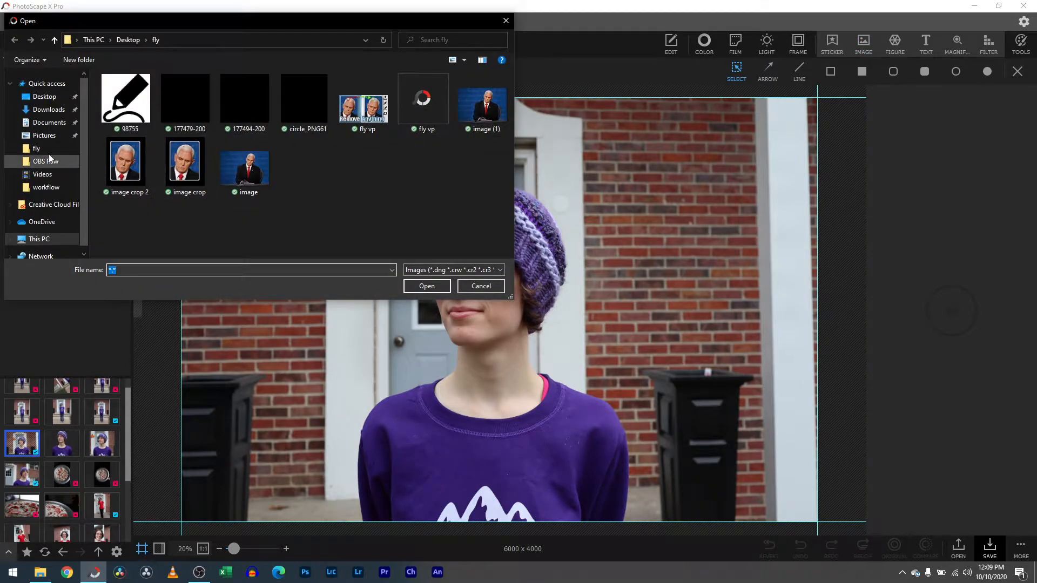
Step: Insert IMG_2157-cutout from Desktop > workflow as an image layer over the photo
click(43, 96)
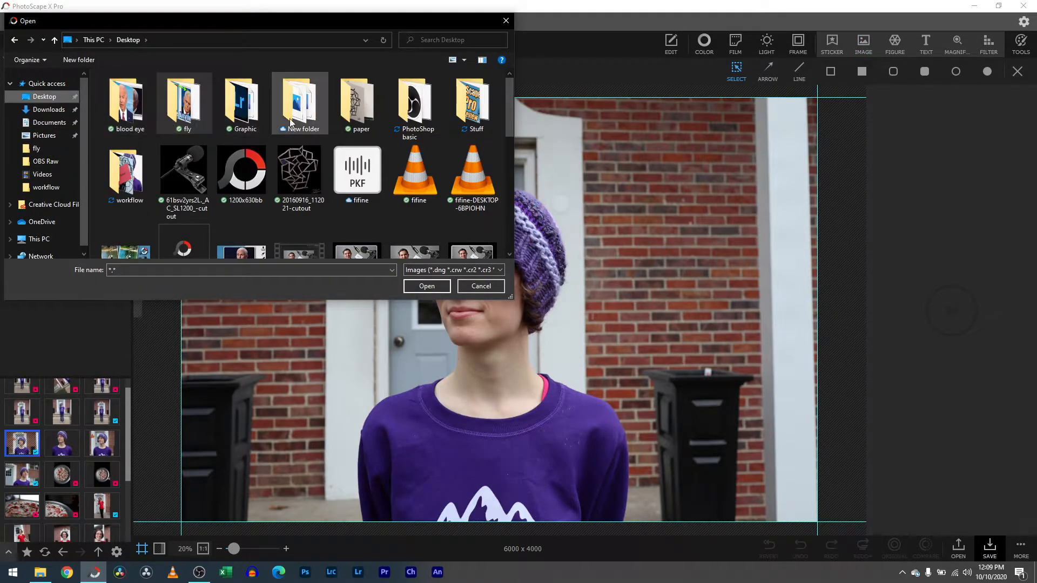
double_click(45, 187)
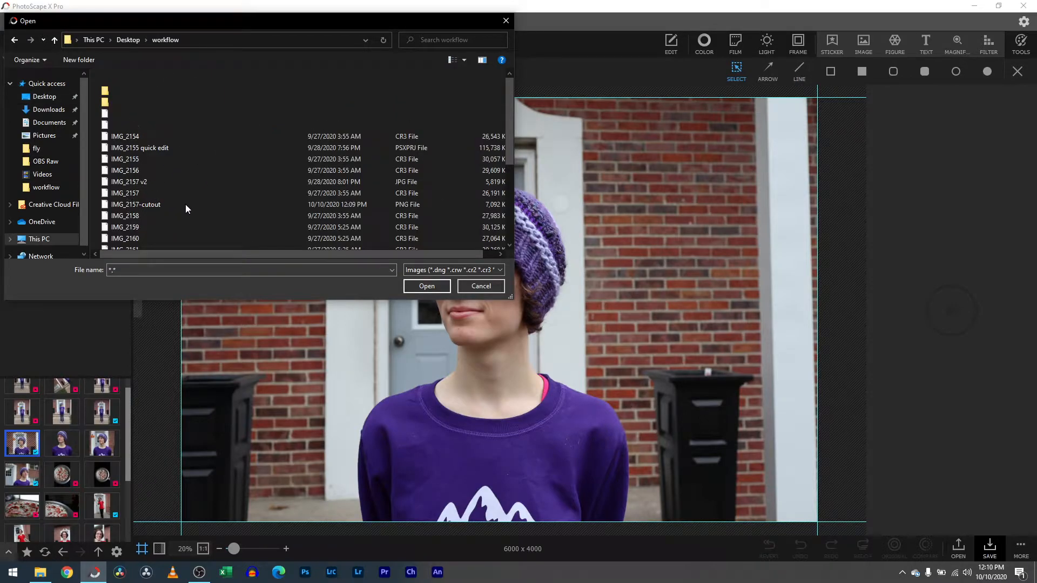
scroll(down, 3)
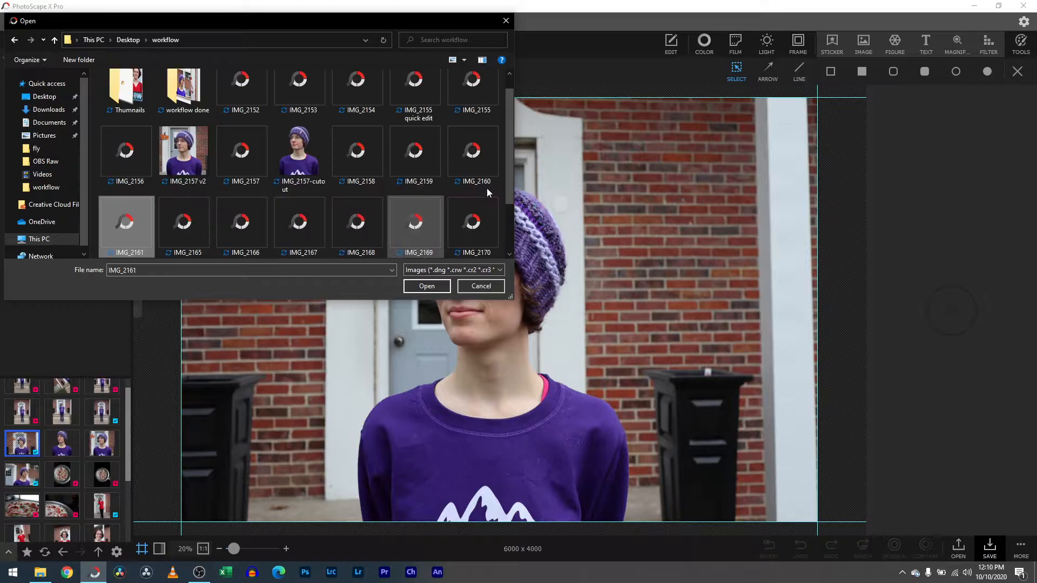
click(427, 286)
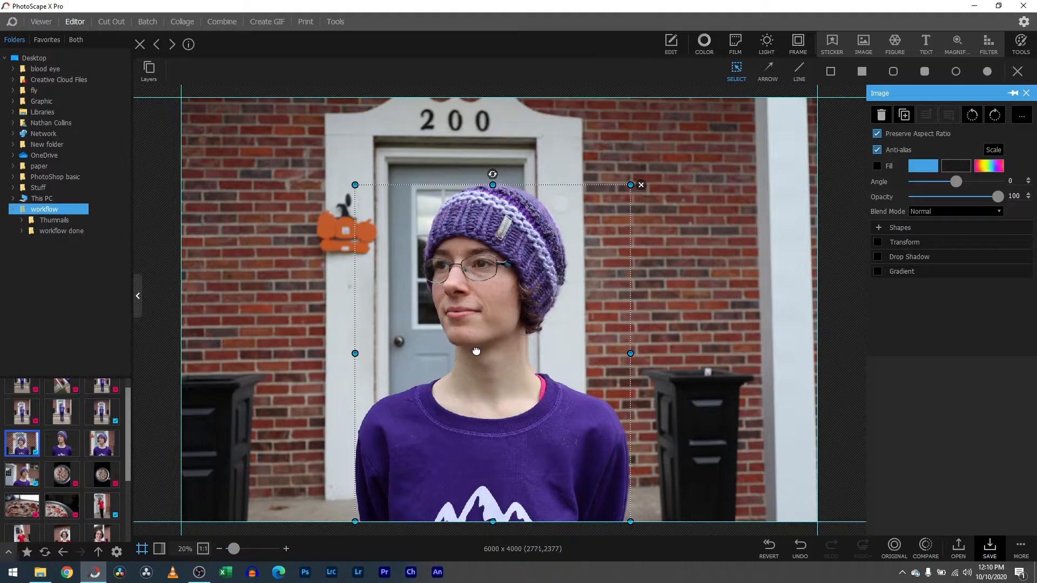
Step: Nudge the cutout layer into alignment with the hat, checking edges at close zoom
right_click(476, 350)
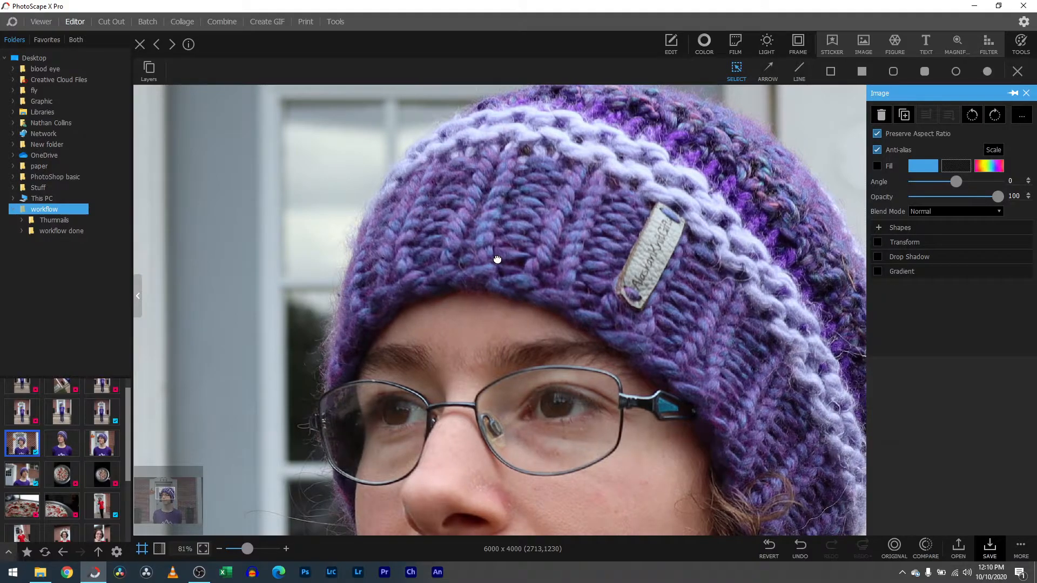
drag(497, 258, 501, 255)
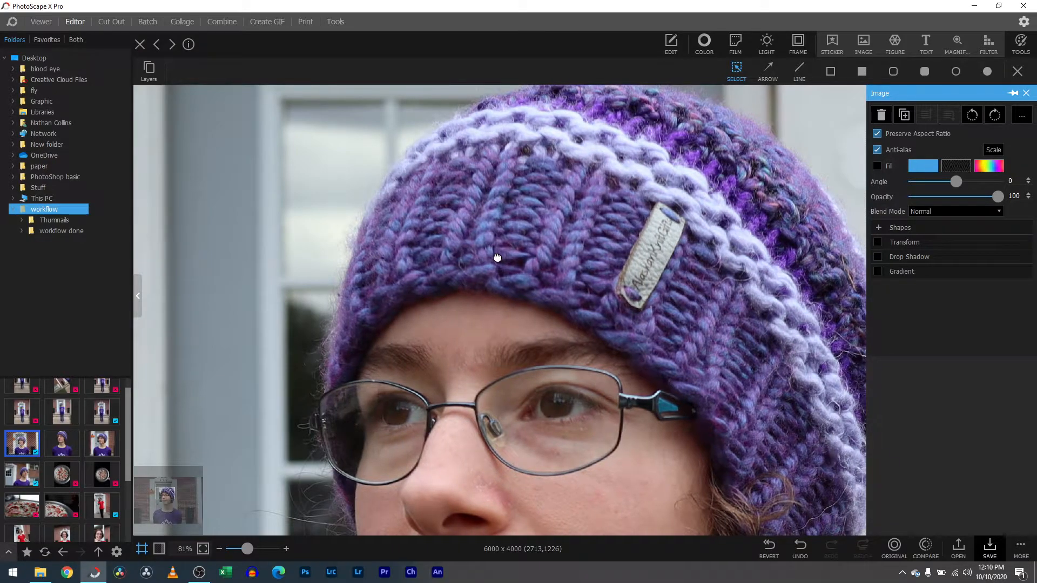
mouse_move(497, 258)
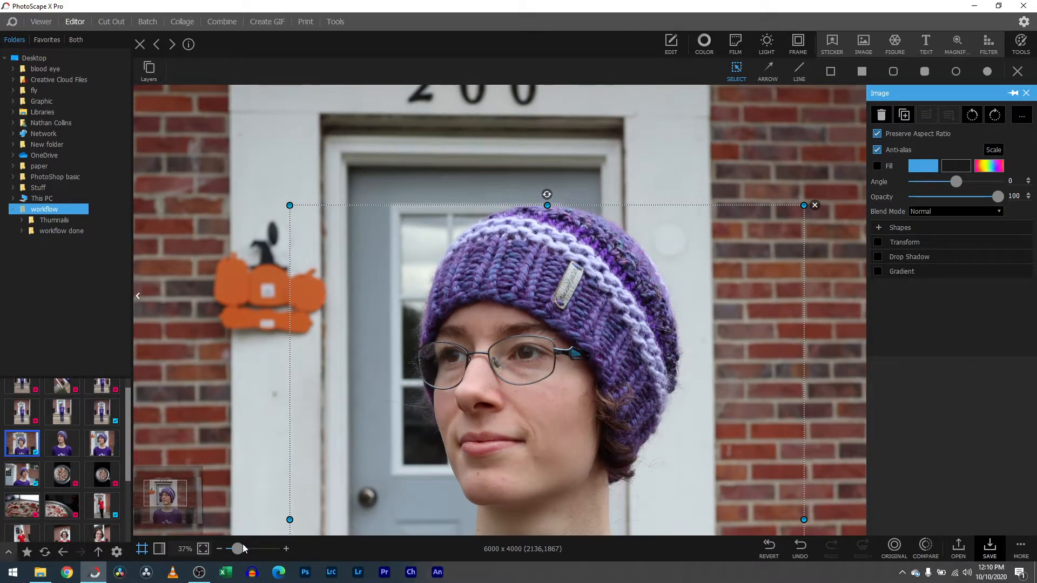
drag(237, 548, 252, 548)
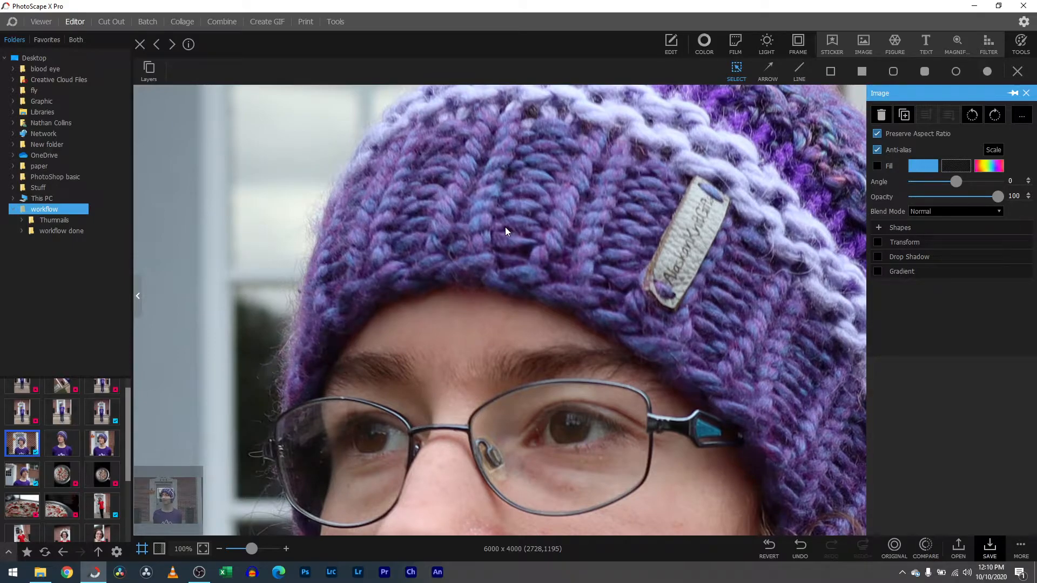
drag(249, 549, 231, 549)
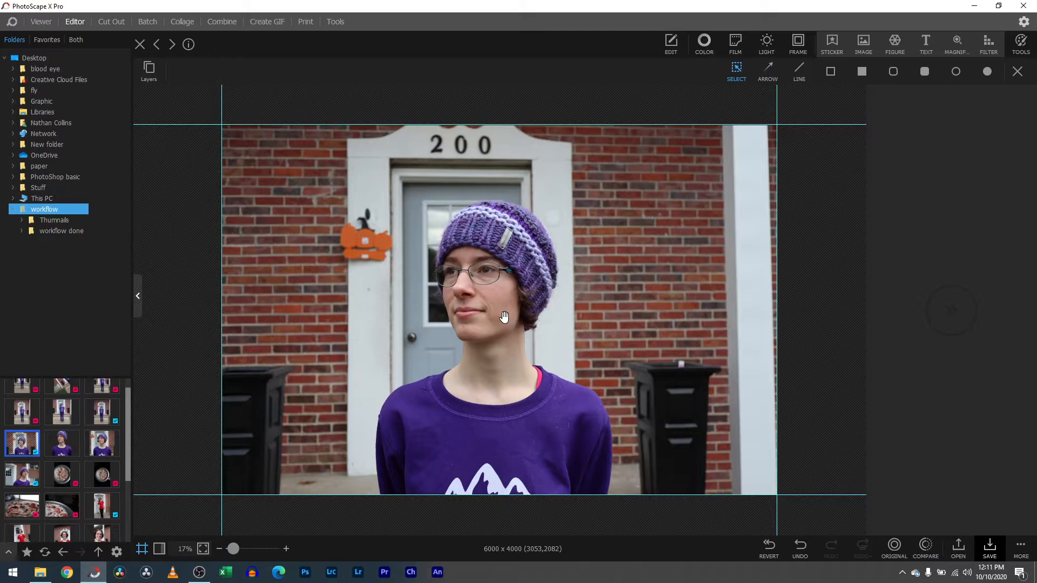
click(863, 44)
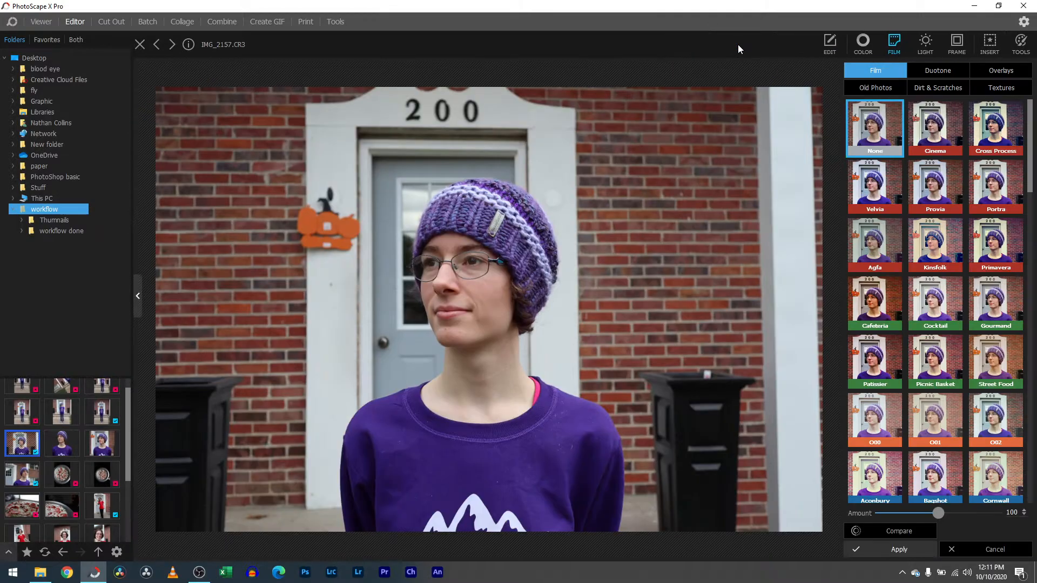
click(934, 243)
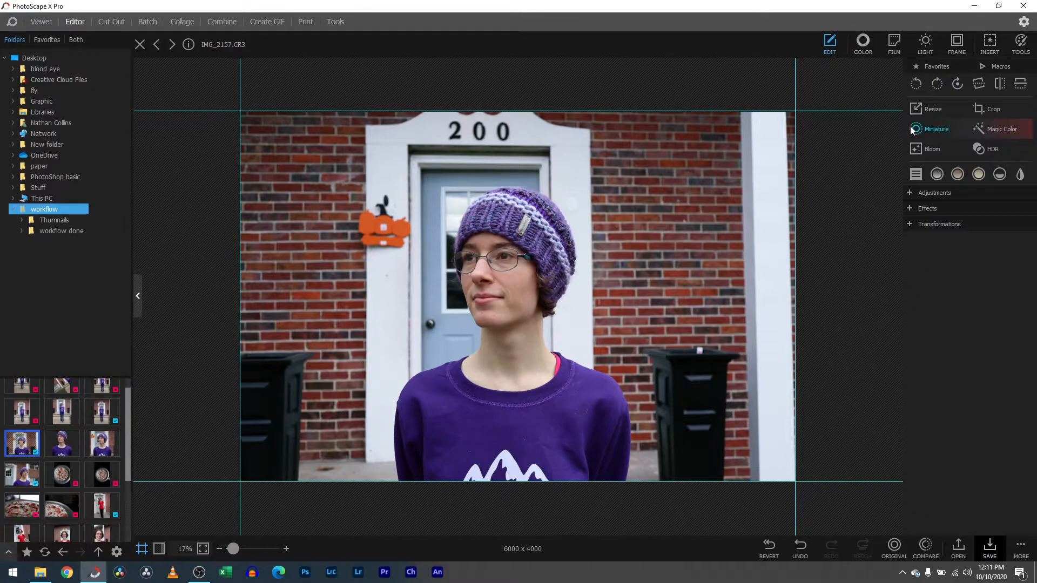
click(862, 42)
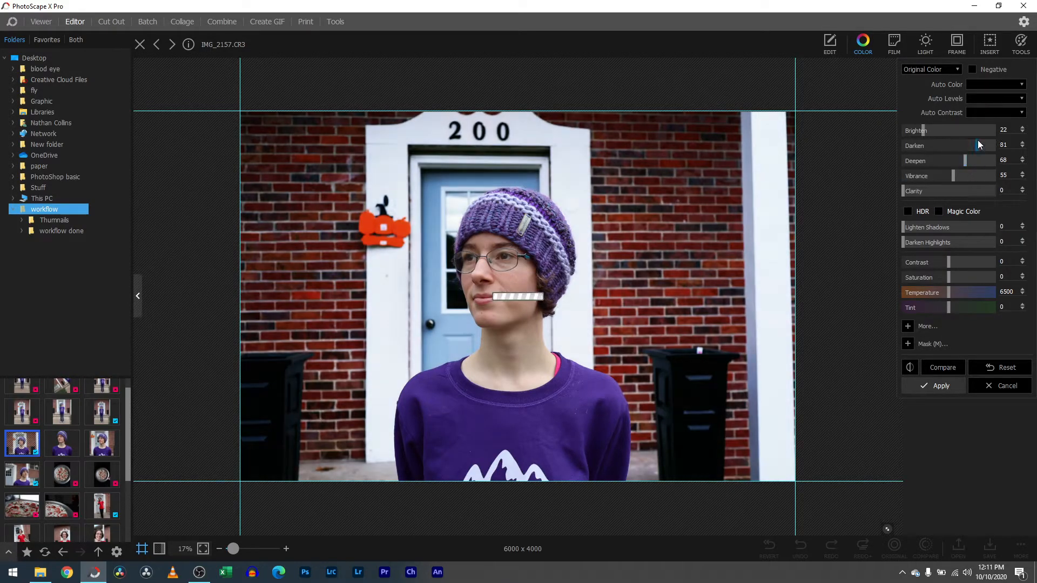
drag(969, 130, 984, 131)
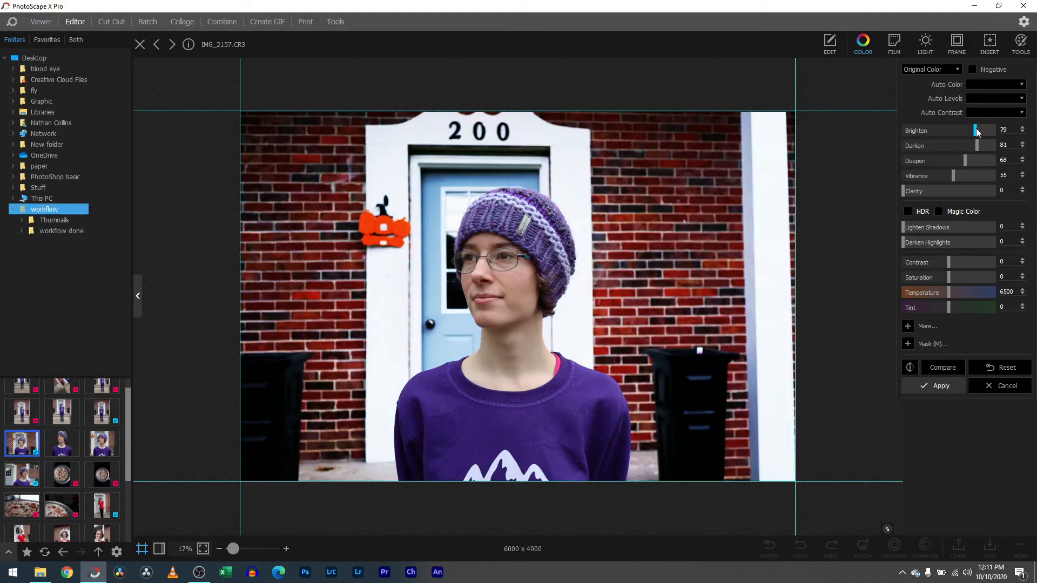
drag(982, 130, 946, 131)
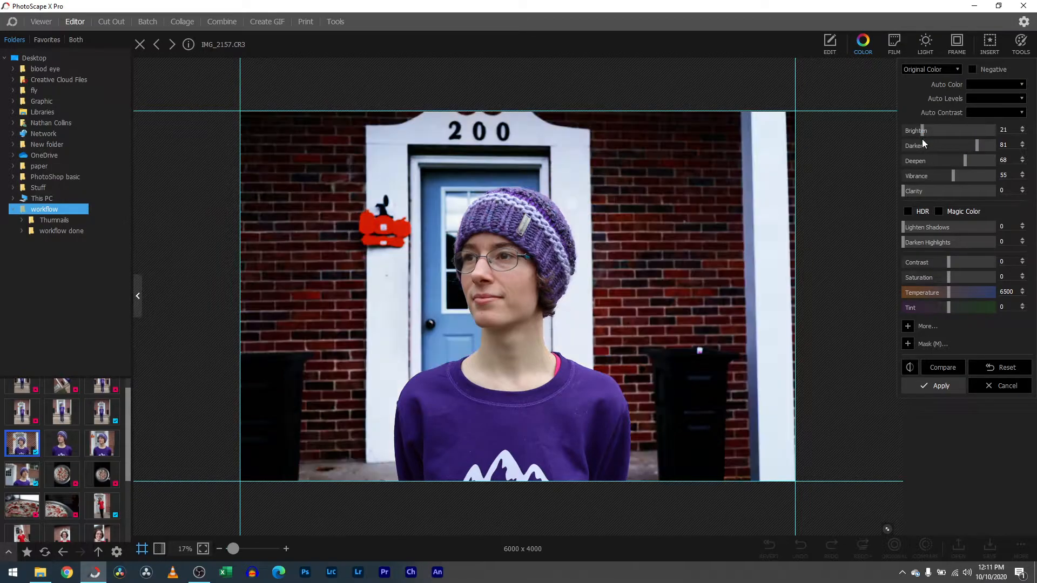
drag(985, 145, 937, 145)
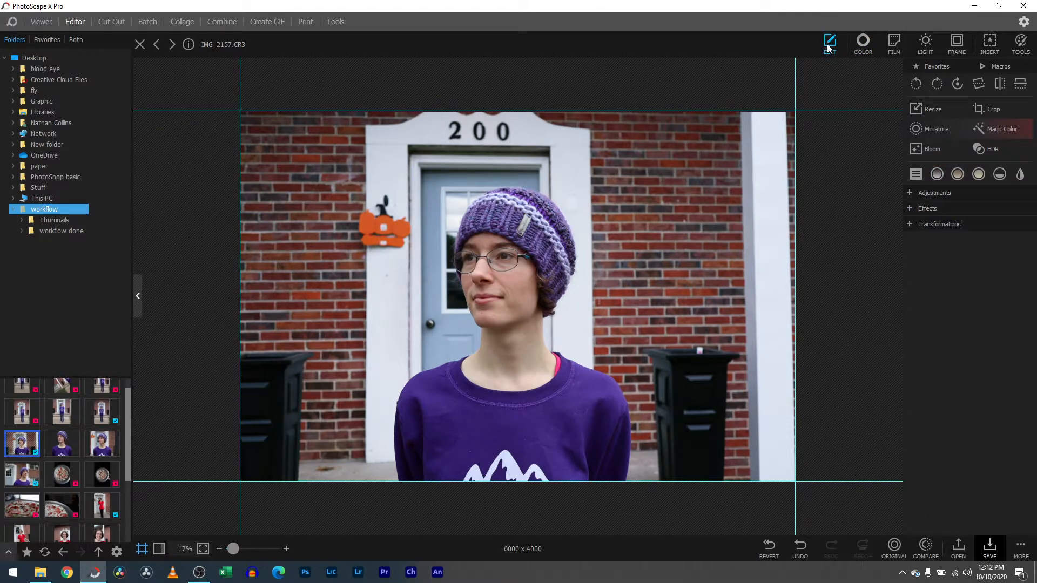
Step: Sweep the Blur radius from maximum down to nearly none and compare with the original
click(934, 192)
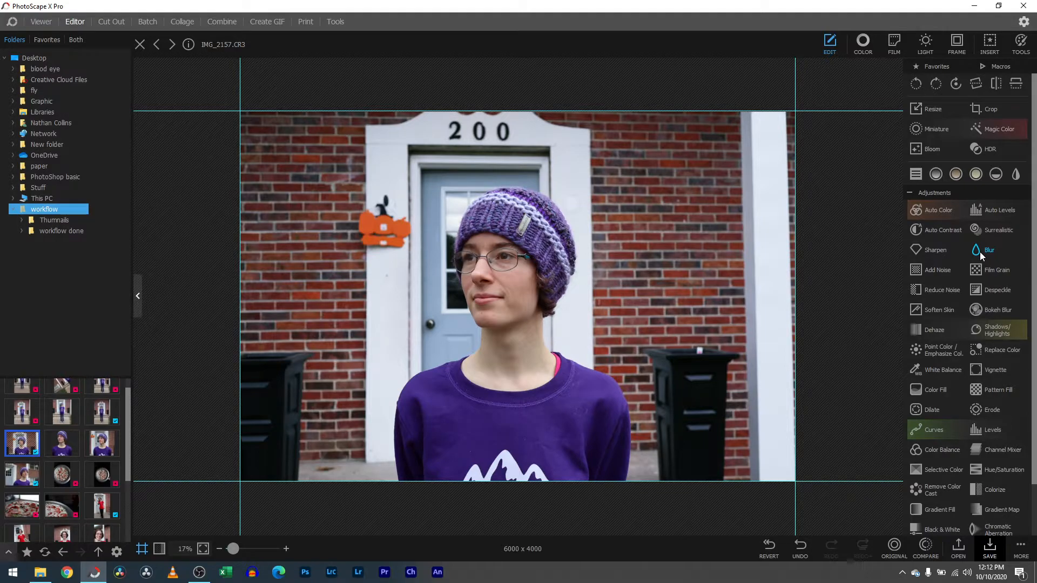
click(988, 249)
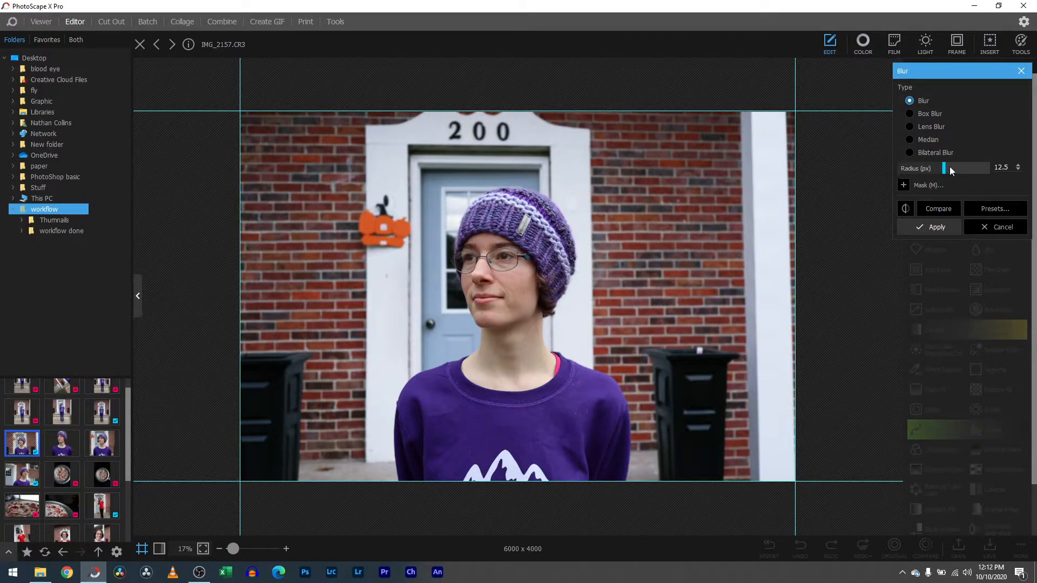
drag(945, 168, 988, 168)
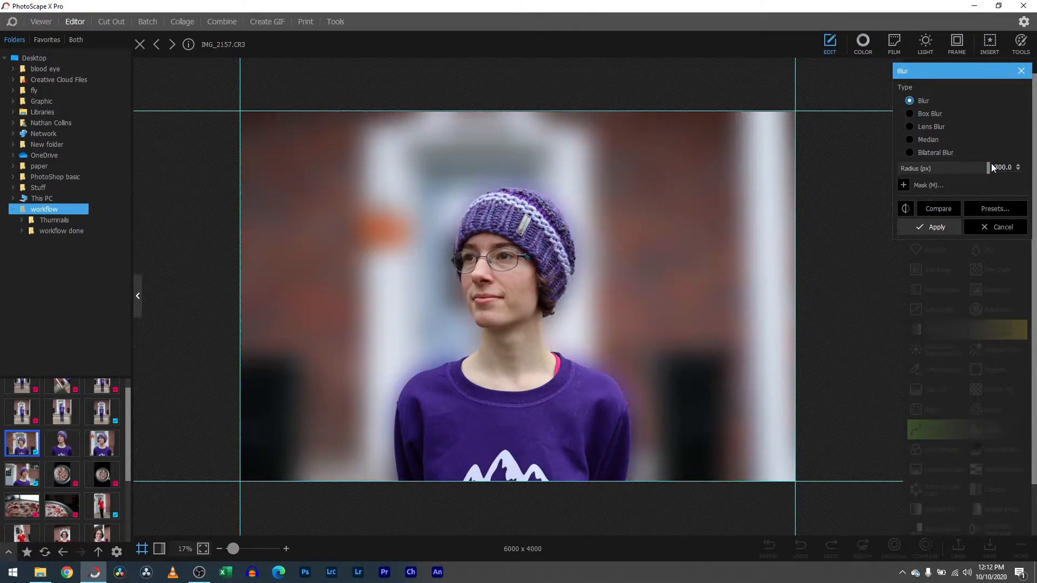
drag(1012, 167, 979, 168)
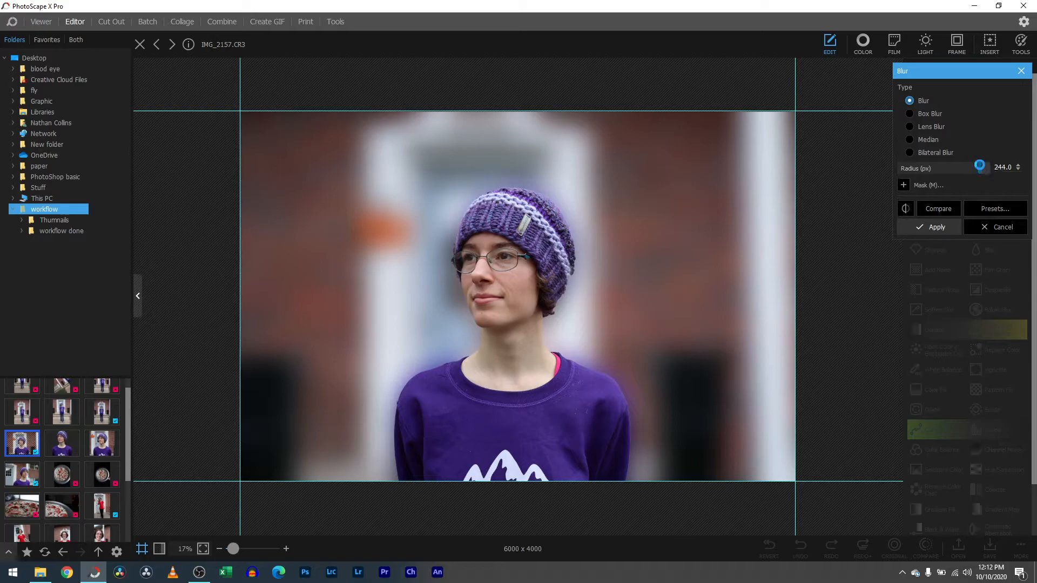
drag(980, 166, 972, 168)
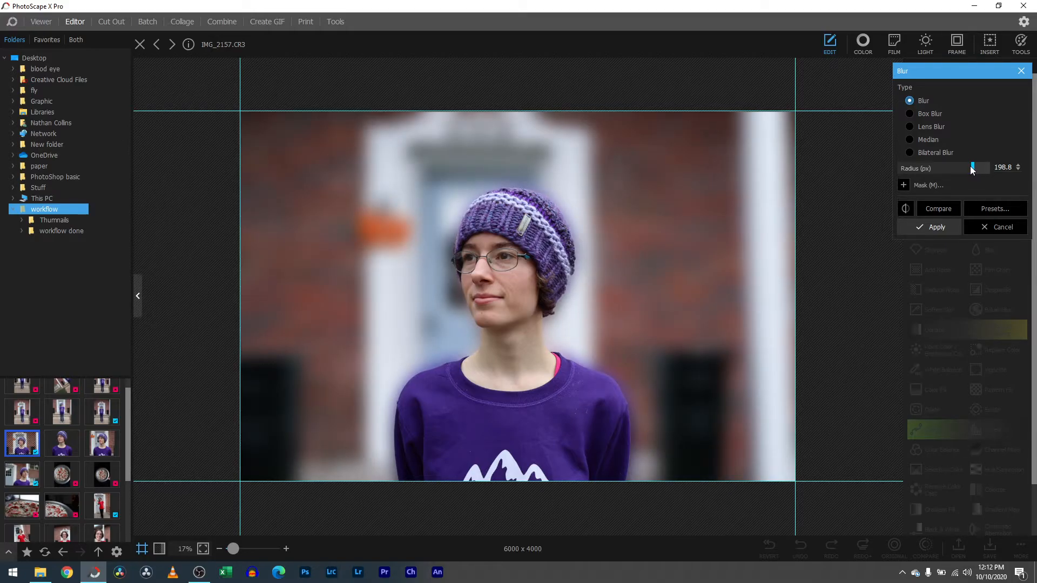
drag(972, 167, 946, 167)
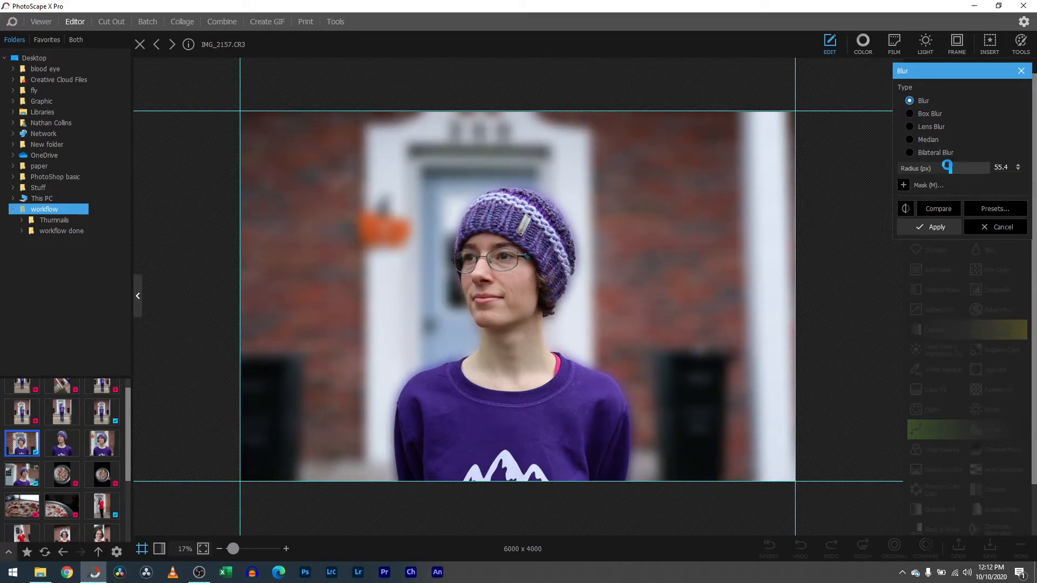
drag(947, 166, 938, 166)
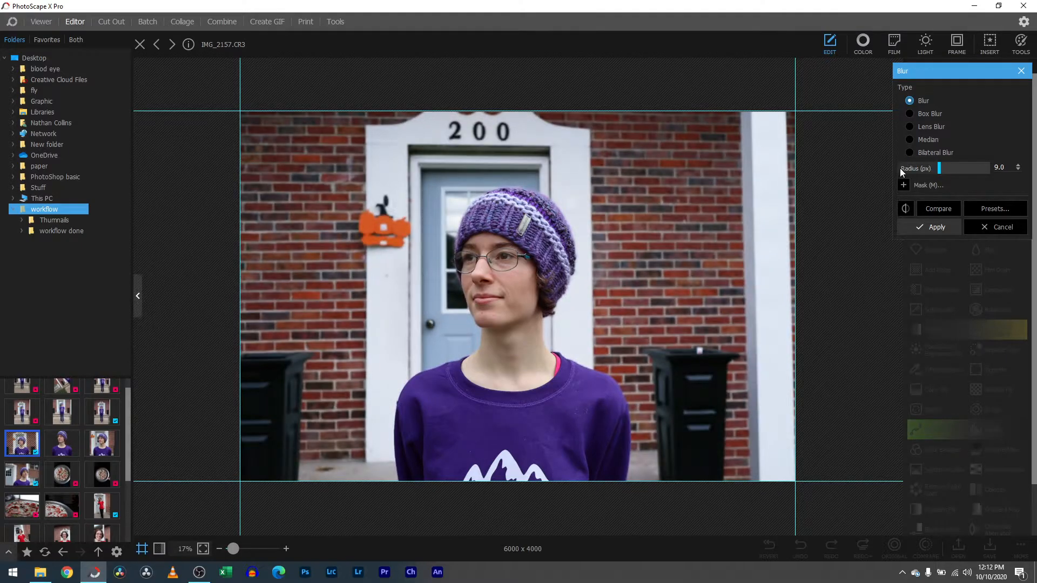
click(938, 208)
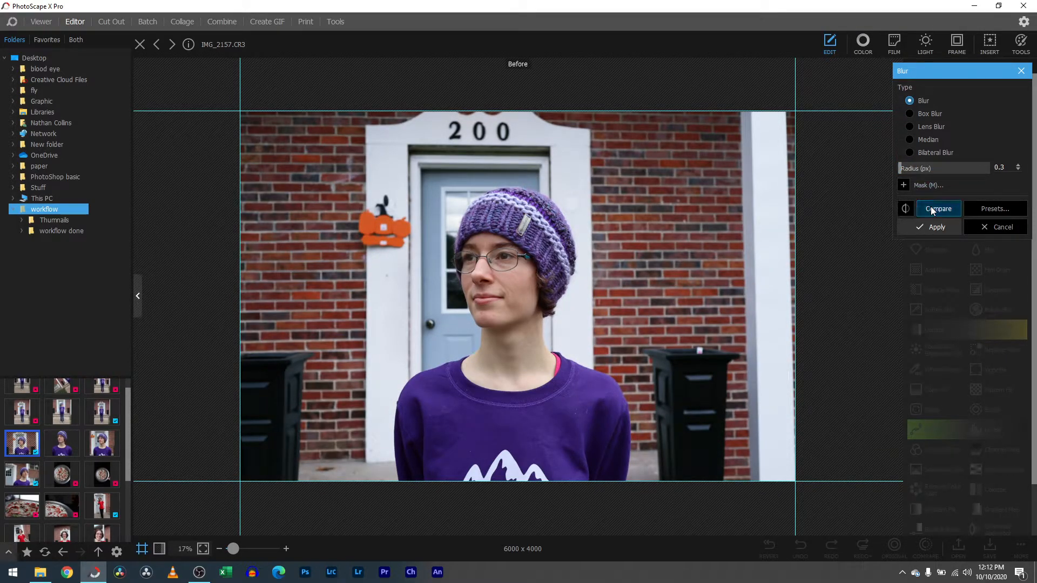
Step: Raise the blur back up to a strong amount and apply it to the background photo
click(942, 167)
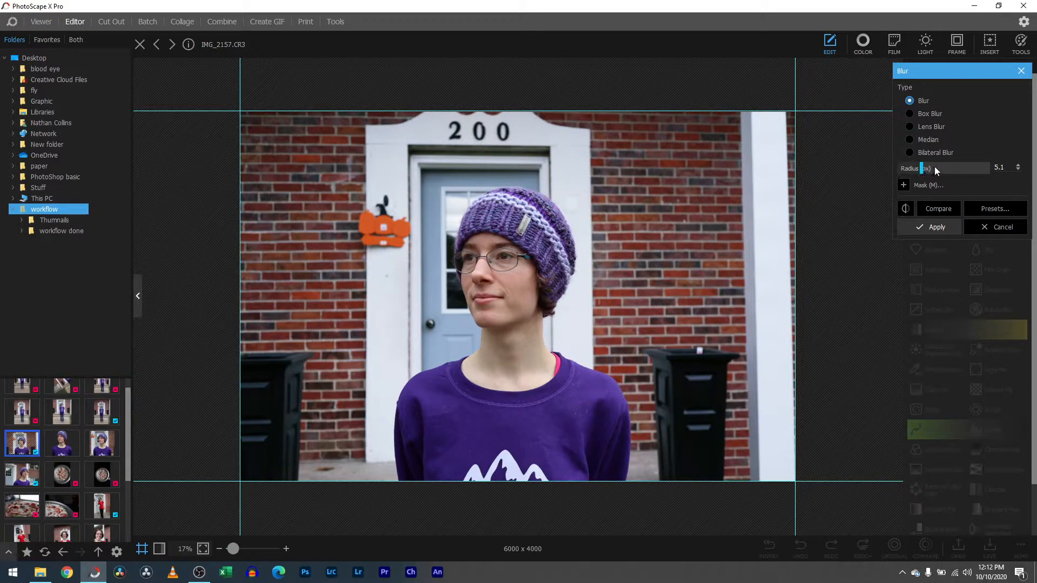
drag(925, 169, 939, 169)
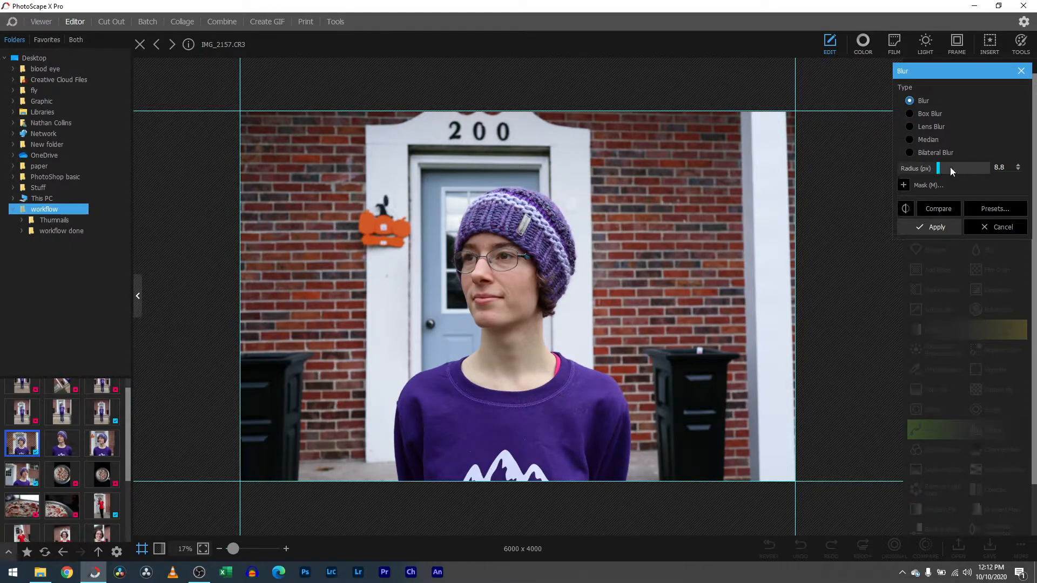
drag(938, 167, 953, 167)
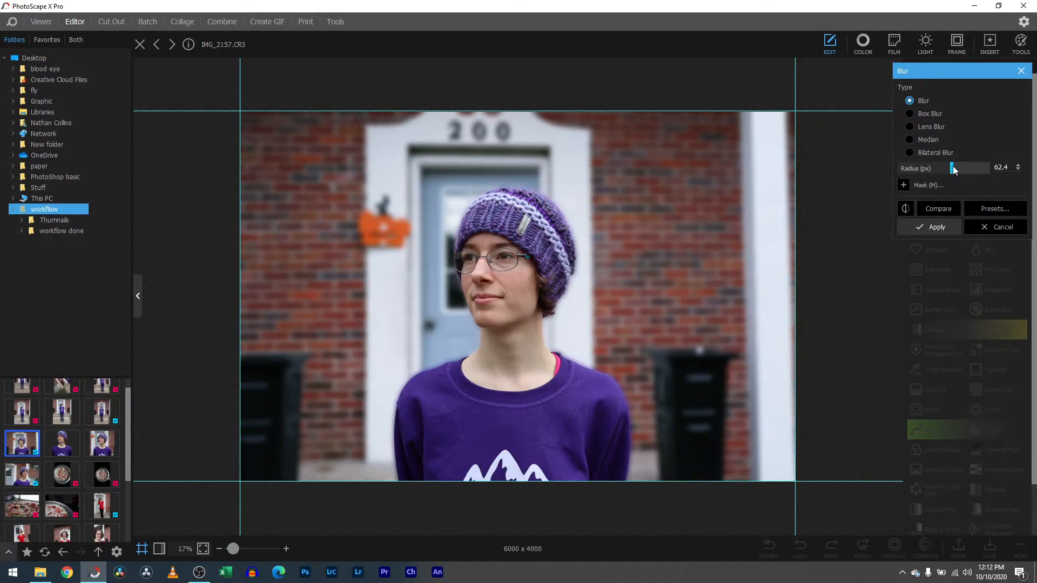
drag(953, 168, 965, 169)
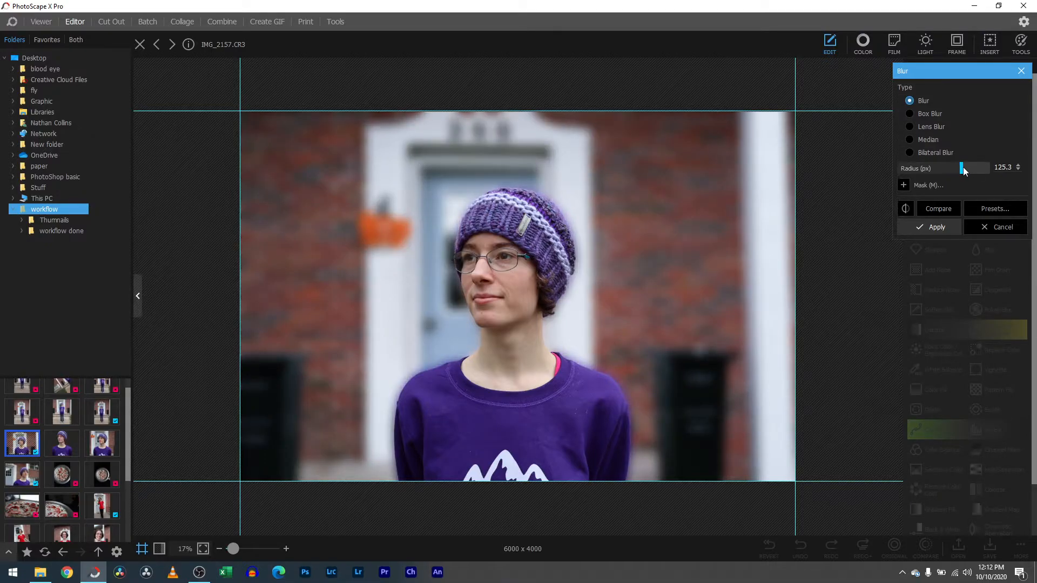
drag(962, 169, 975, 168)
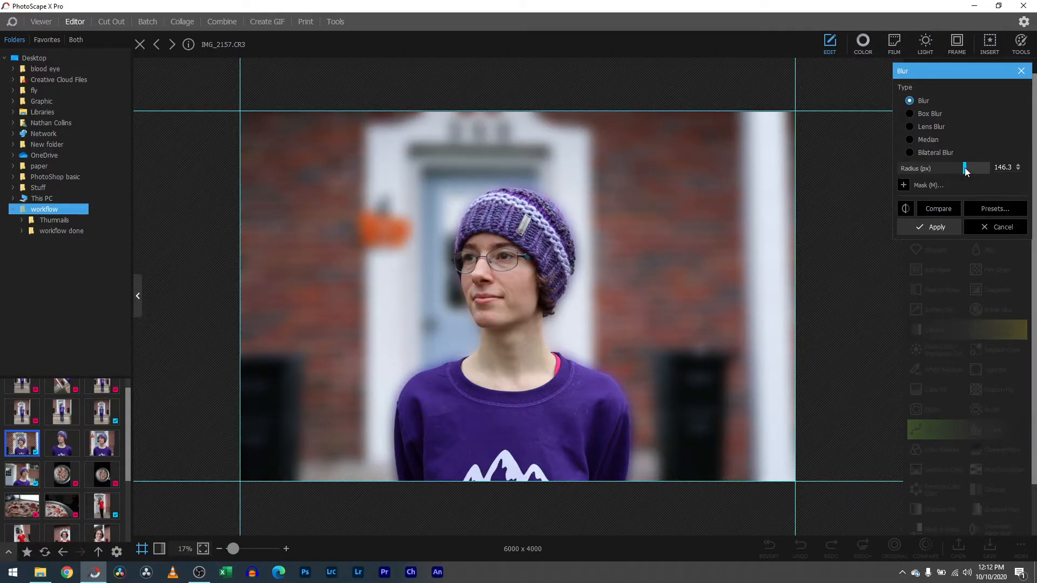
click(1003, 227)
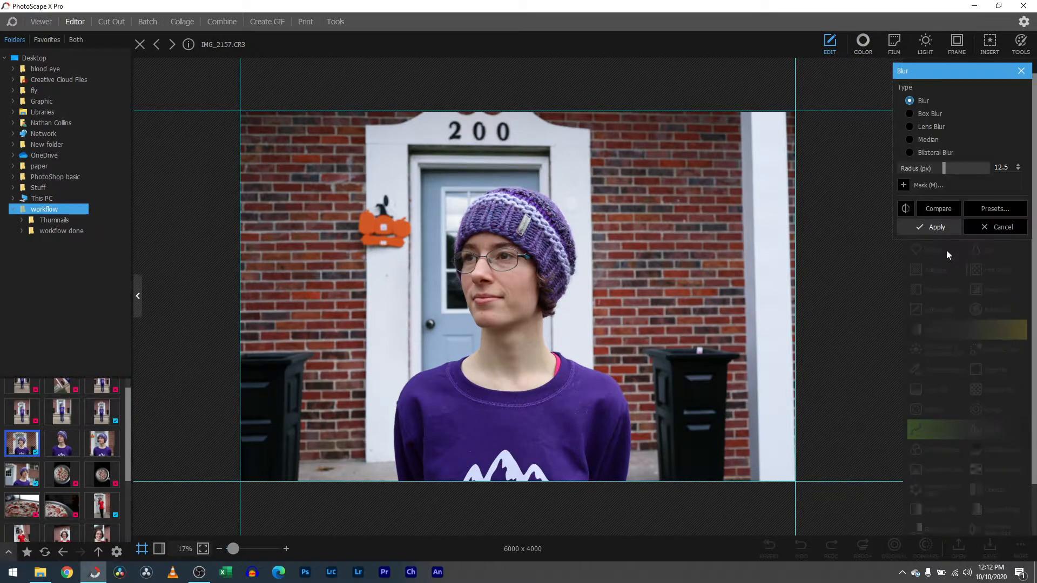
drag(960, 167, 982, 167)
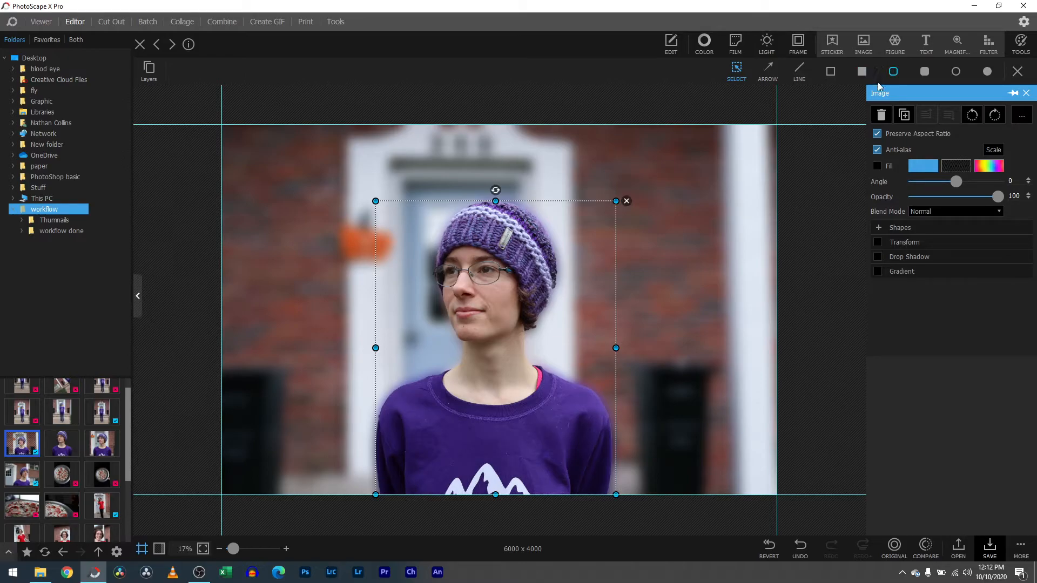
Step: Add a drop shadow to the cutout and adjust its distance and angle
click(877, 257)
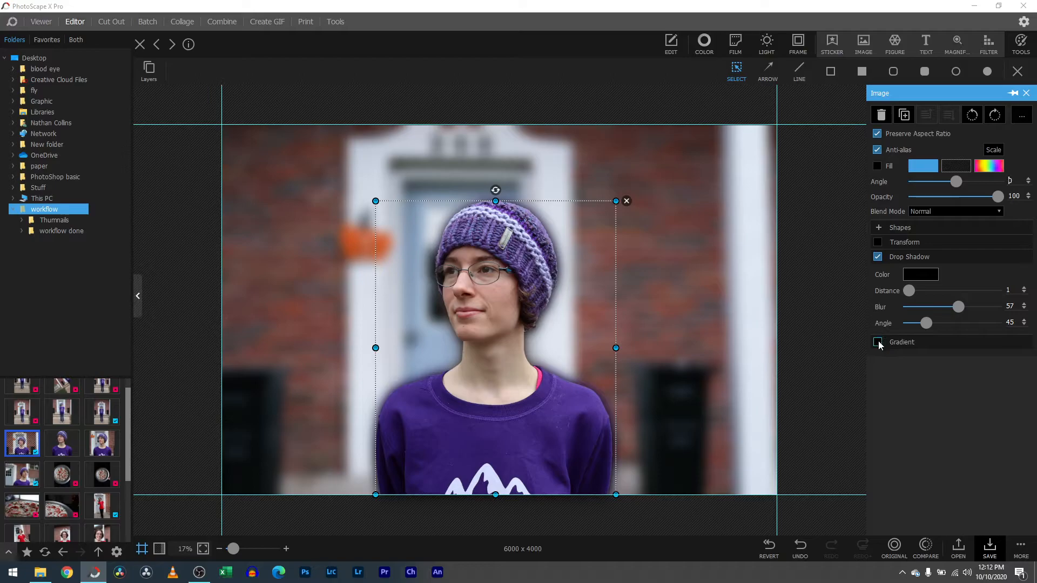
drag(908, 290, 926, 290)
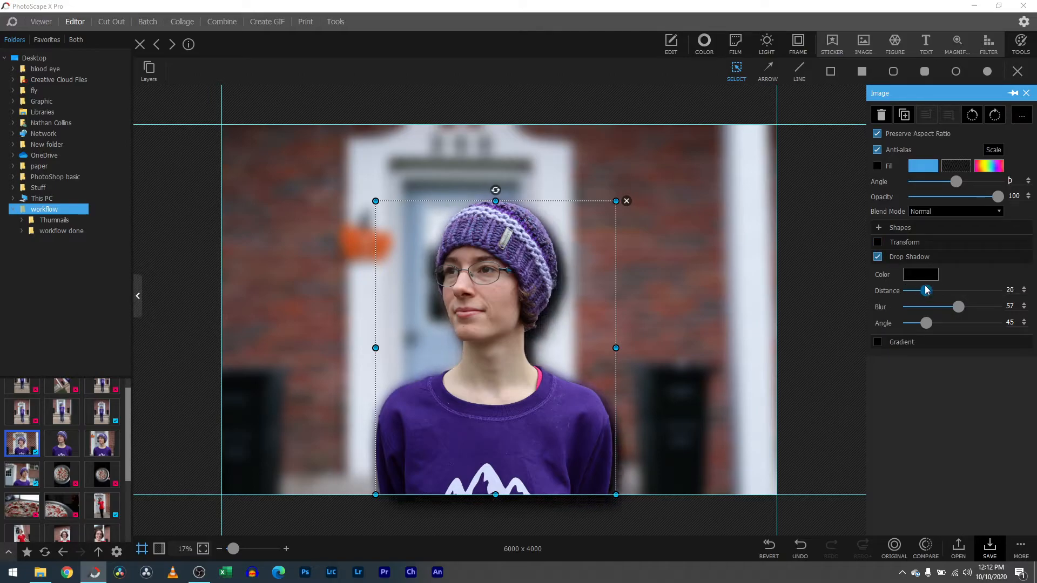
drag(924, 322, 930, 323)
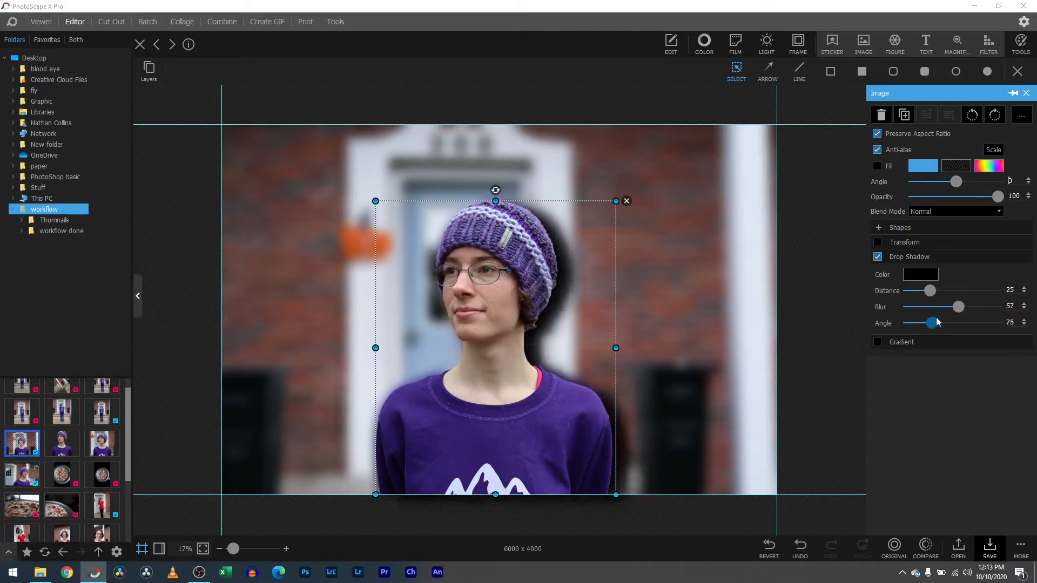
drag(932, 323, 958, 323)
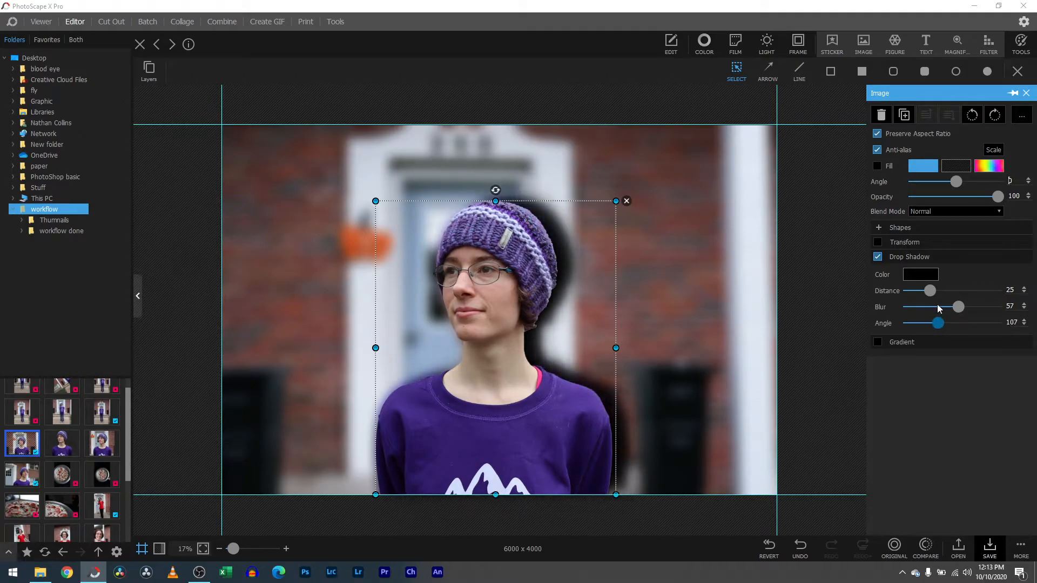
click(921, 275)
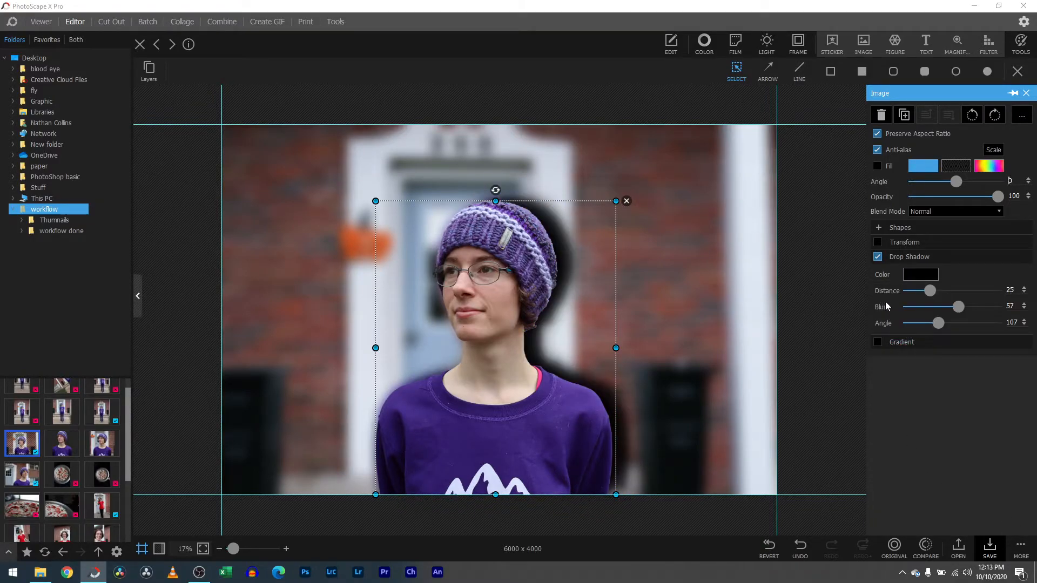
Step: Turn the drop shadow off and undo back to the unblurred photo
click(877, 271)
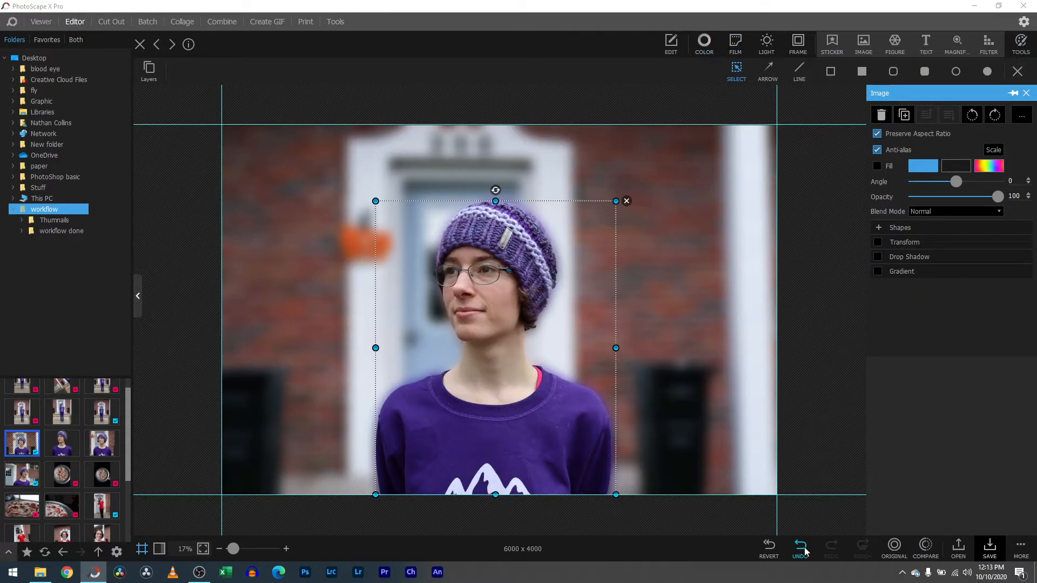
click(799, 545)
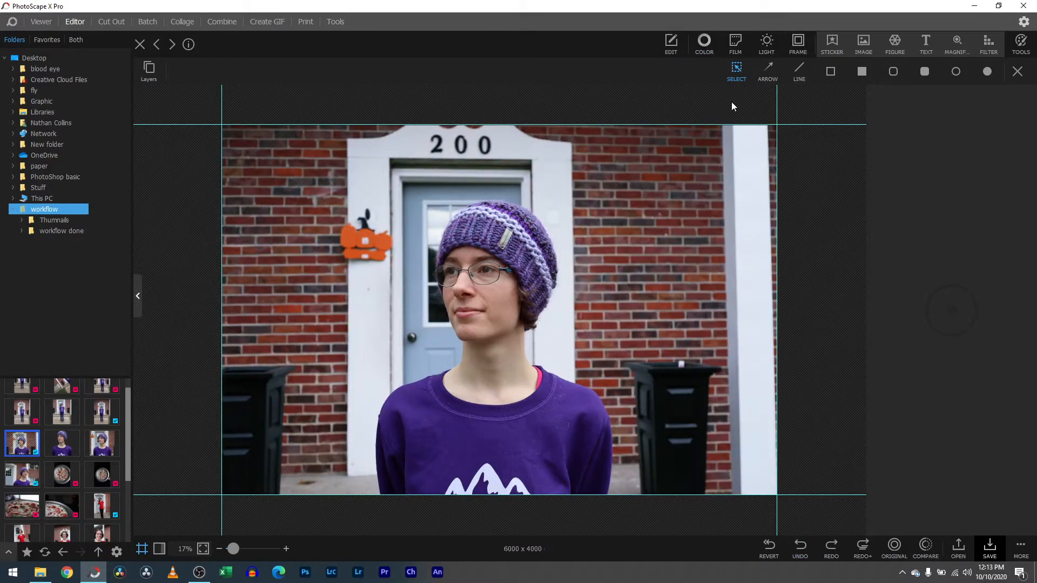
Step: Reopen the Blur adjustment and push the radius to 83.3 px, zooming to 20%
click(670, 41)
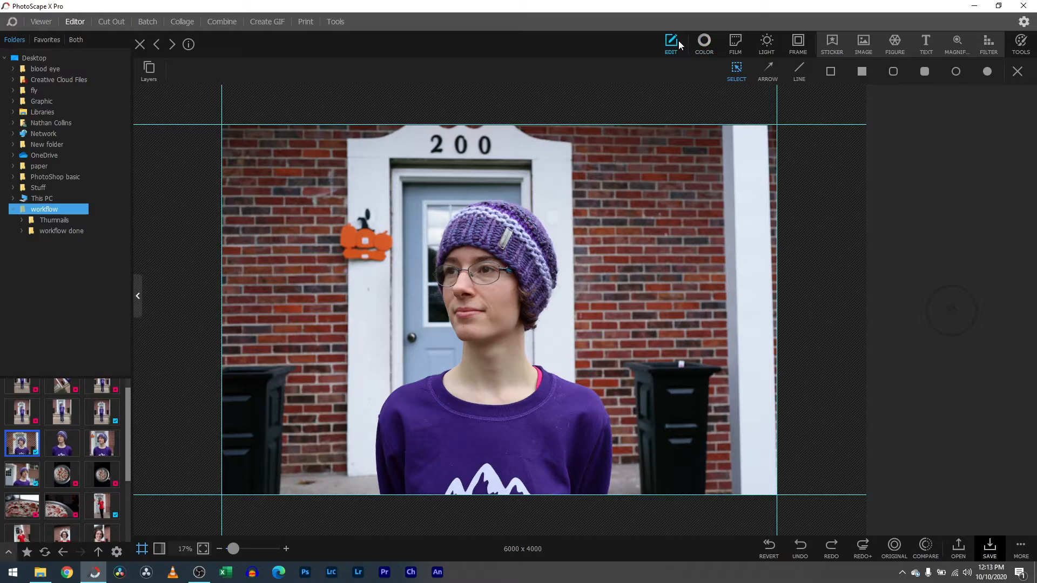
click(669, 41)
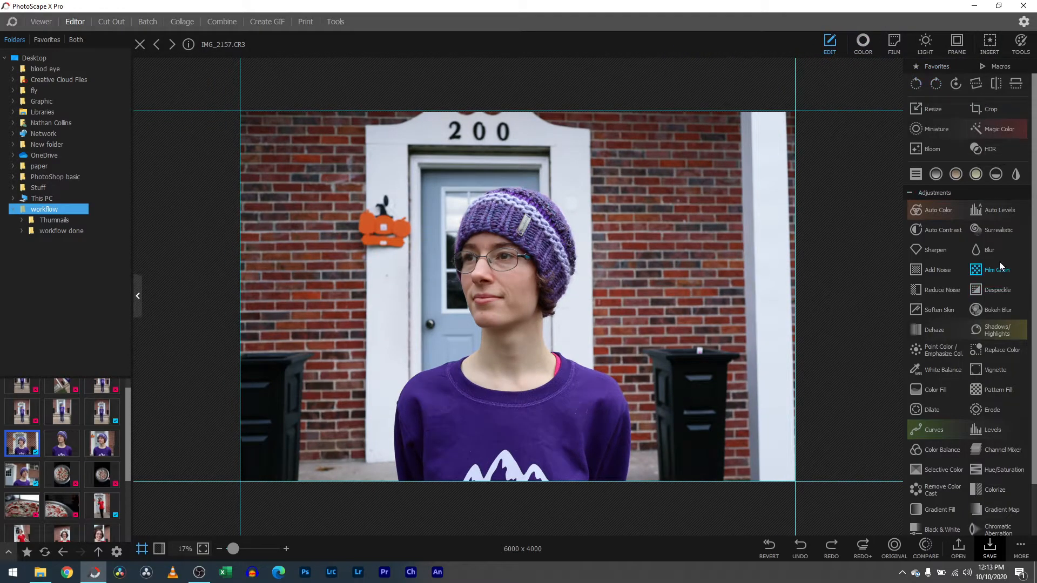
click(991, 249)
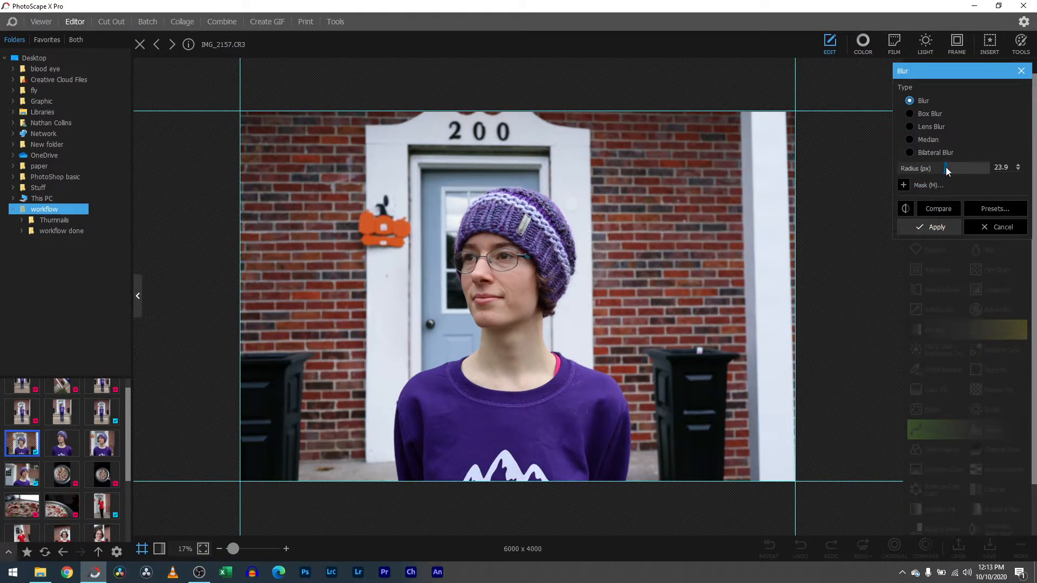
drag(946, 169, 965, 168)
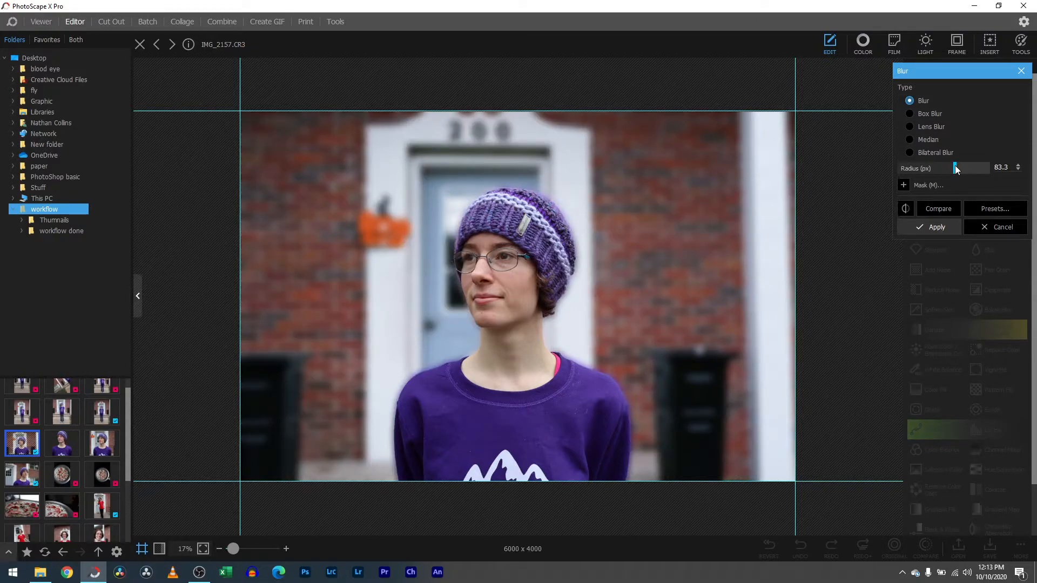
mouse_move(414, 475)
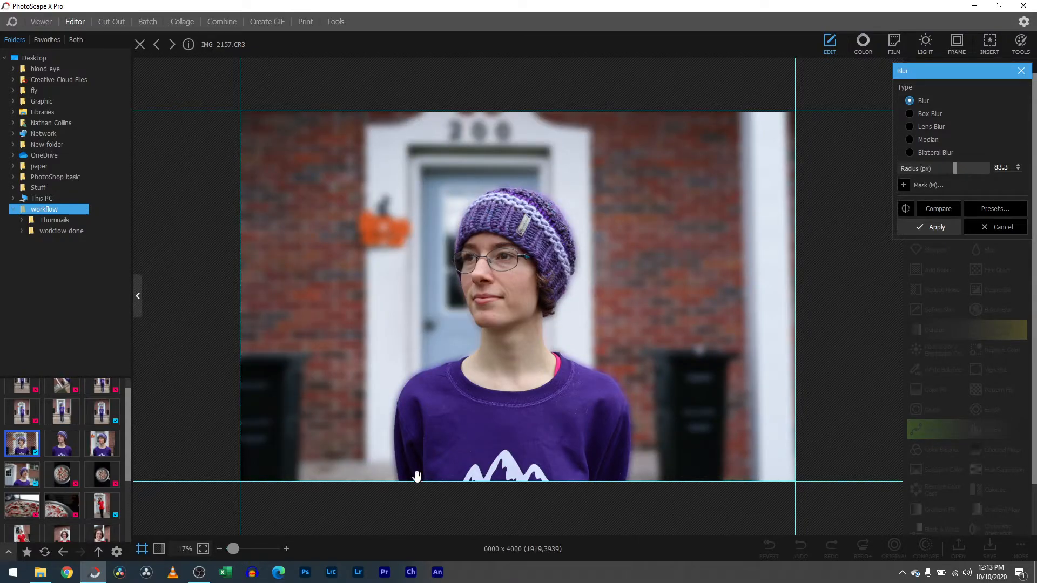
drag(232, 549, 250, 549)
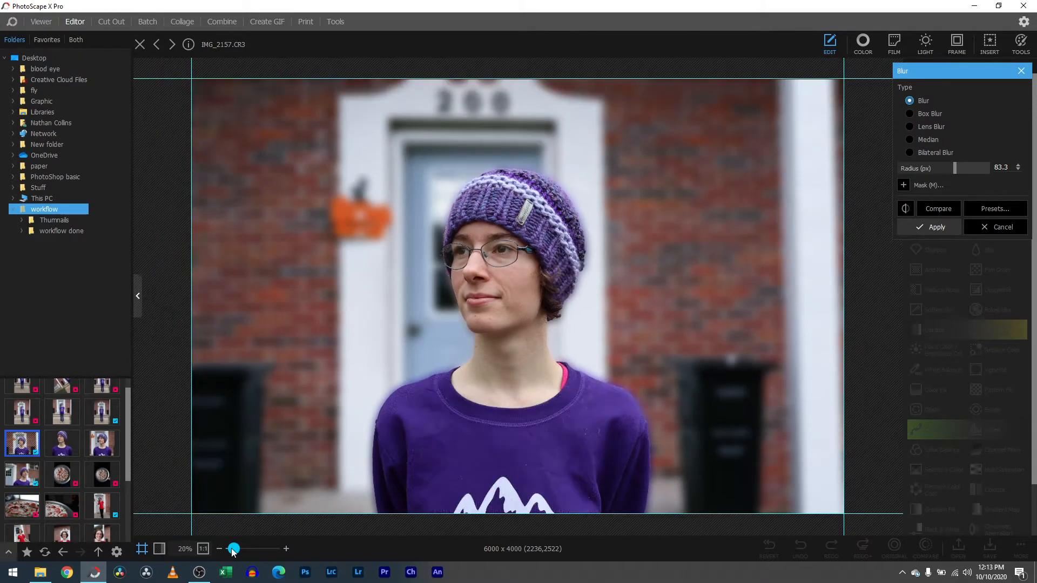
Step: Cancel the blur and drag the inserted copy into place over the original subject
click(938, 208)
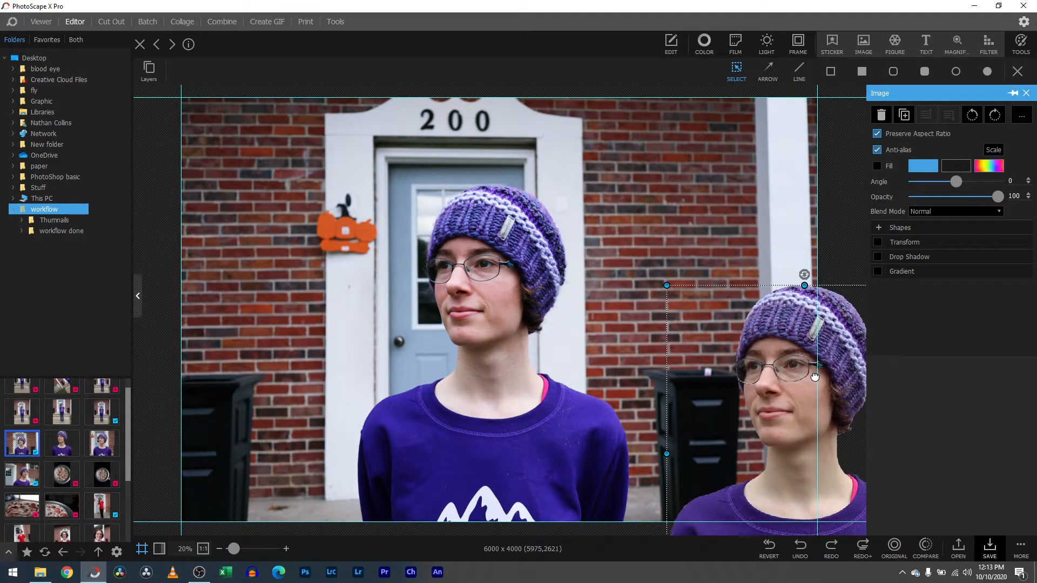
drag(815, 377, 806, 369)
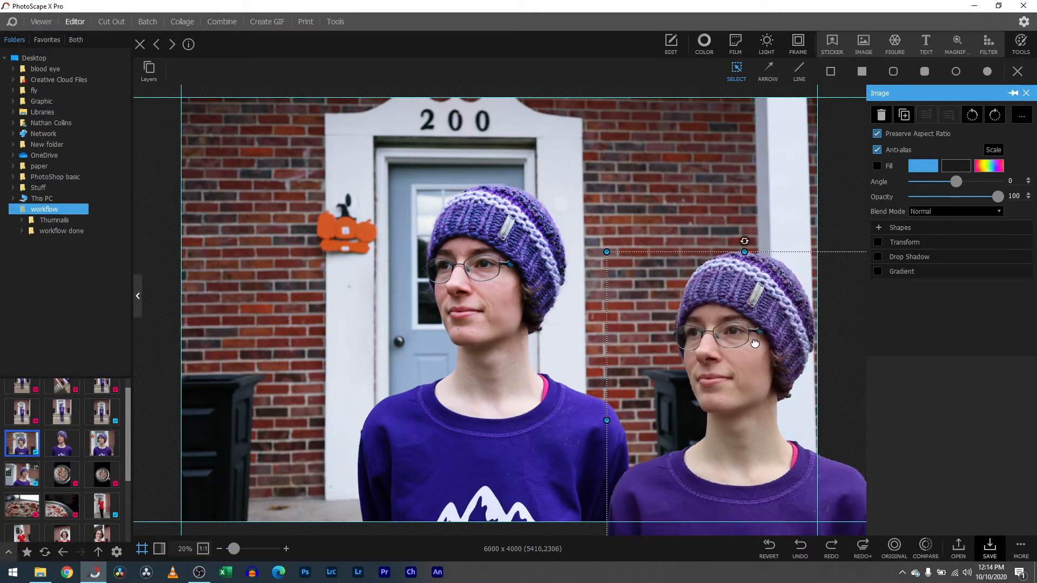
drag(754, 342, 754, 316)
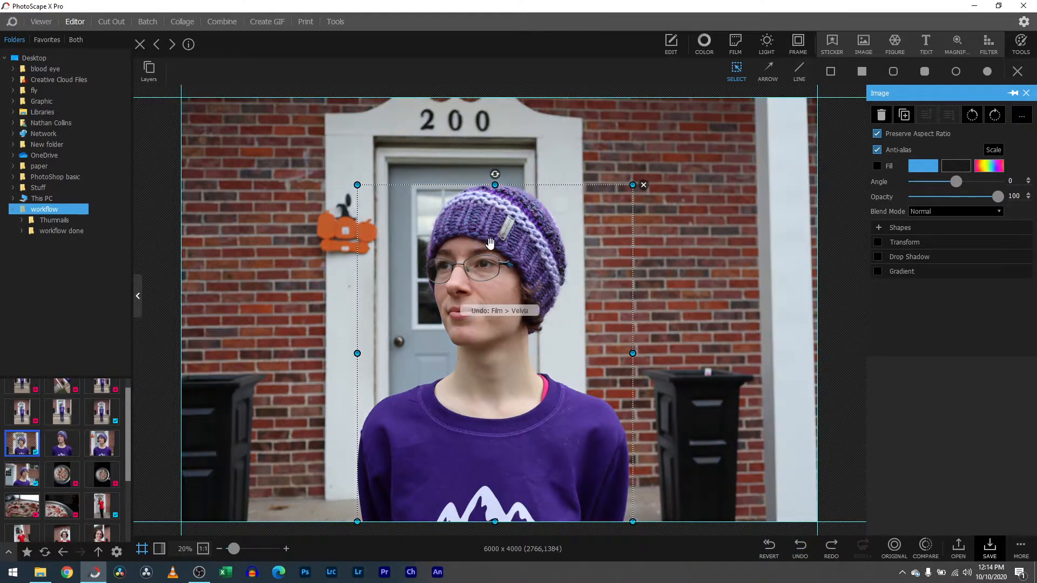
Step: Try a light 12.5 px blur radius from the retouch tools without applying it
click(1021, 43)
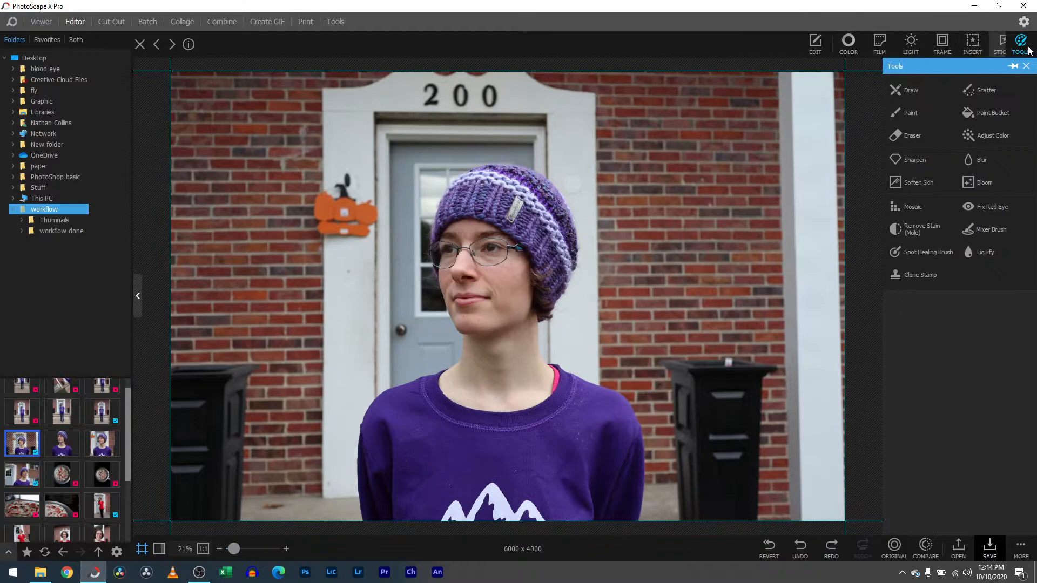
click(829, 42)
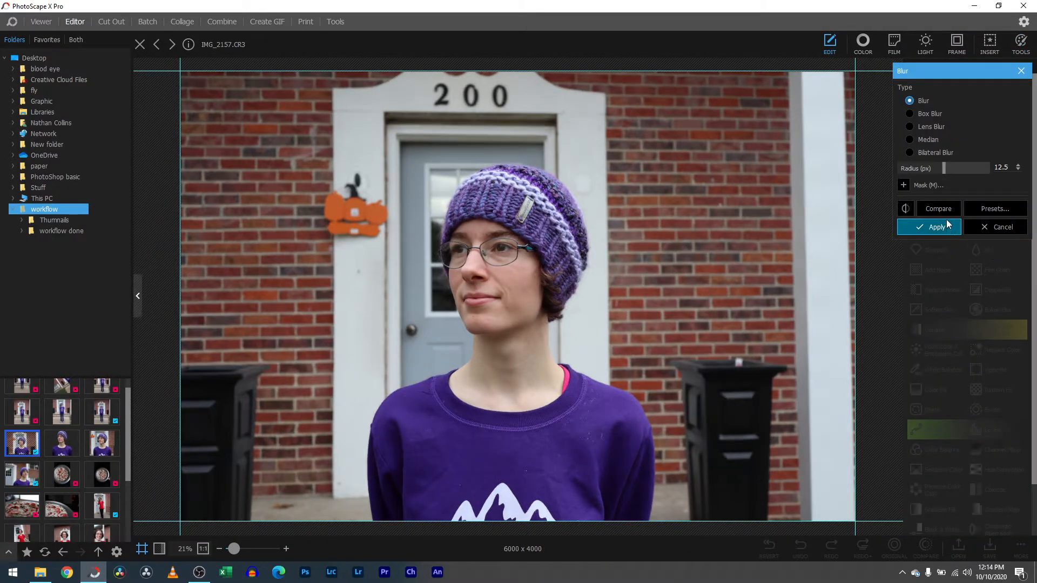
drag(949, 169, 966, 168)
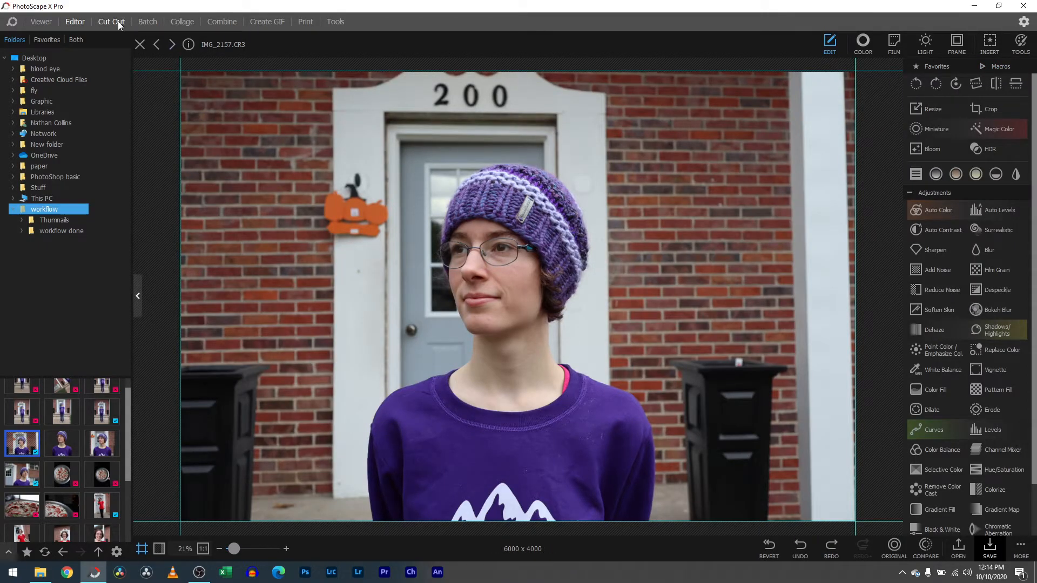
Step: In Cut Out with Lasso, invert the mask to keep the background and start saving it
click(111, 22)
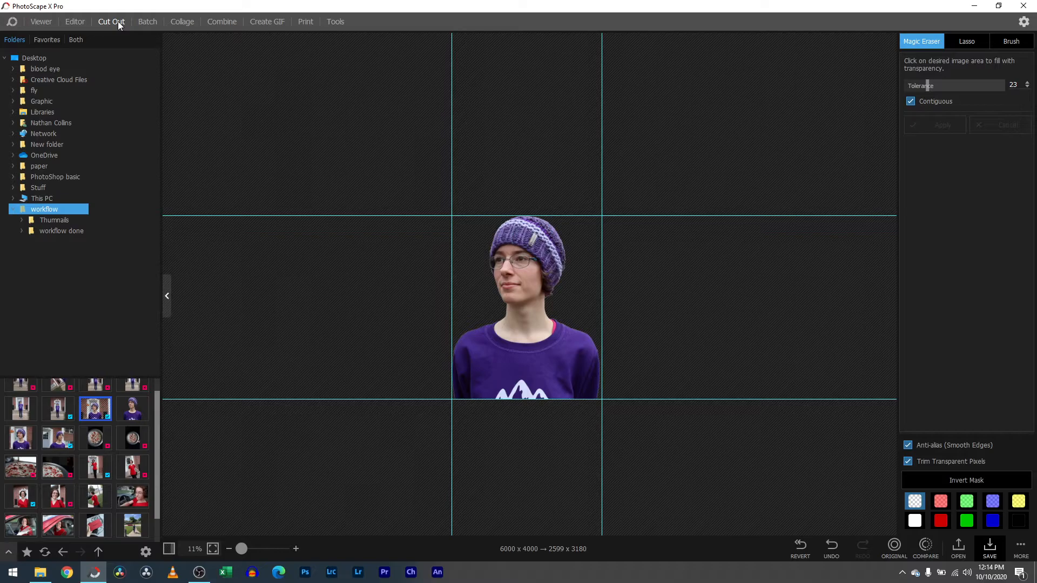
mouse_move(899, 488)
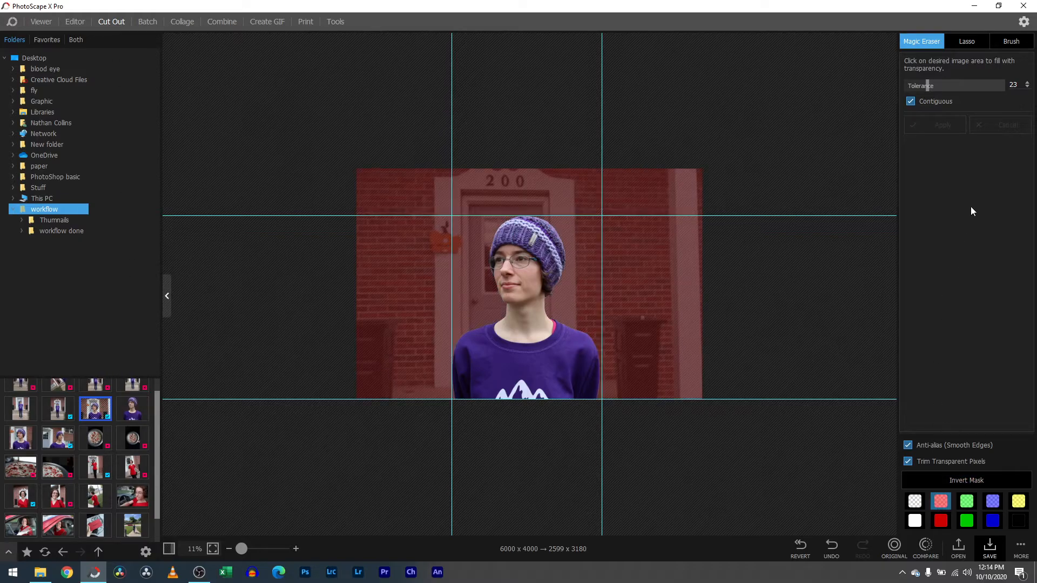
click(966, 41)
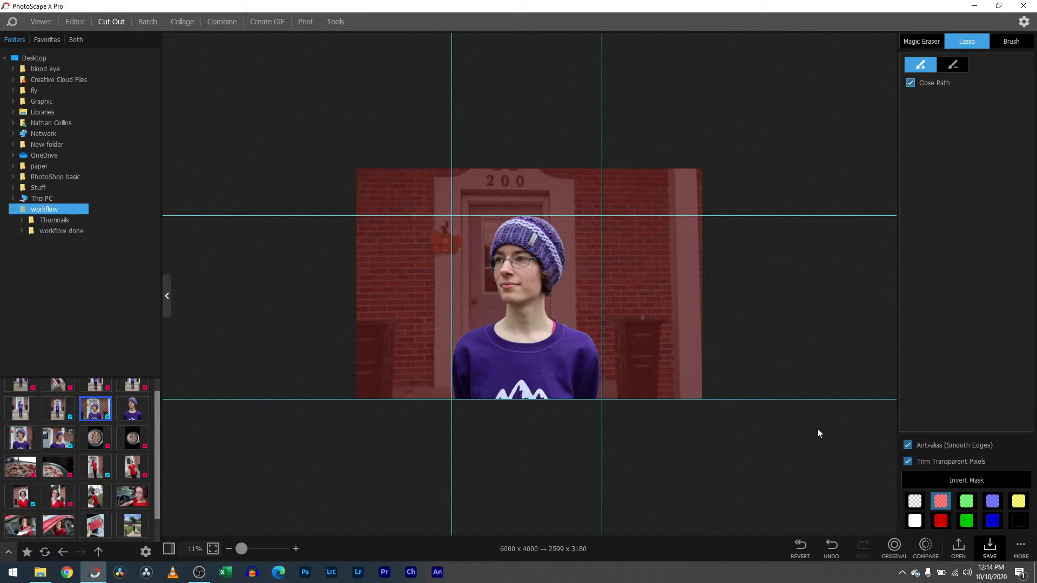
mouse_move(841, 414)
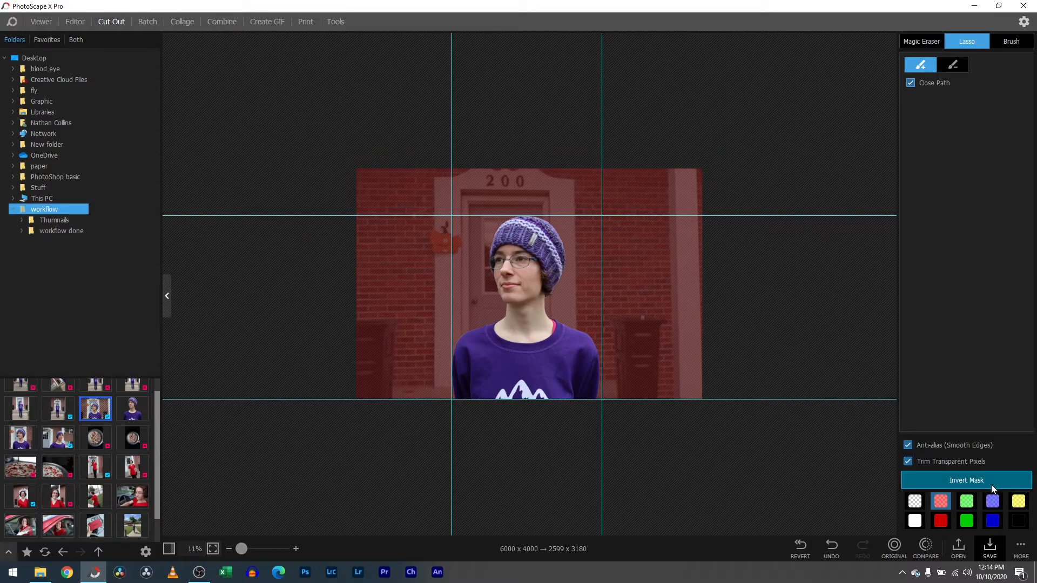
click(965, 480)
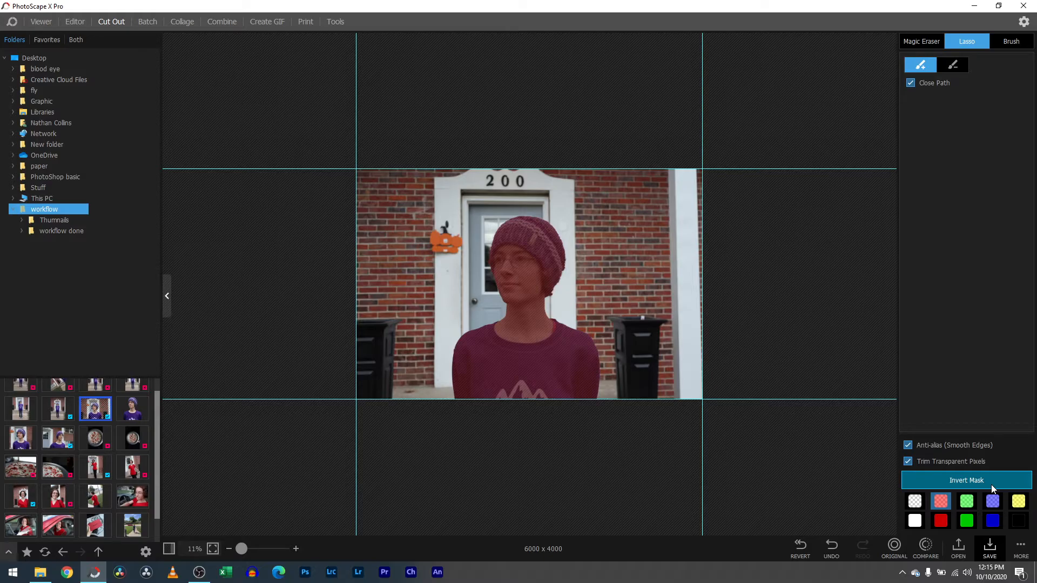
click(989, 549)
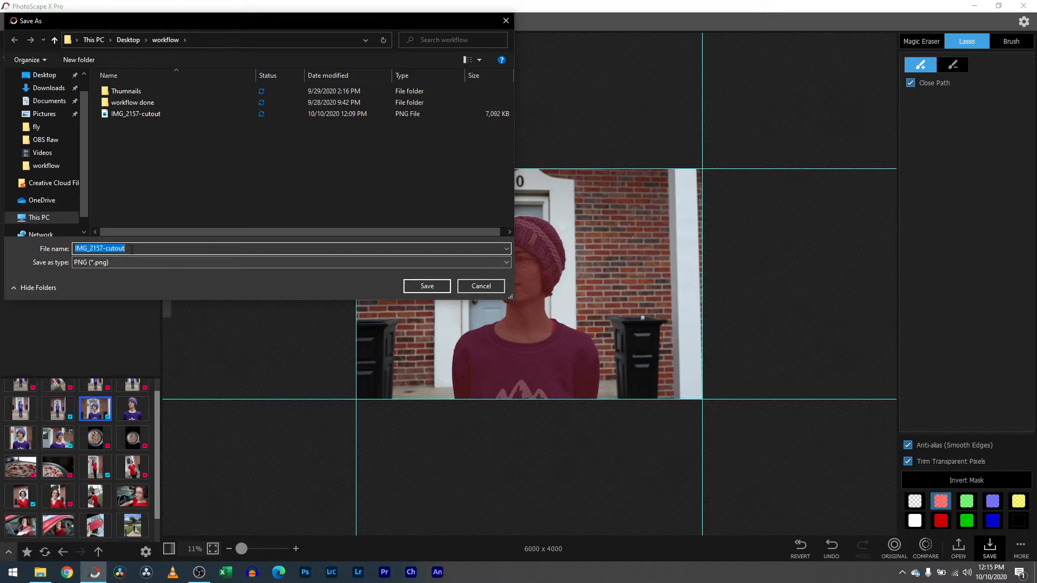
Step: Save the background-only cutout as PNG IMG_2157-cutout v2 and dismiss the notice
text(v2)
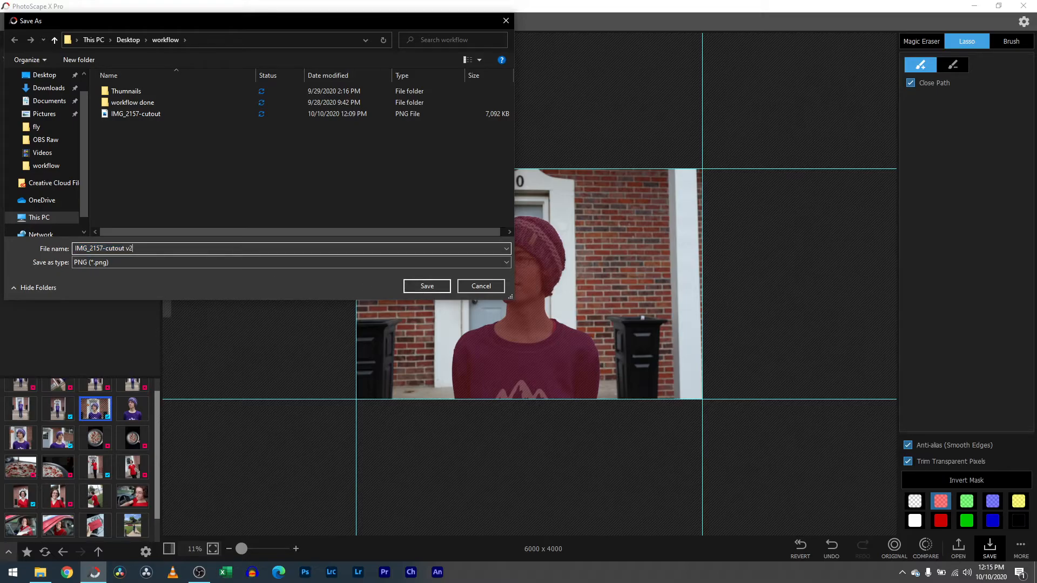
click(427, 285)
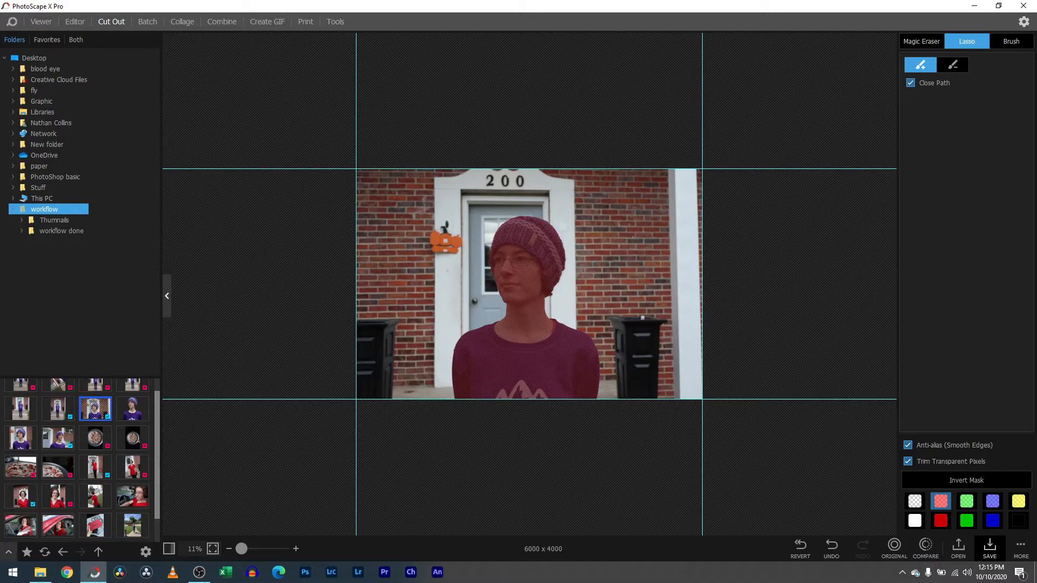
click(988, 549)
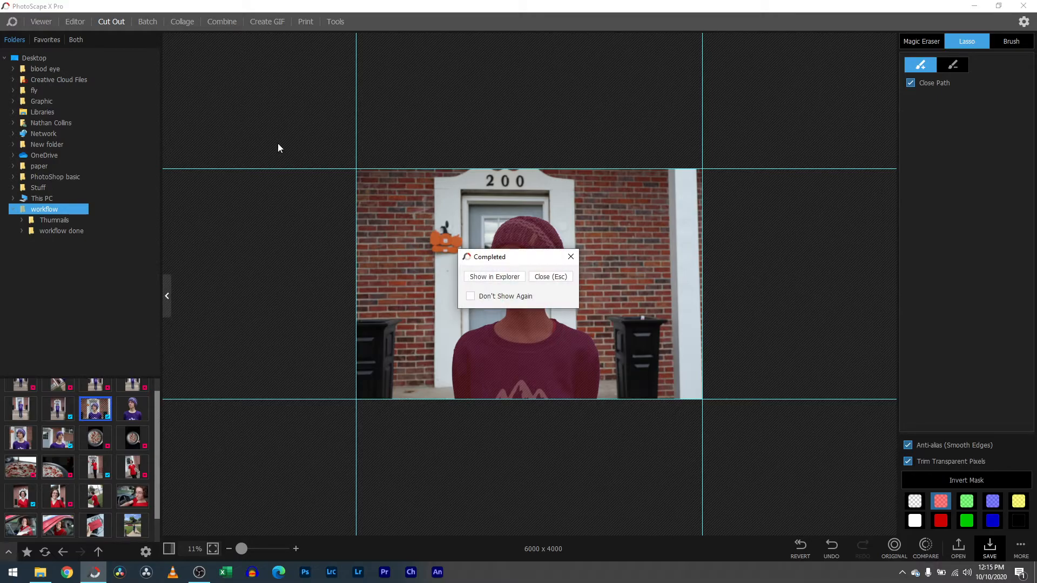
click(550, 277)
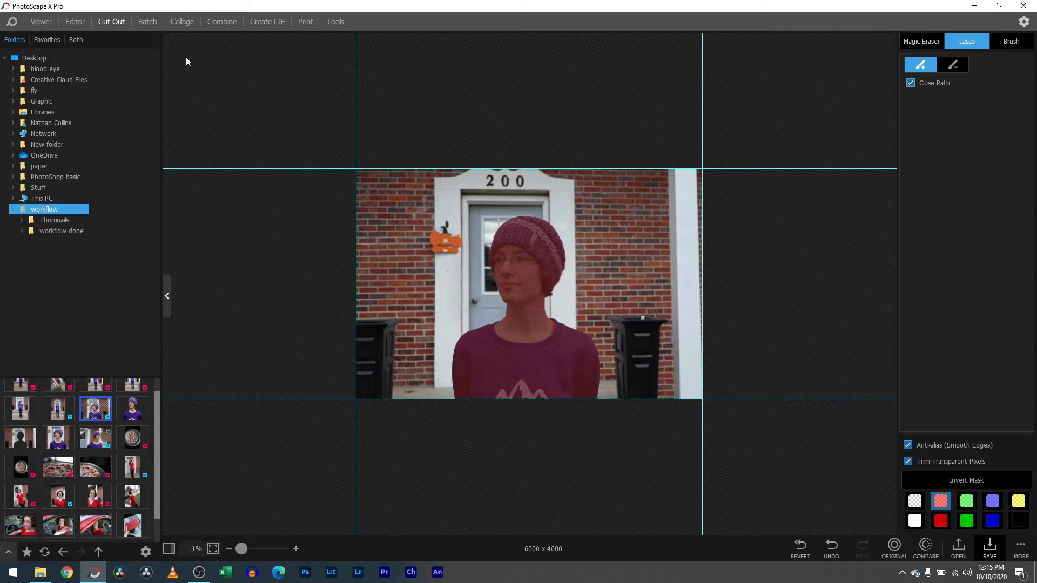
Step: Return to the Editor and close the original photo without saving changes
click(74, 22)
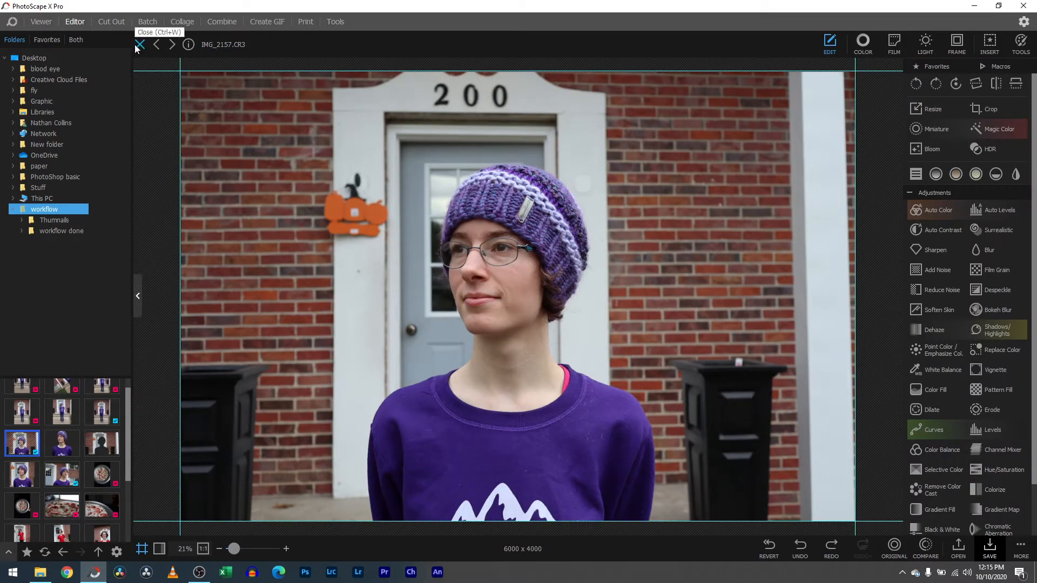
click(139, 44)
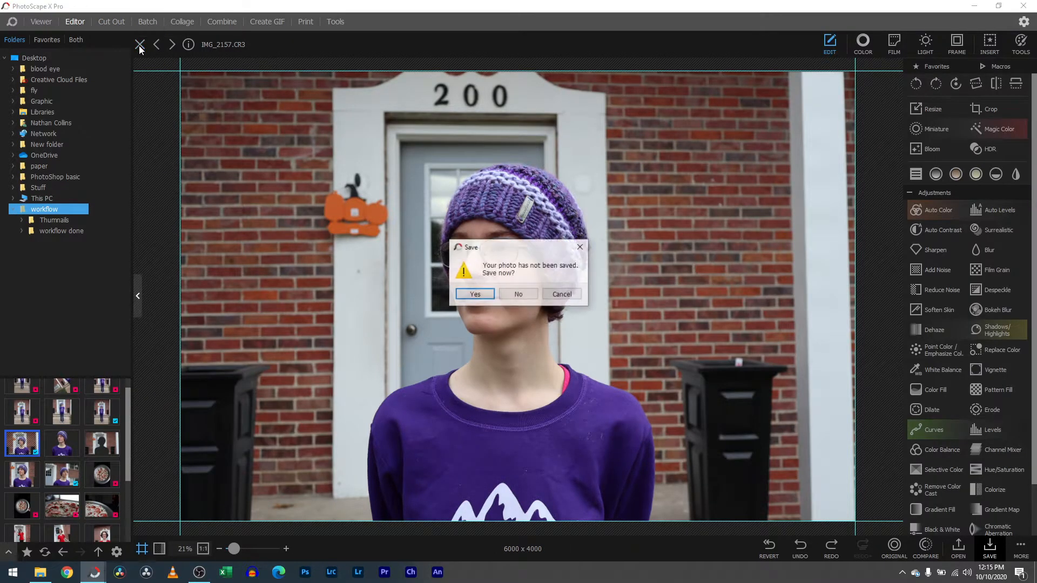
click(517, 294)
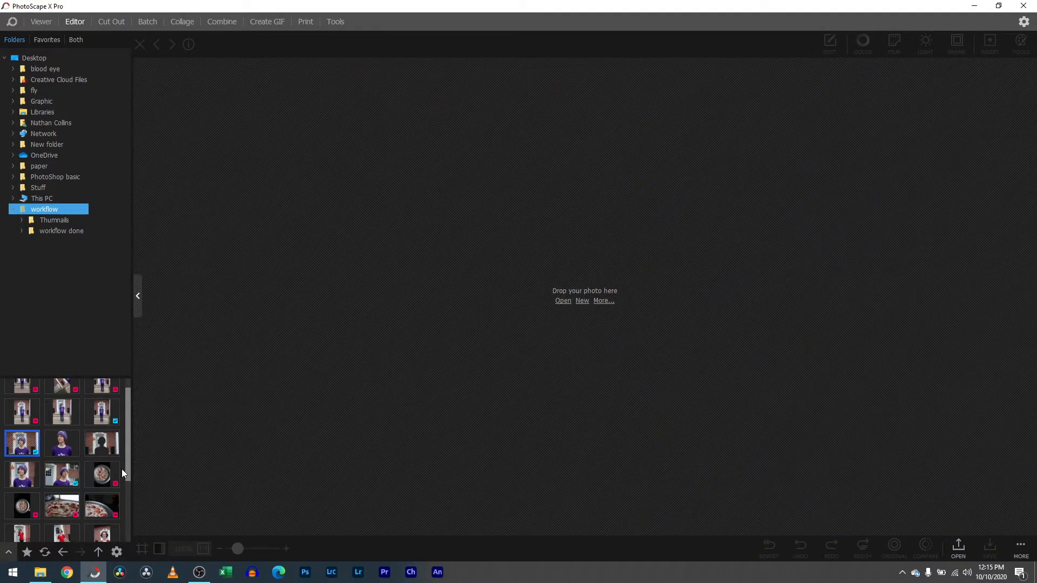
Step: Open the background-only IMG_2157-cutout v2 and start inserting another image over it
click(102, 442)
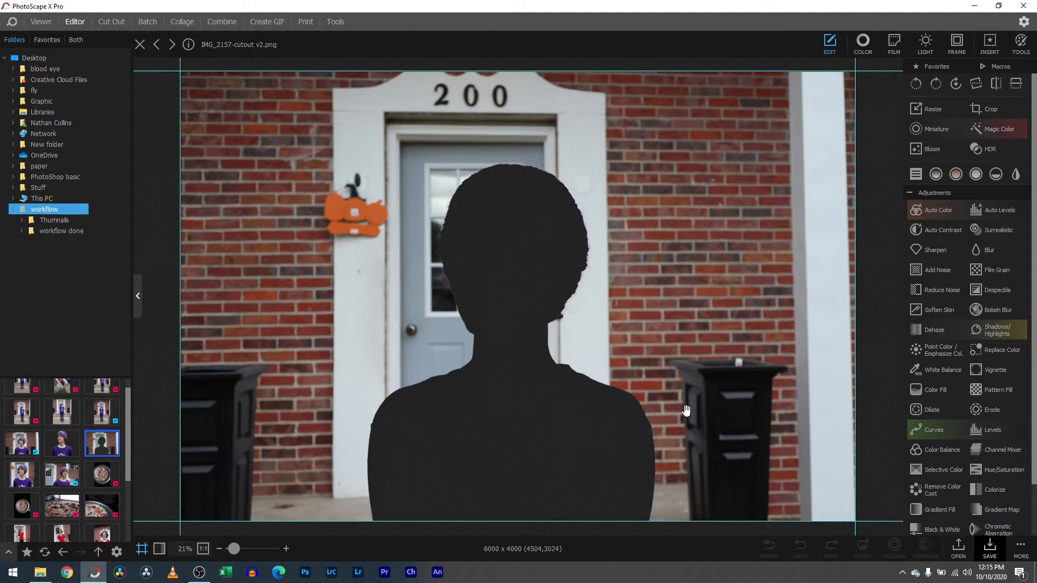
mouse_move(577, 316)
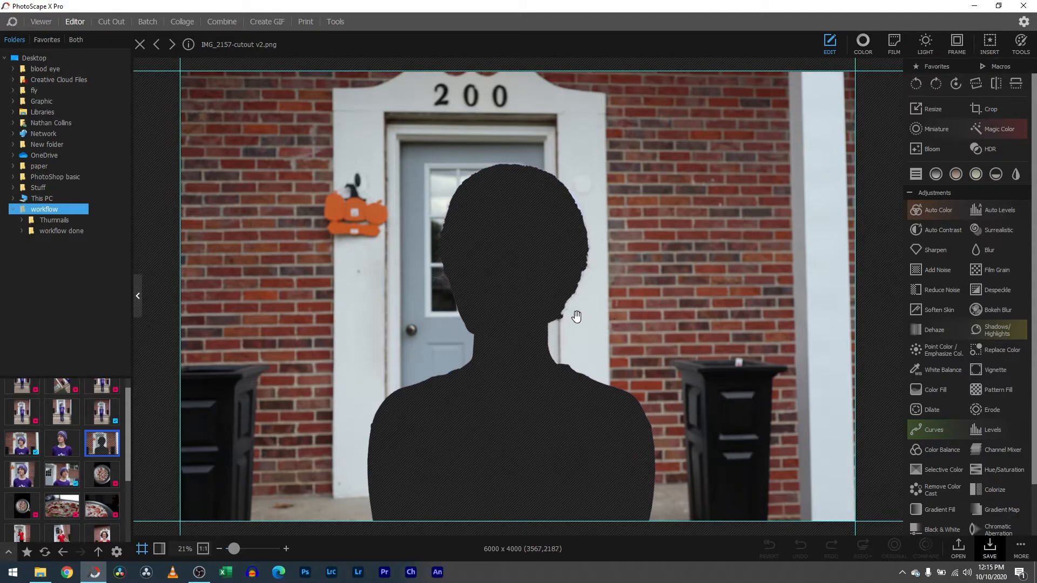
mouse_move(500, 330)
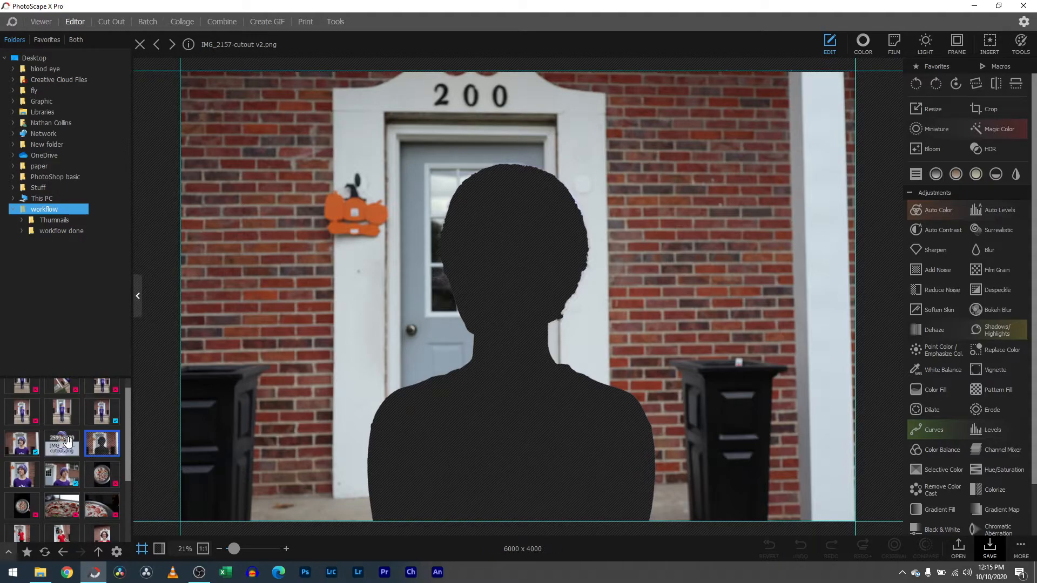
click(995, 43)
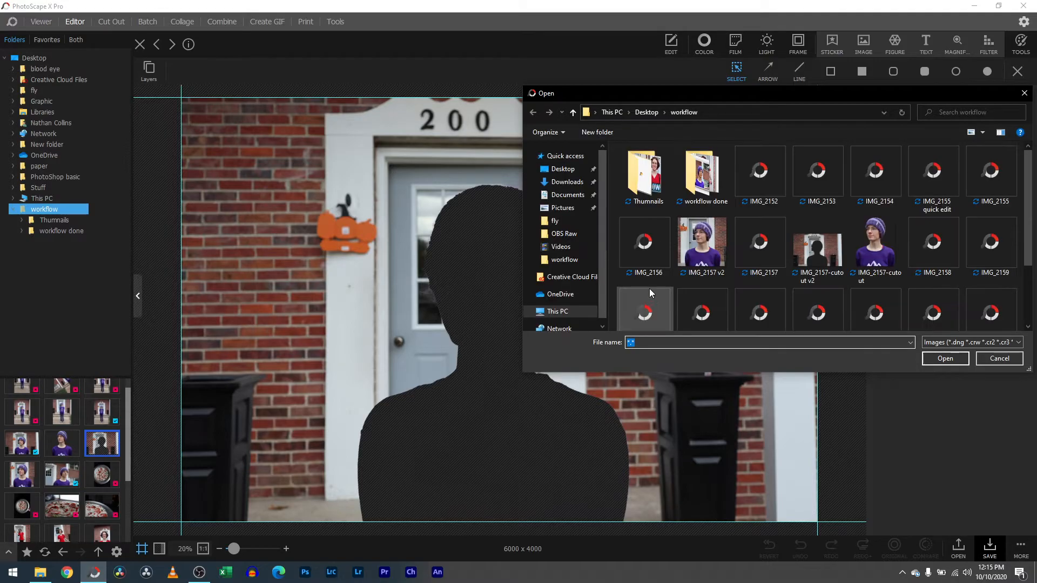
click(998, 359)
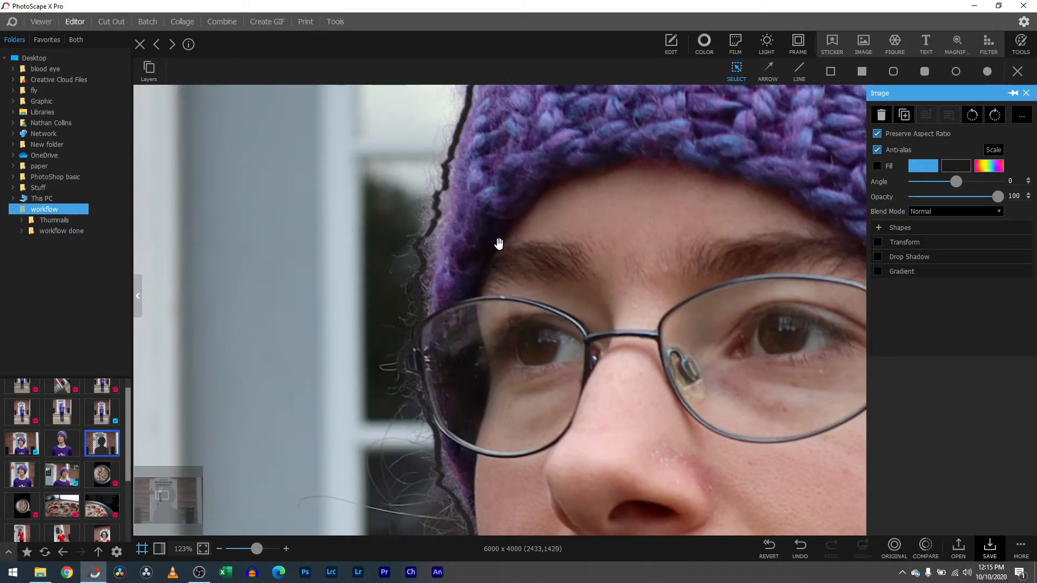
drag(499, 243, 503, 248)
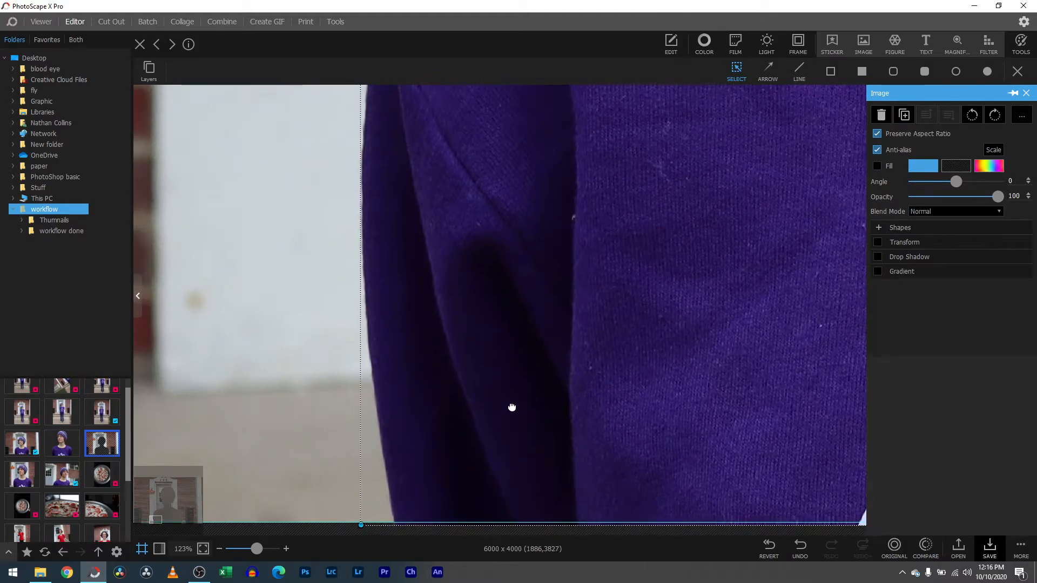
drag(512, 407, 517, 410)
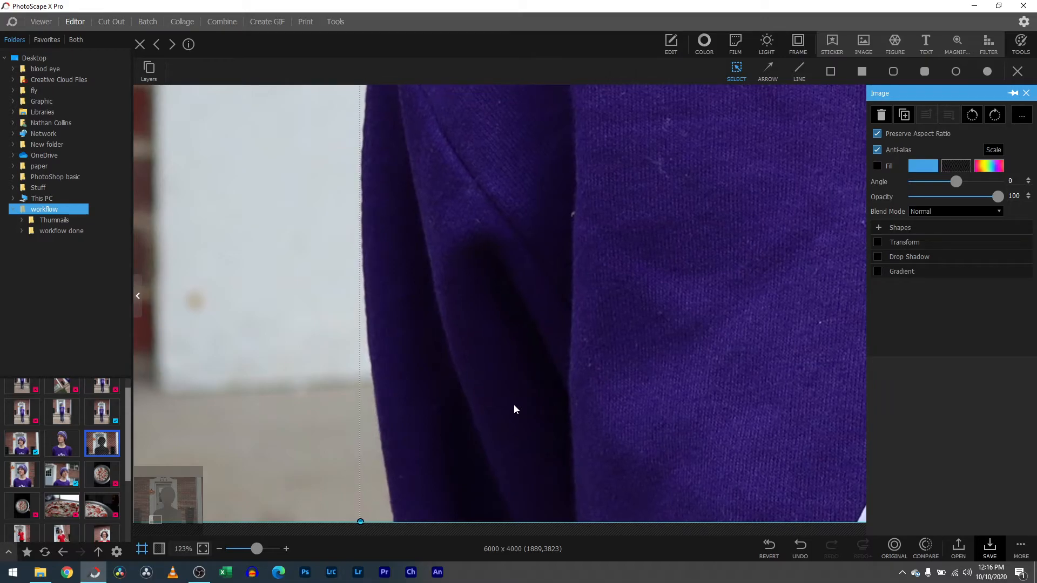
drag(257, 549, 234, 549)
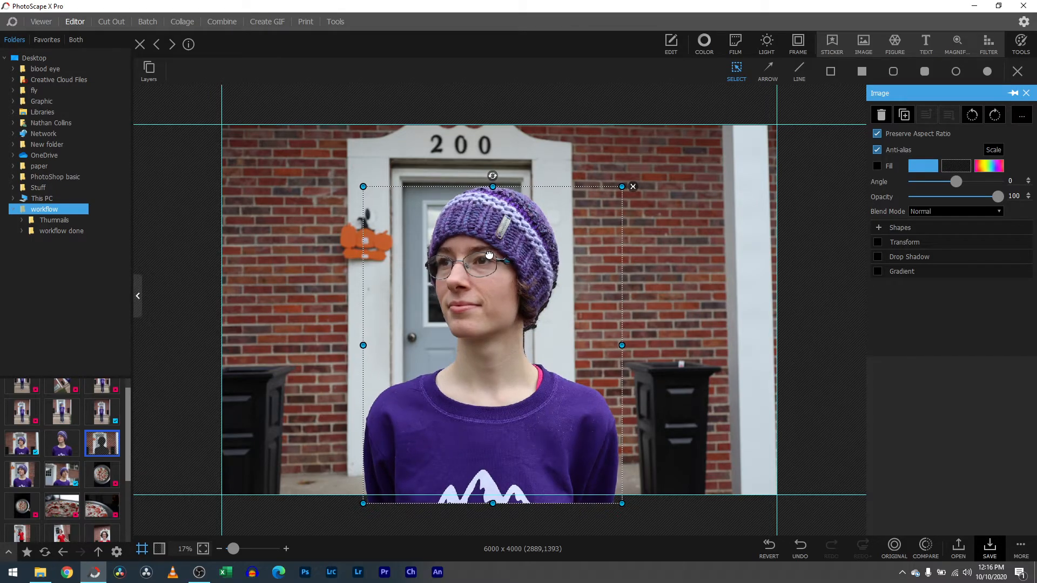
drag(232, 549, 248, 548)
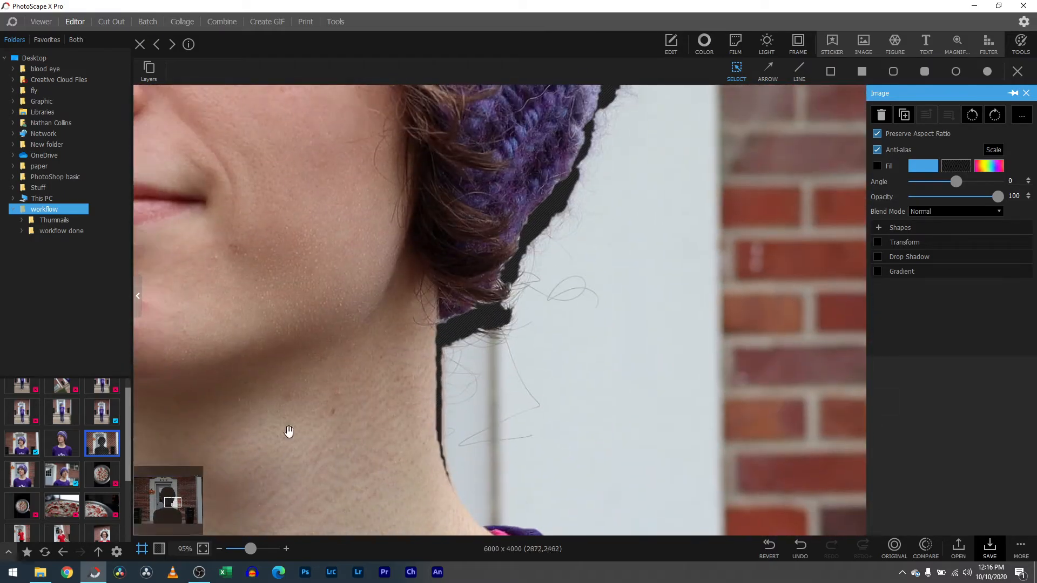
drag(249, 549, 232, 549)
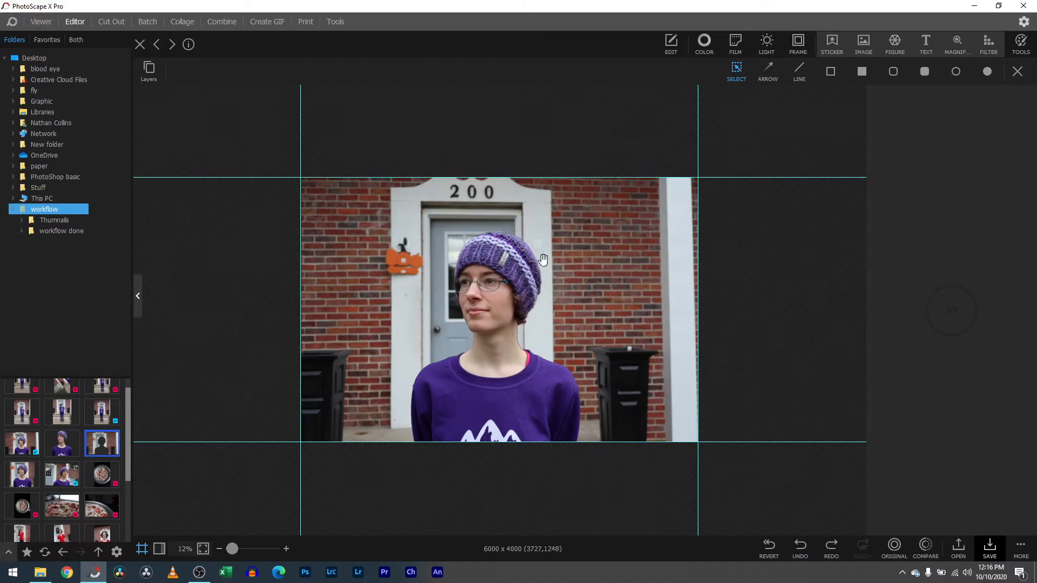
drag(230, 548, 234, 549)
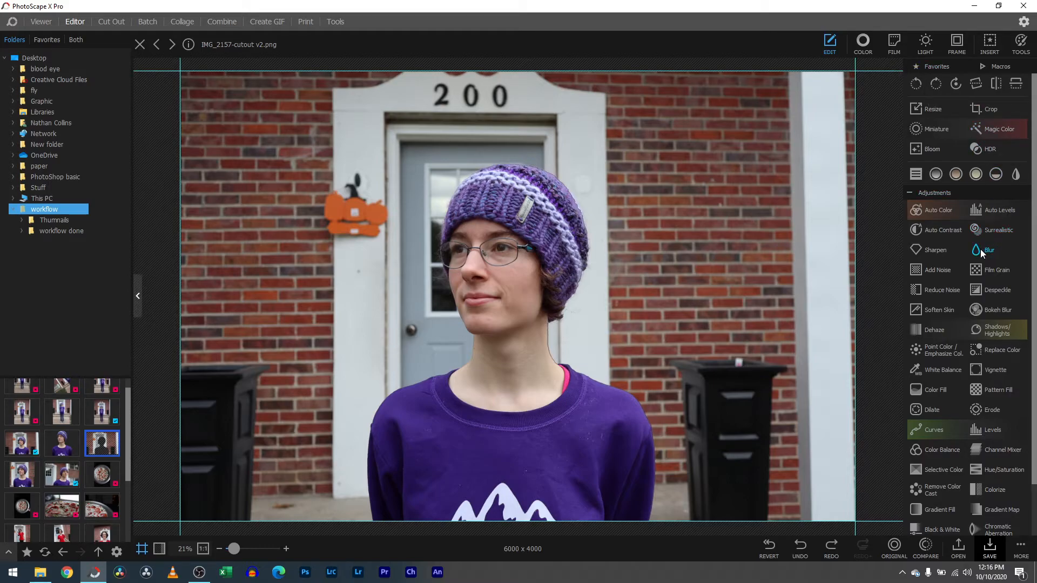
Step: Blur the brick background to about 72.8 radius, compare with the original, and apply
click(990, 249)
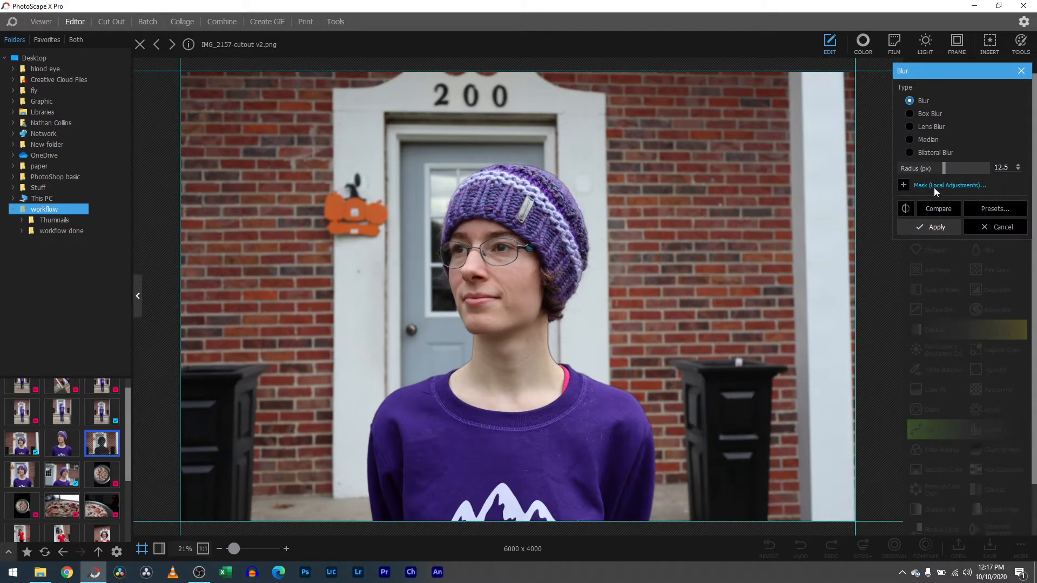
drag(958, 168, 966, 167)
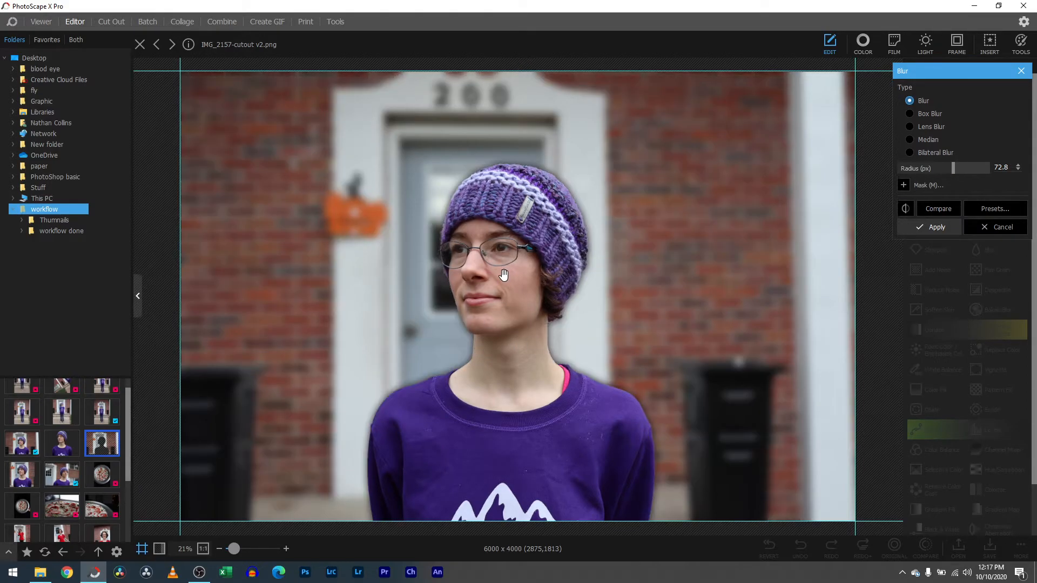
click(938, 209)
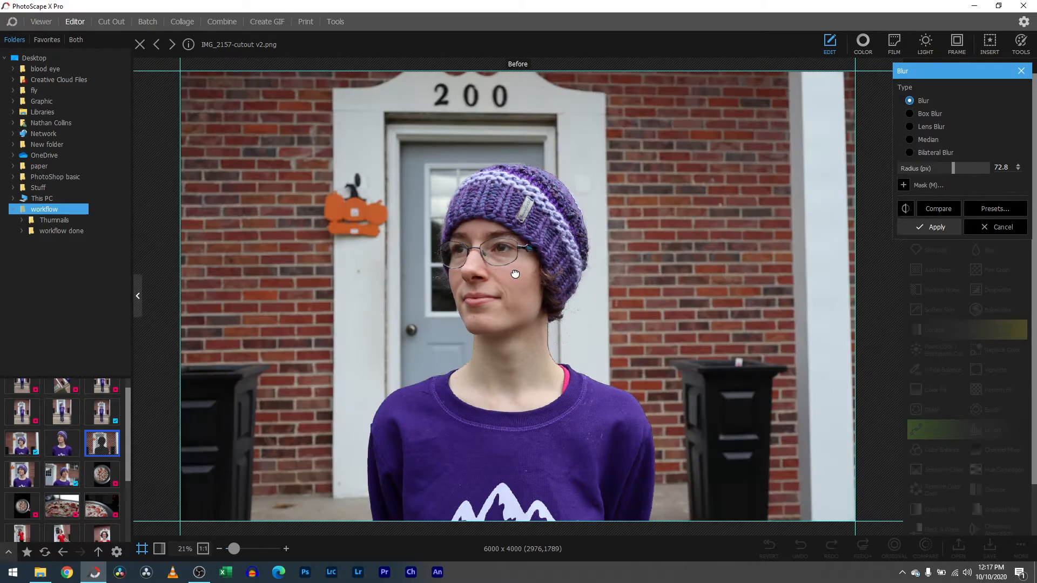
click(937, 227)
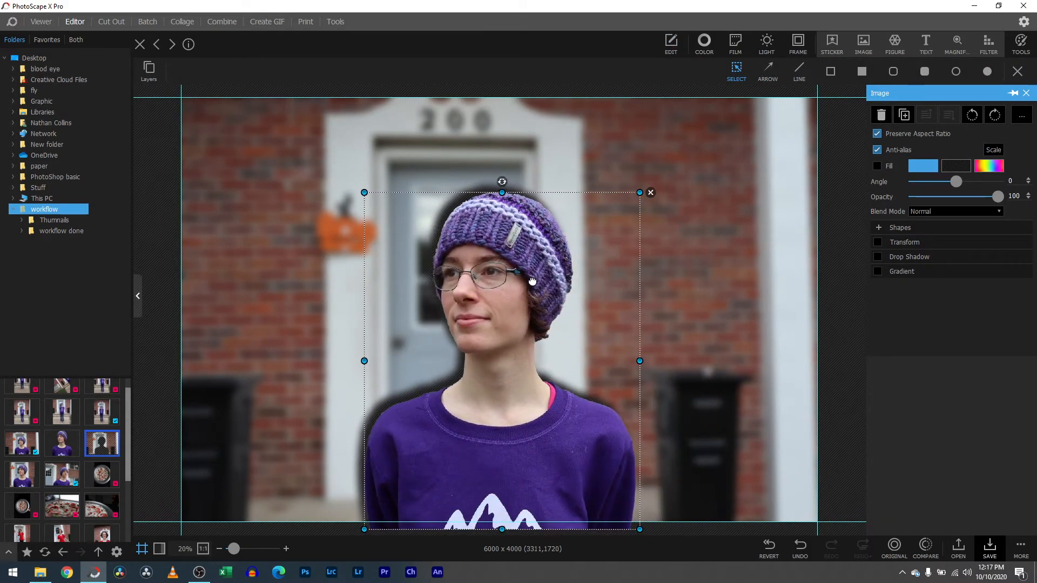
drag(533, 281, 528, 275)
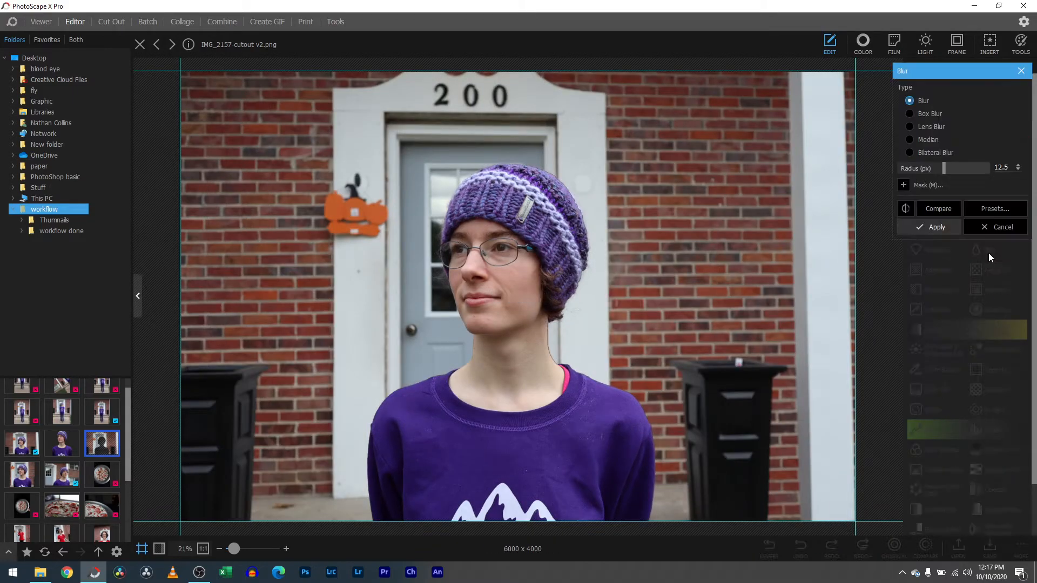
Step: Try a Bilateral Blur at radius 128, discard it, and undo the previous edit
click(911, 153)
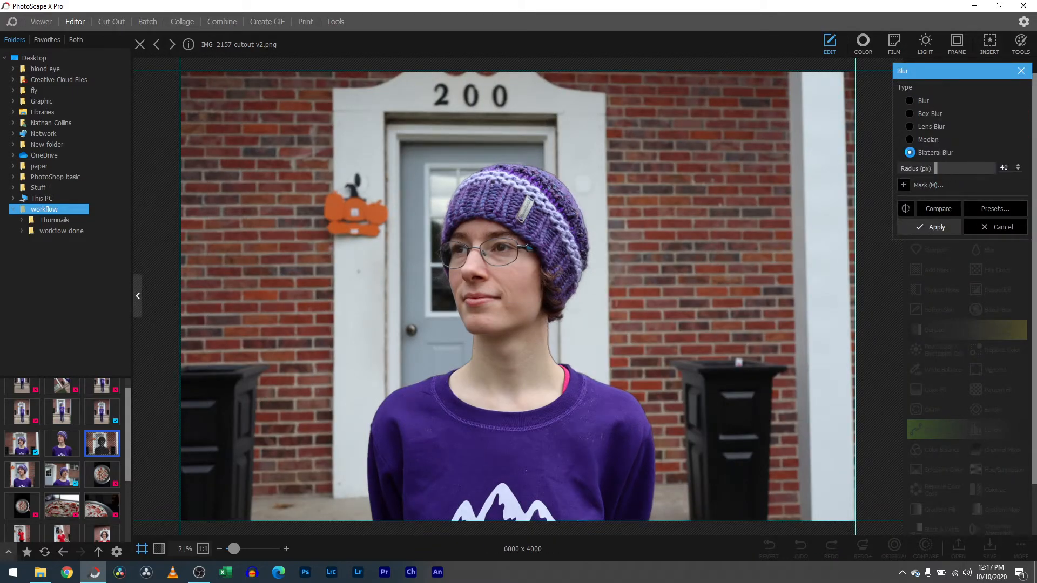
click(929, 139)
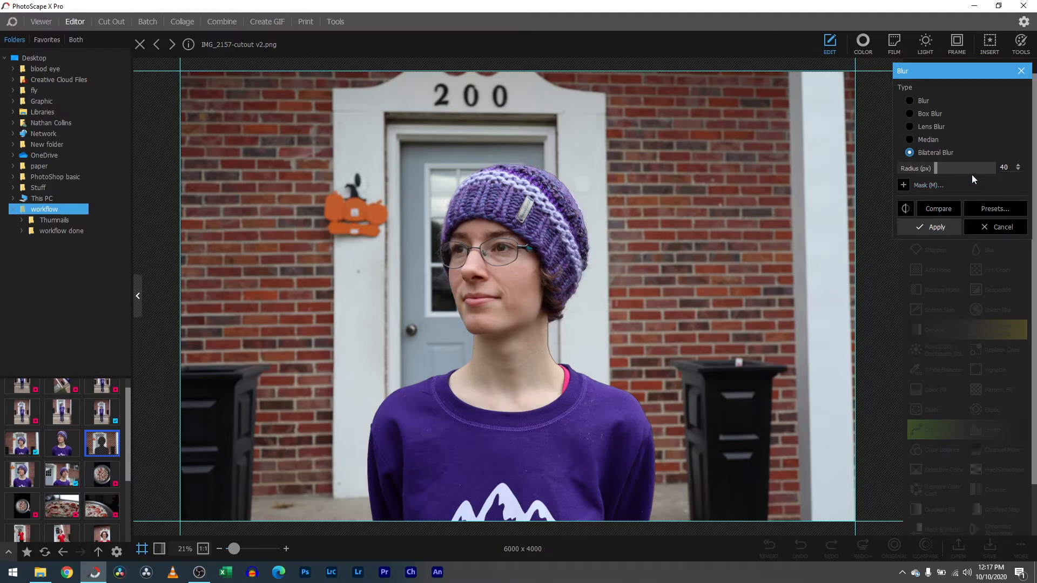
drag(947, 167, 998, 167)
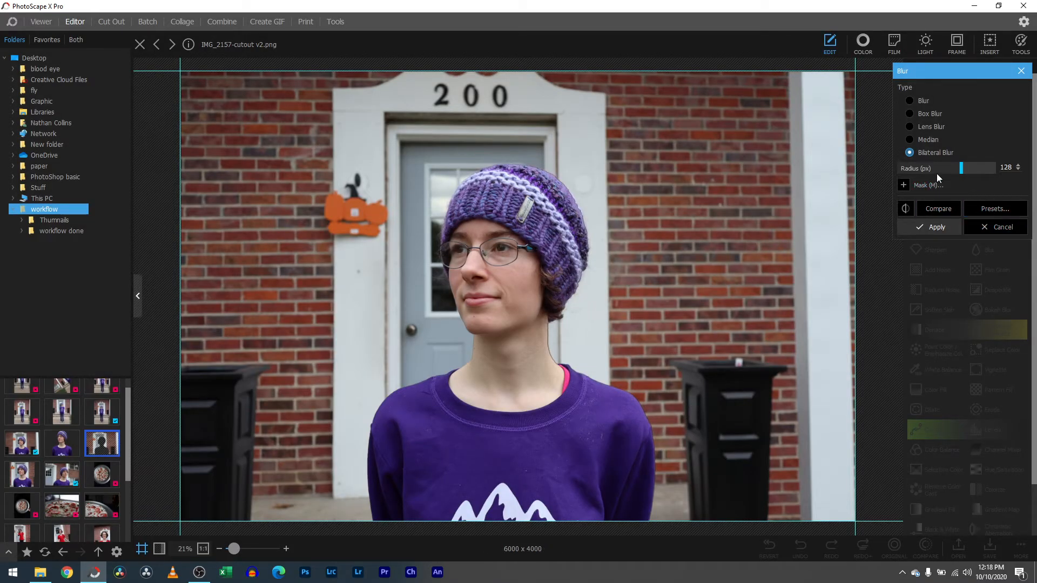
click(998, 227)
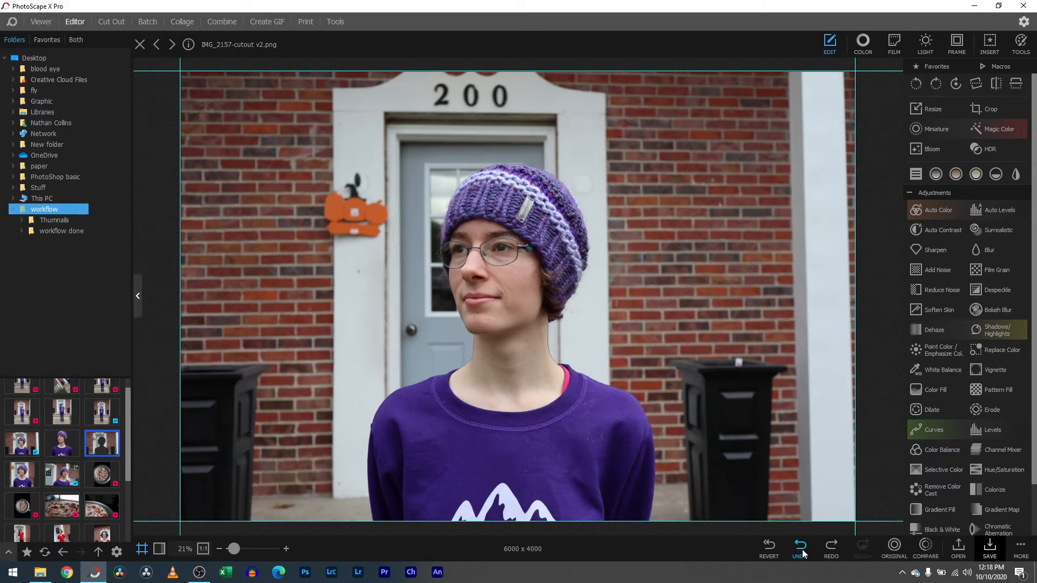
click(799, 549)
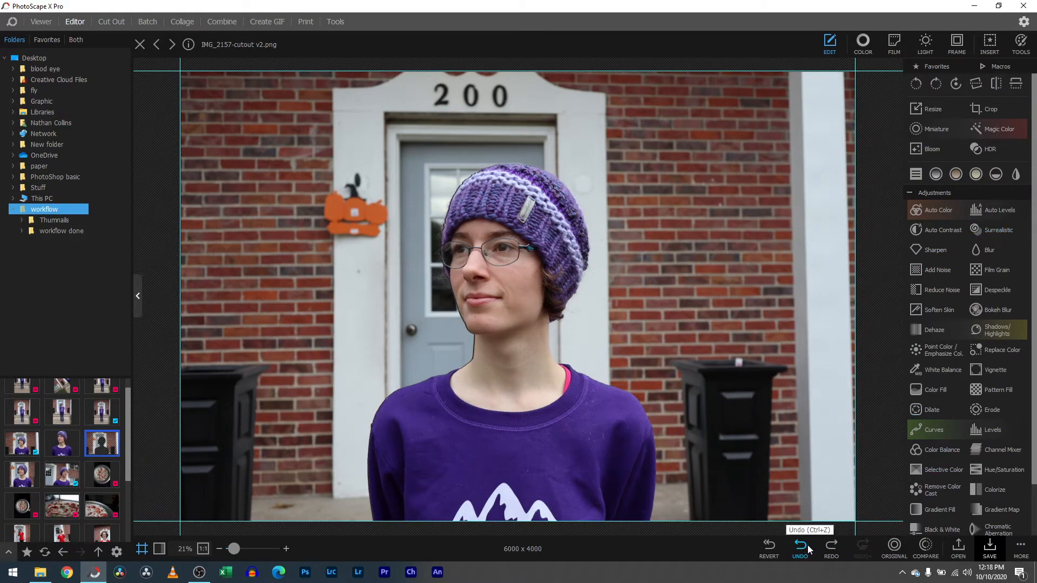
Step: Undo once more, pick white for the brush, and paint over the head and left shoulder
click(799, 546)
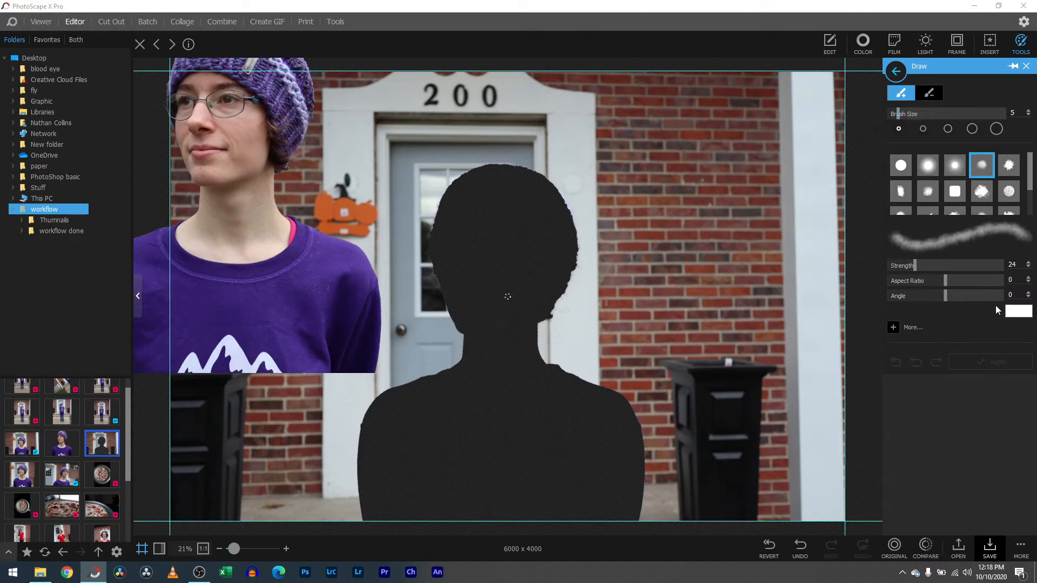
click(1018, 311)
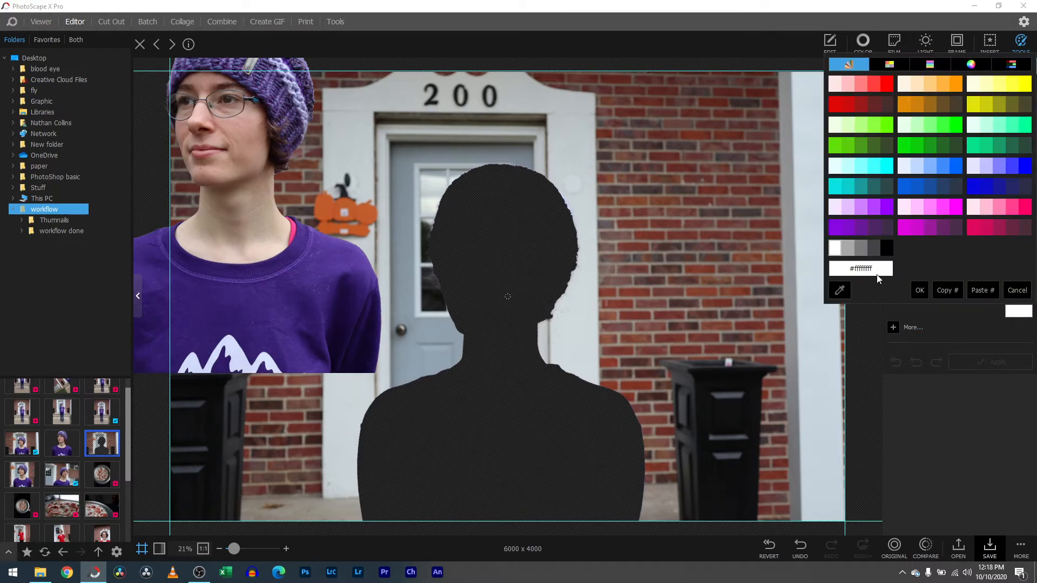
click(919, 290)
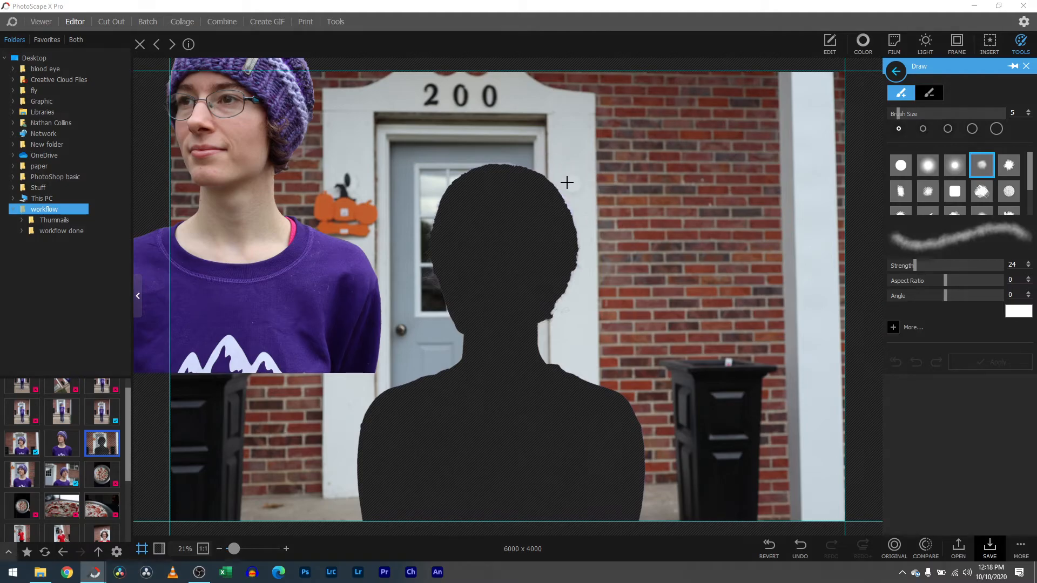
mouse_move(896, 120)
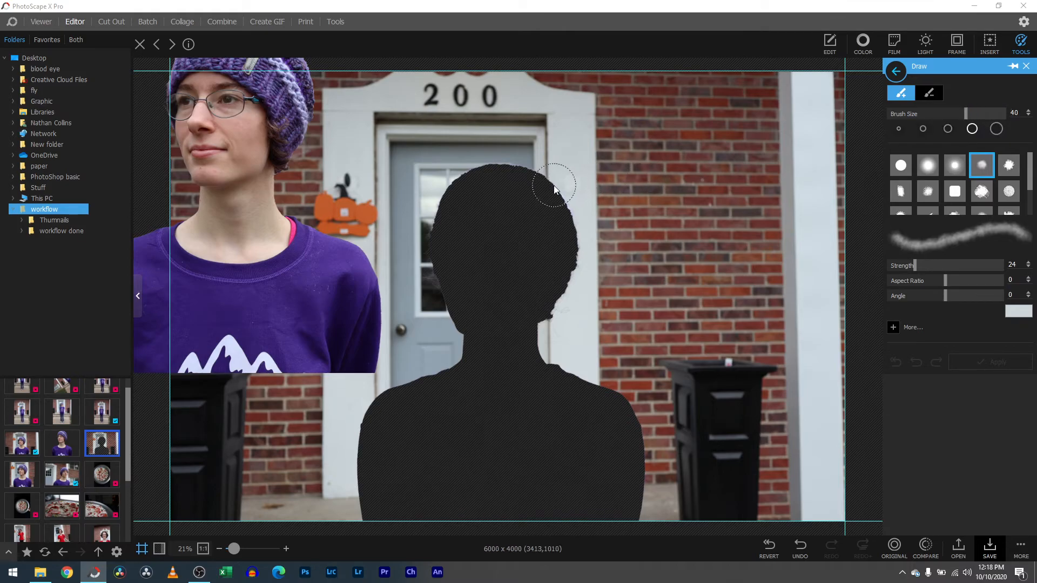
drag(555, 185, 552, 281)
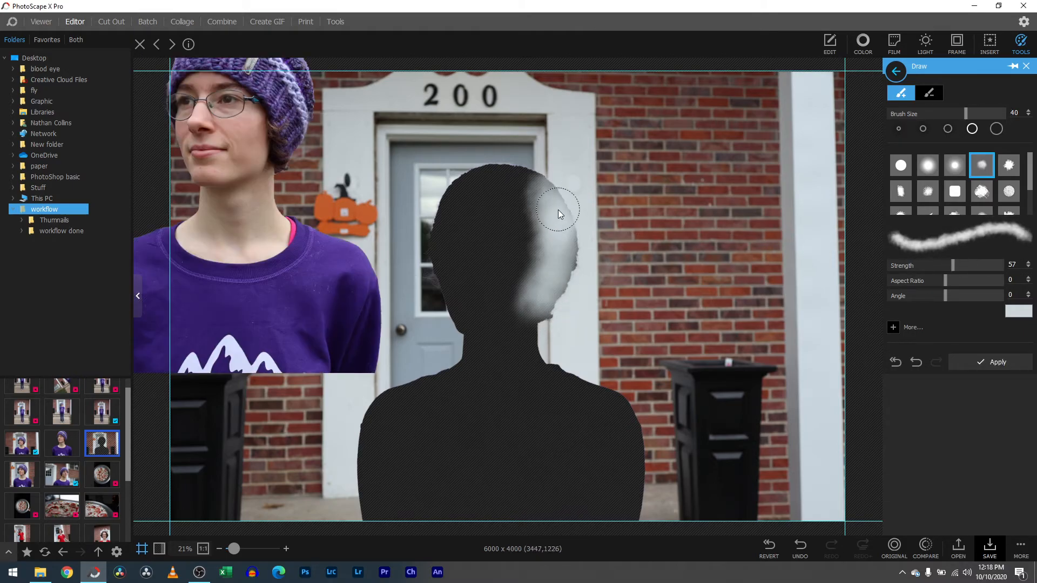
drag(558, 214, 554, 282)
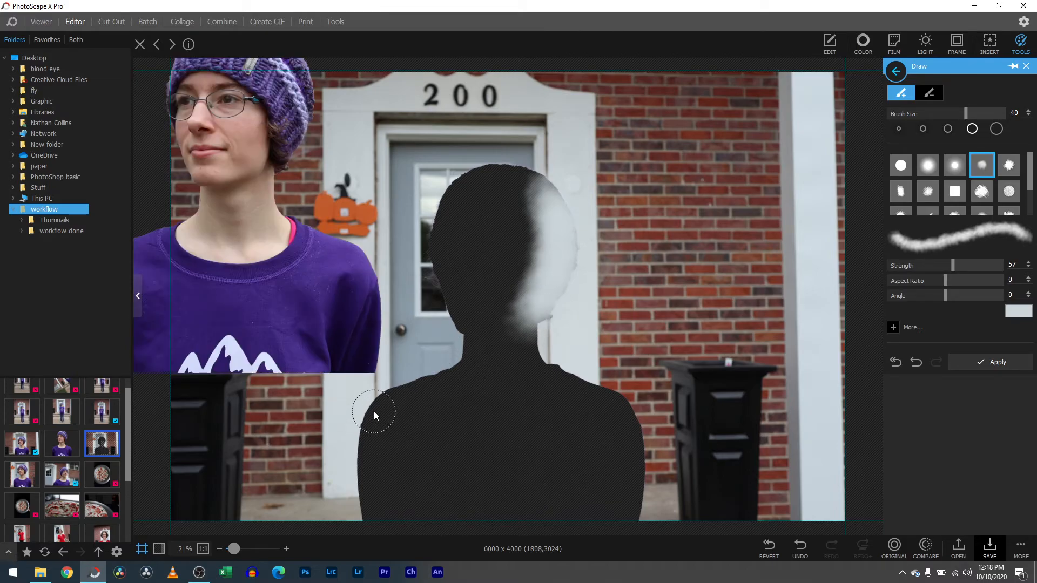
drag(373, 410, 390, 440)
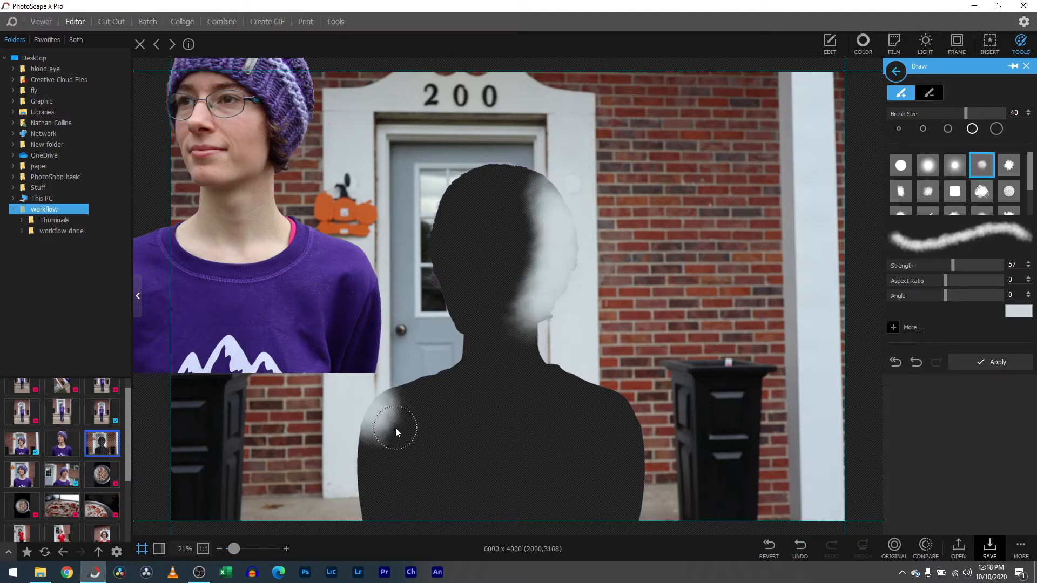
drag(396, 430, 407, 455)
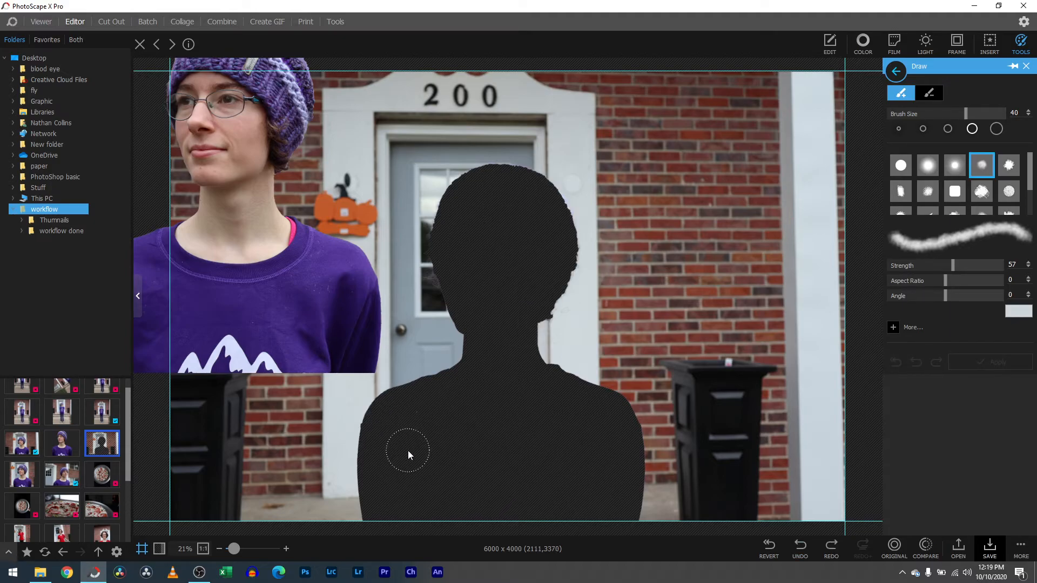
mouse_move(379, 485)
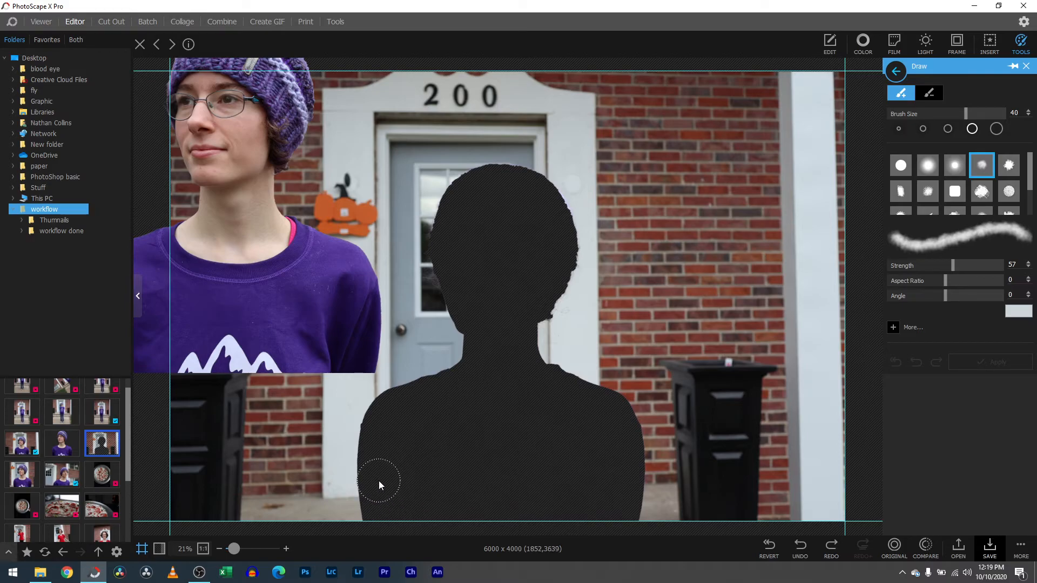
Step: Fill the rest of the silhouette with white strokes across neck, head, shoulders and torso
drag(380, 483, 408, 417)
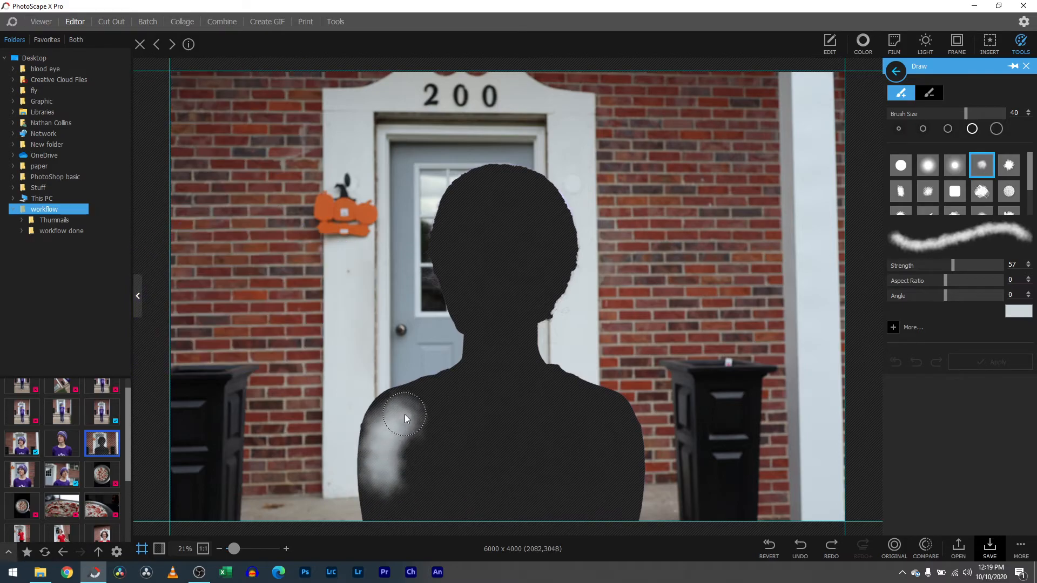
drag(407, 419, 493, 330)
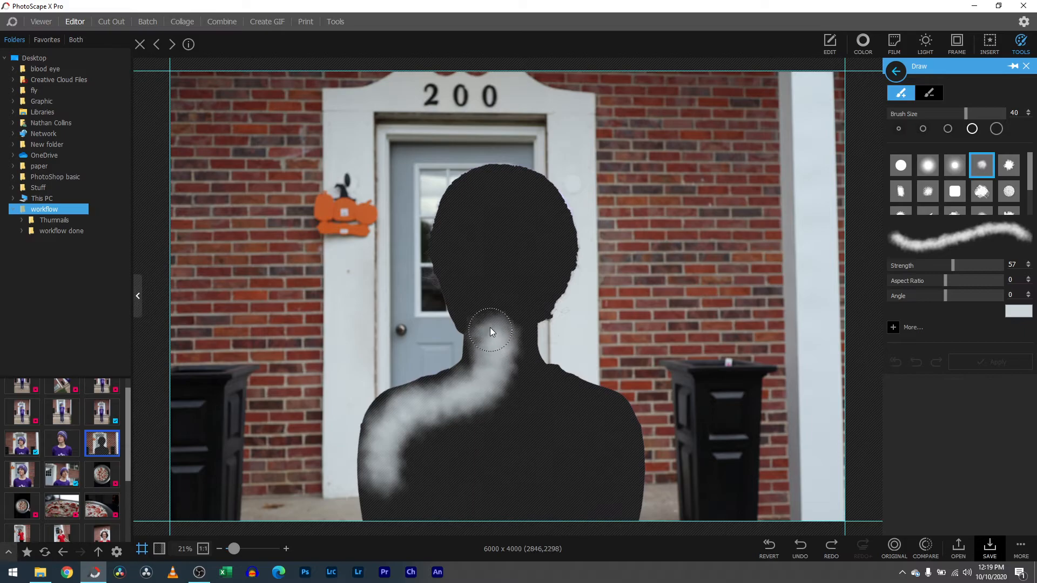
drag(492, 331, 517, 211)
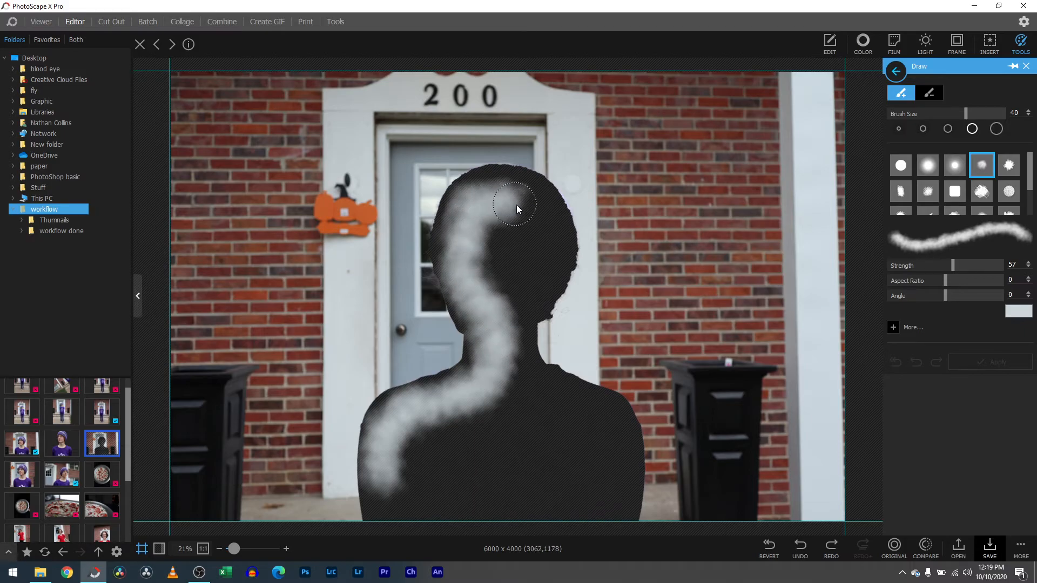
drag(520, 202, 496, 387)
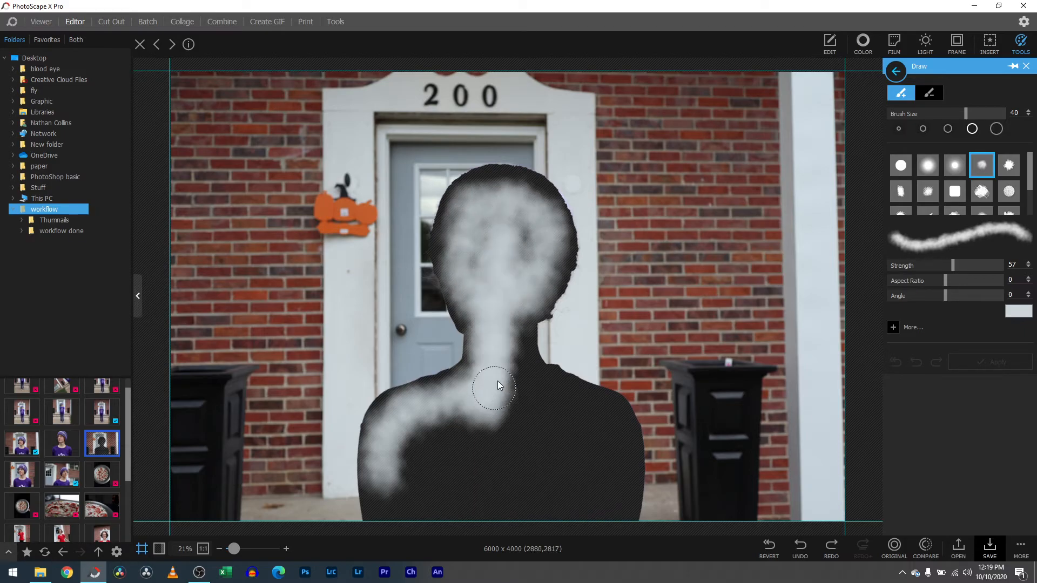
drag(496, 387, 586, 407)
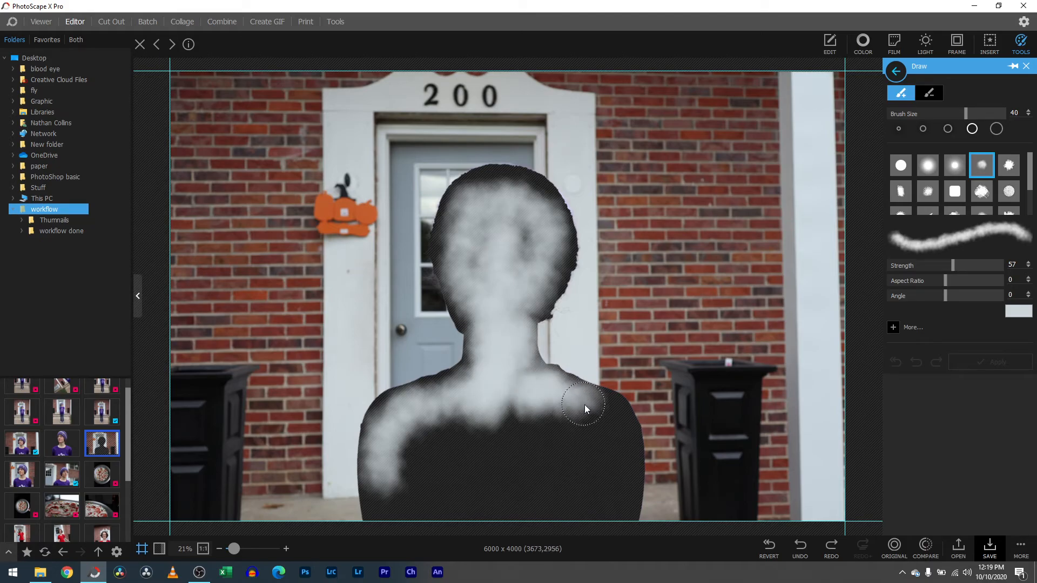
drag(582, 407, 565, 437)
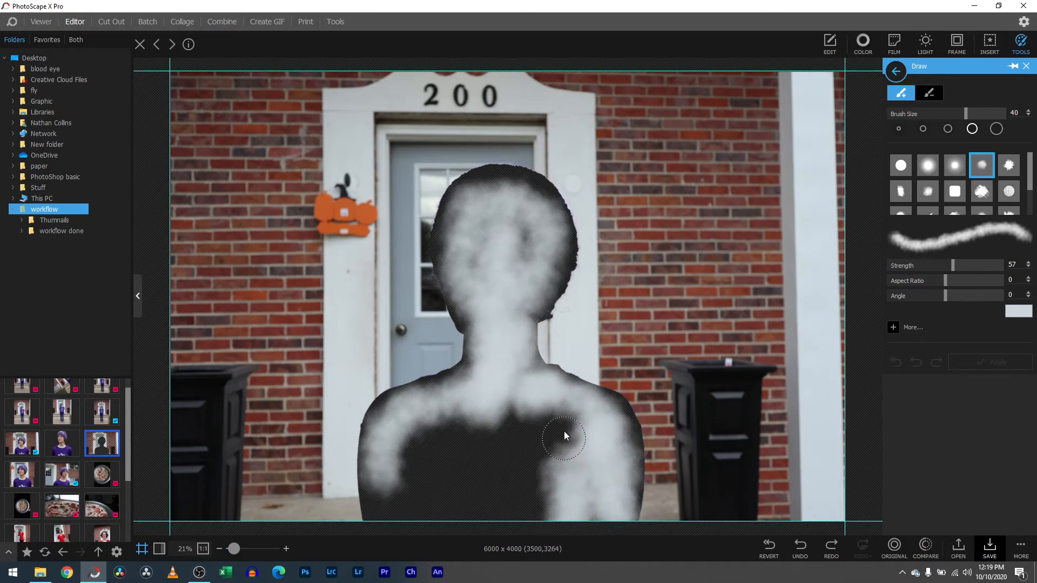
drag(565, 436, 480, 423)
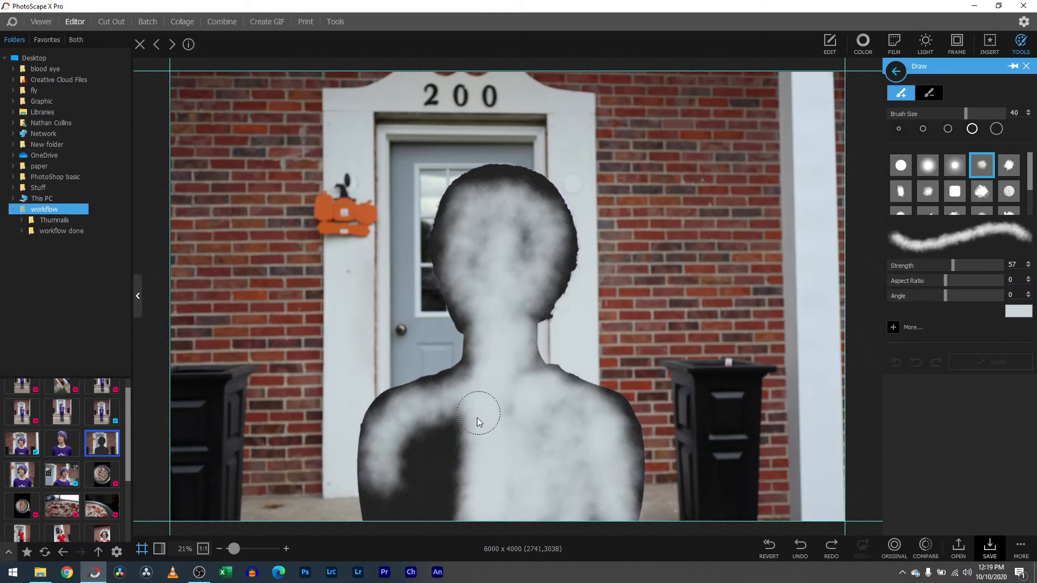
drag(480, 422, 387, 498)
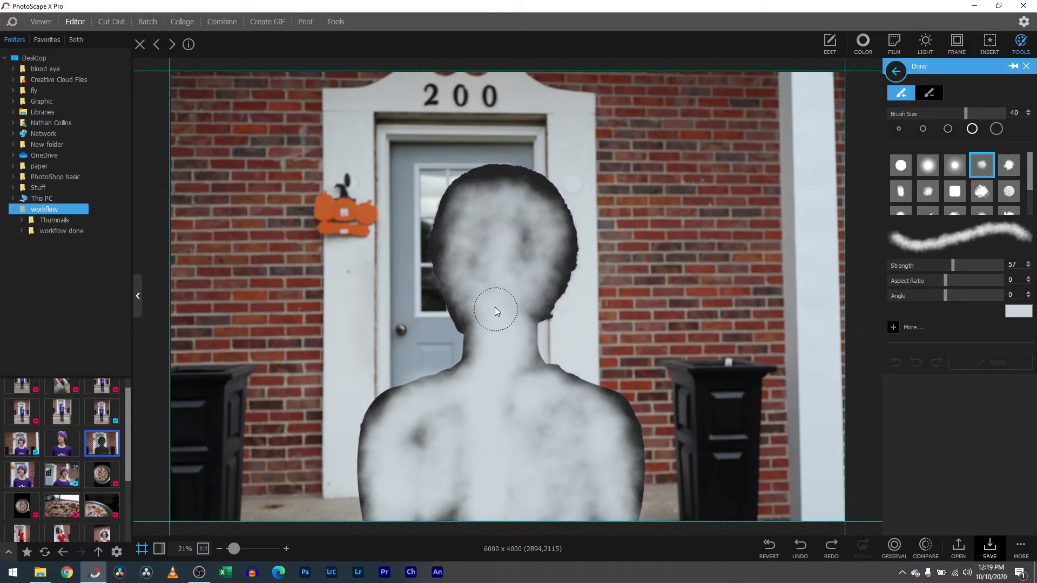
drag(496, 311, 552, 255)
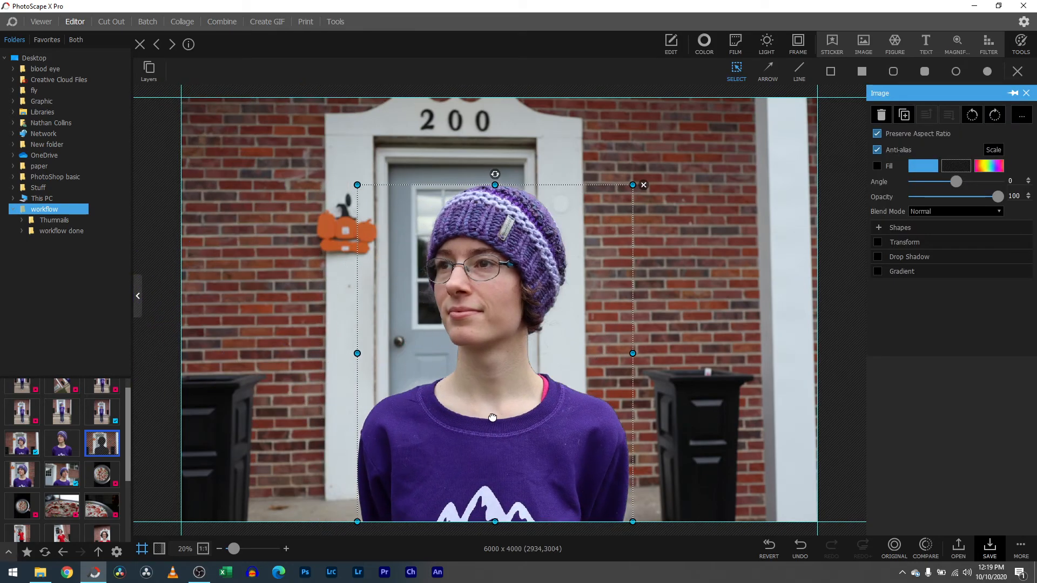
Step: Merge the person layer into the photo and return to the Edit adjustments list
click(1021, 44)
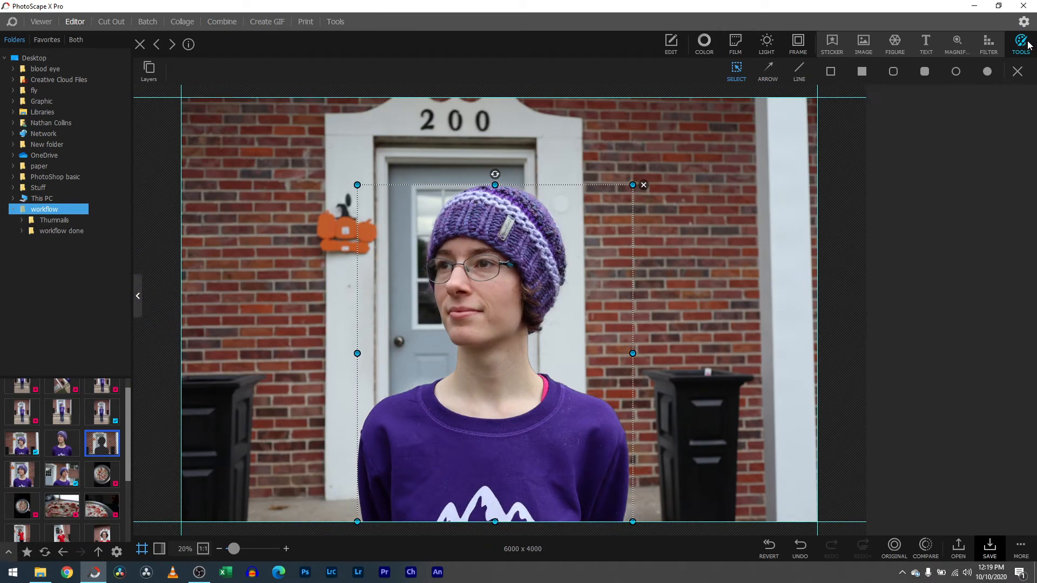
click(1021, 40)
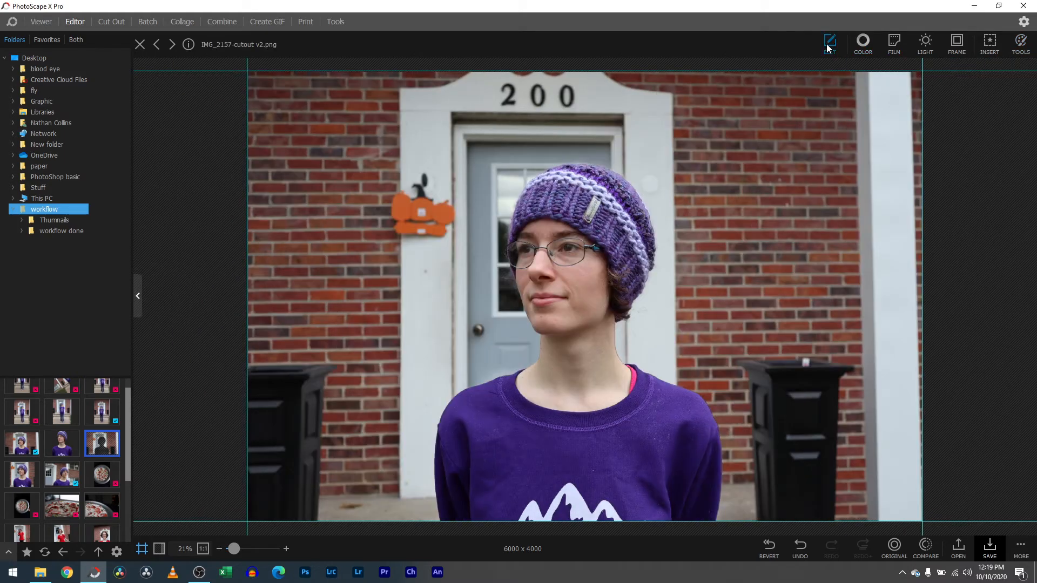
click(829, 43)
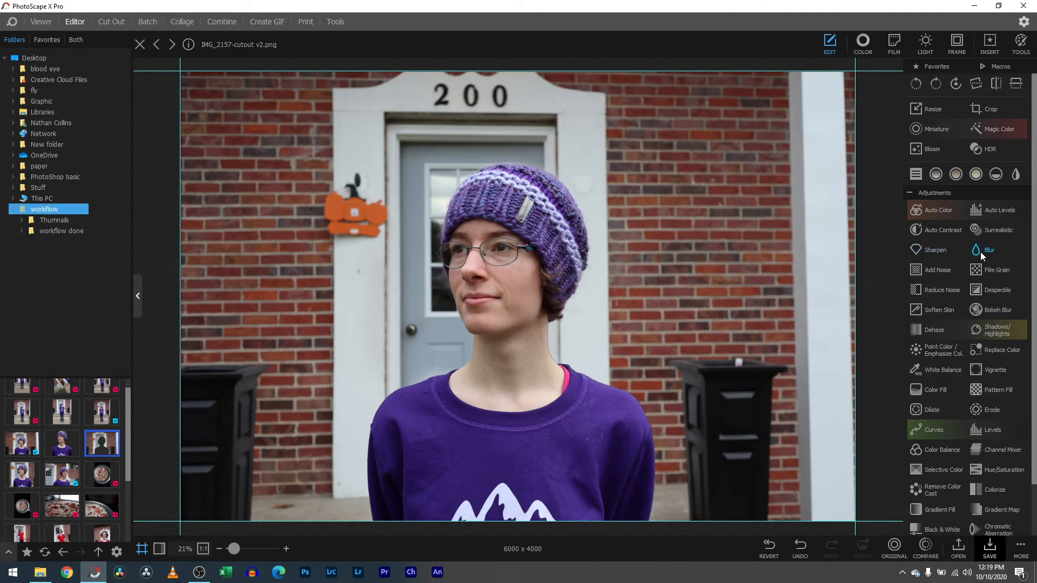
Step: Blur the brick background heavily, settling the radius at about 107.8
click(989, 249)
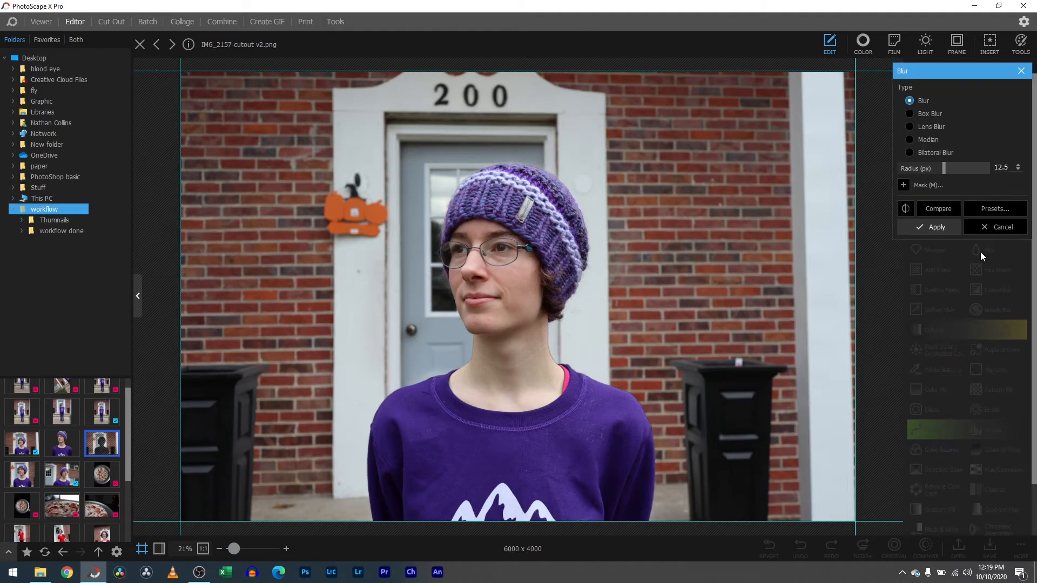
drag(948, 168, 967, 168)
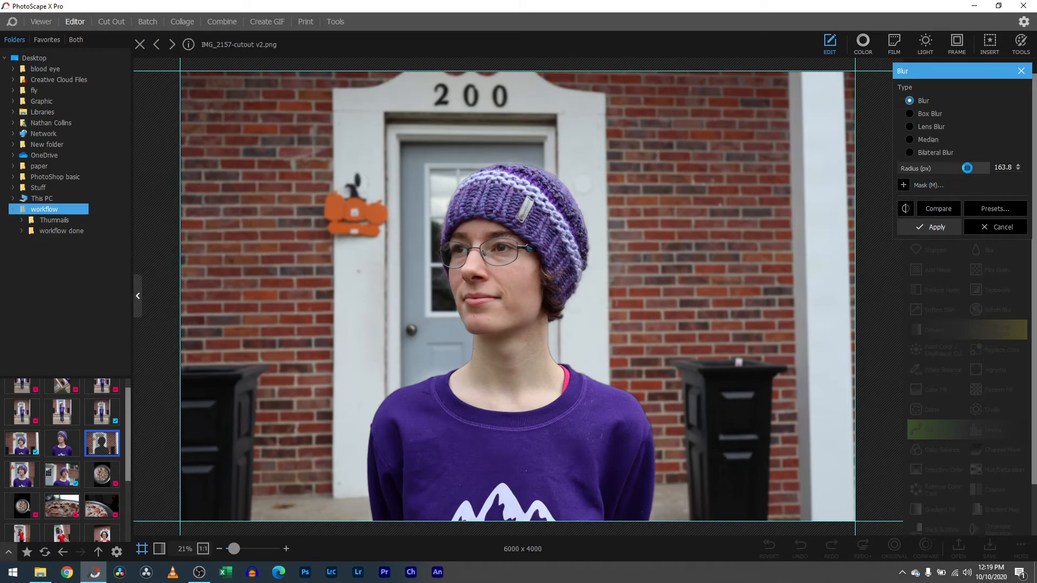
drag(967, 168, 965, 168)
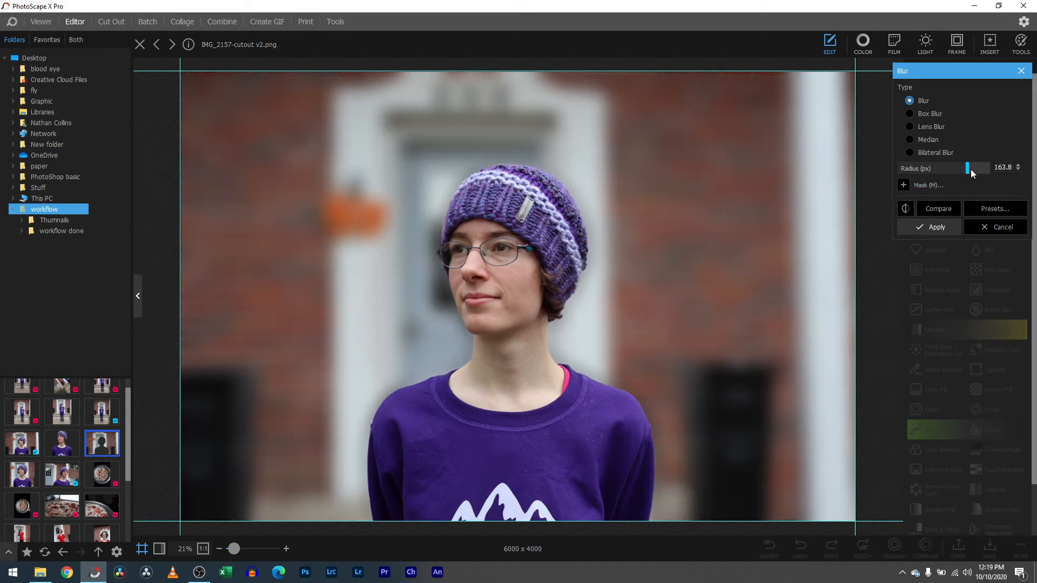
drag(969, 169, 958, 168)
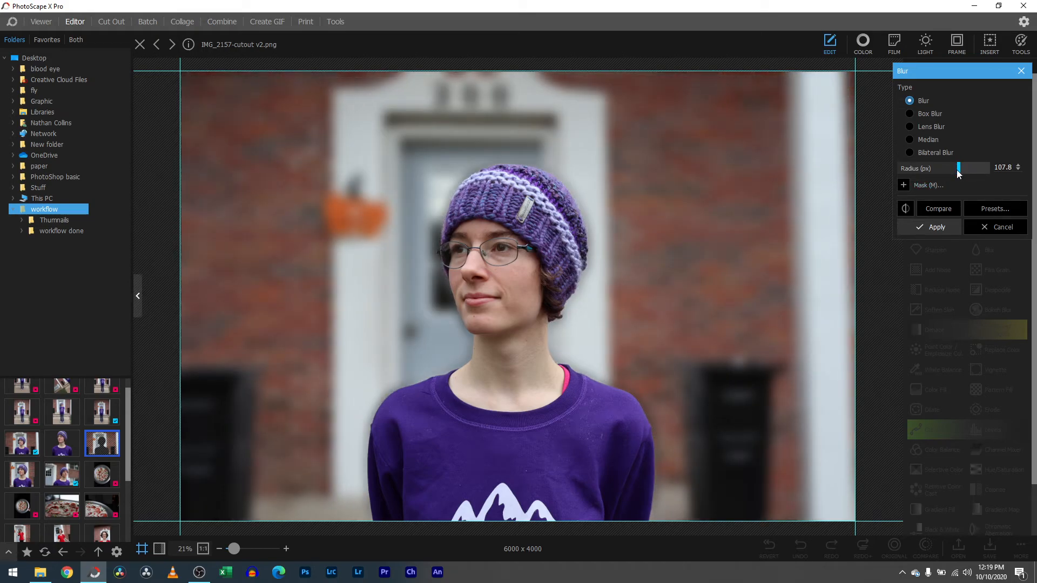
drag(977, 167, 958, 168)
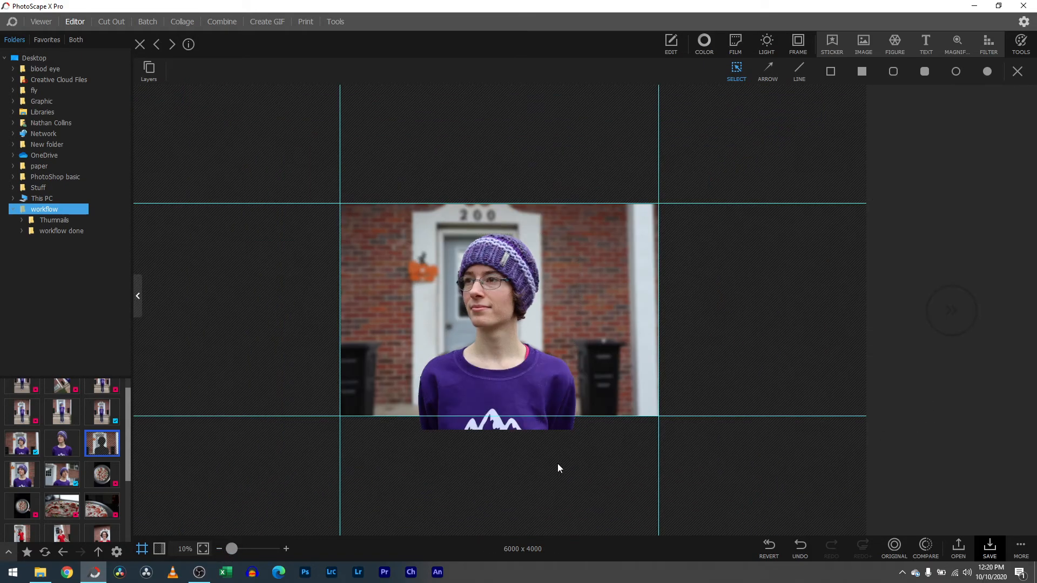
Step: Zoom in, undo the background blur, and bring up the subject layer's options
drag(232, 548, 234, 548)
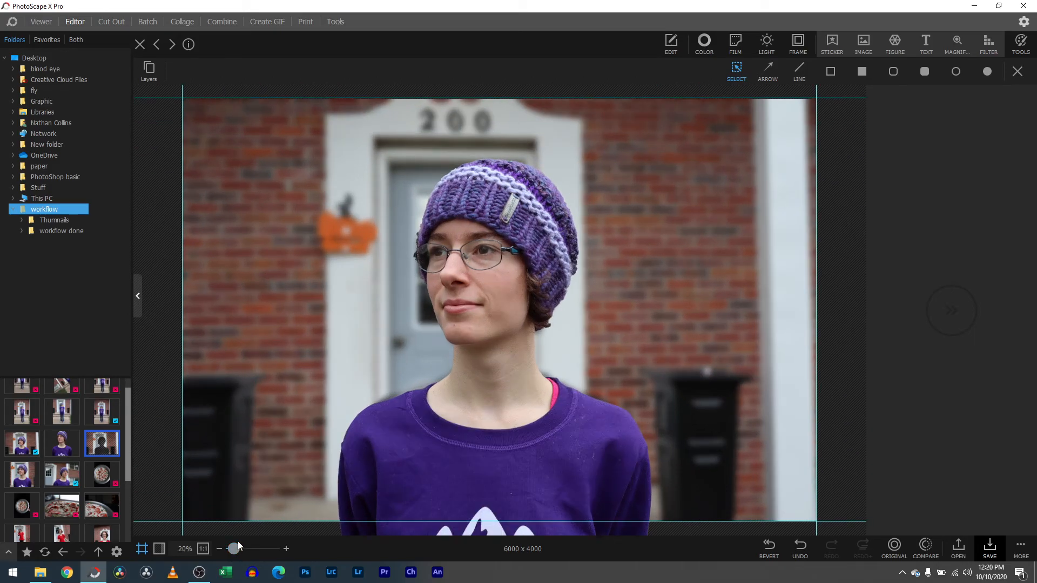
click(863, 44)
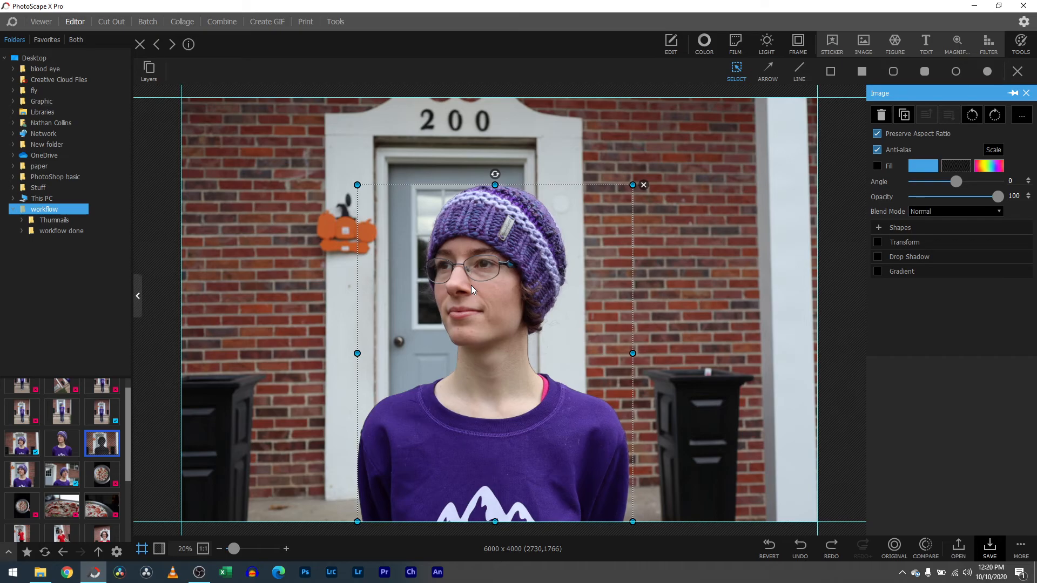
right_click(472, 289)
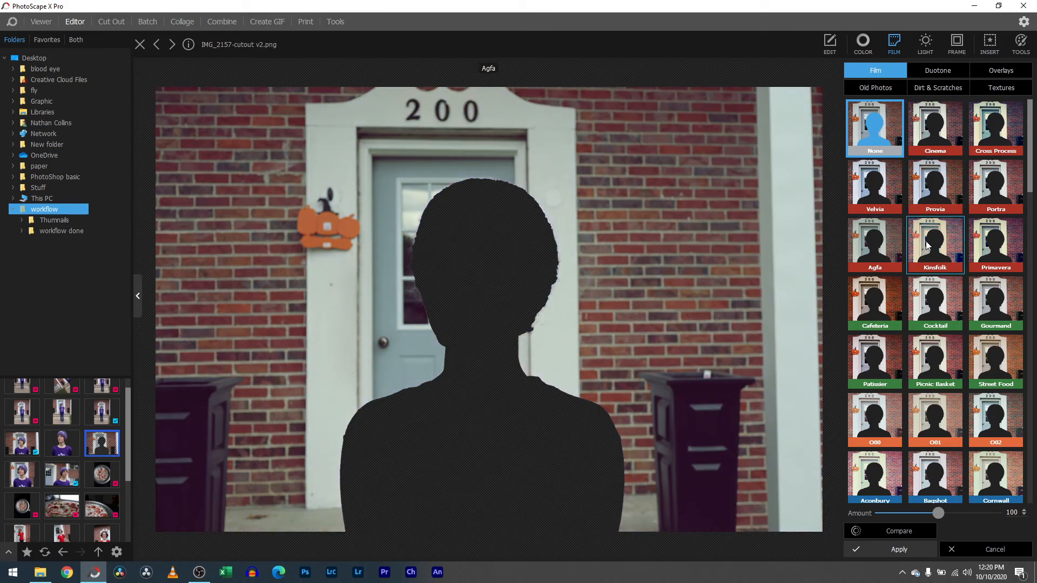
click(934, 246)
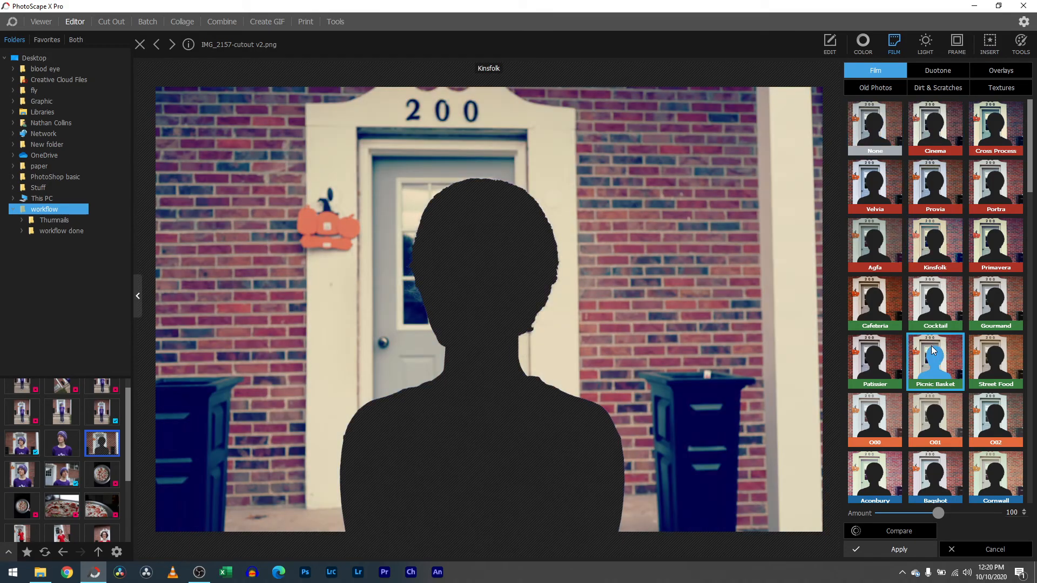
click(935, 420)
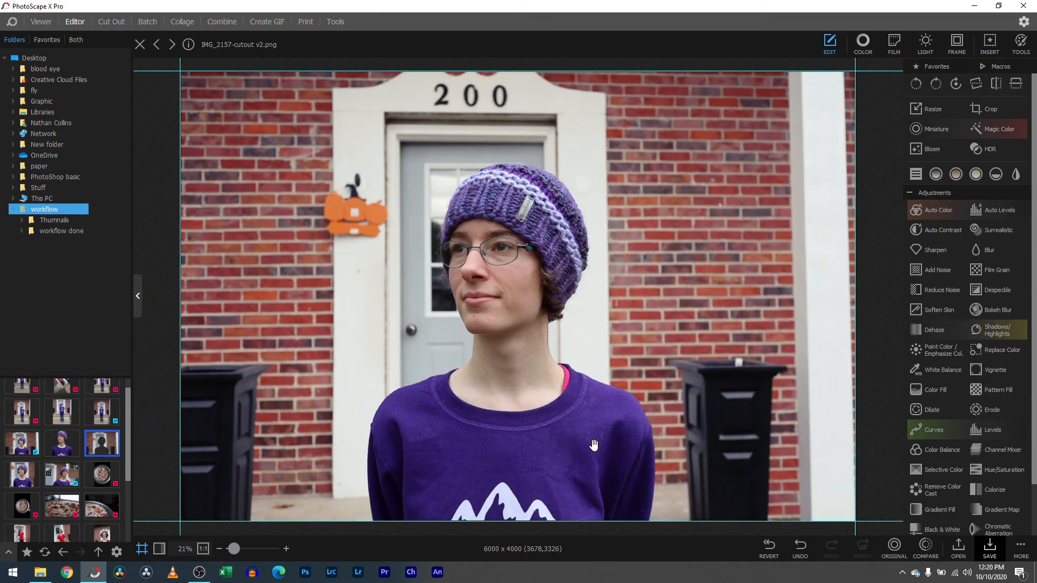
mouse_move(417, 361)
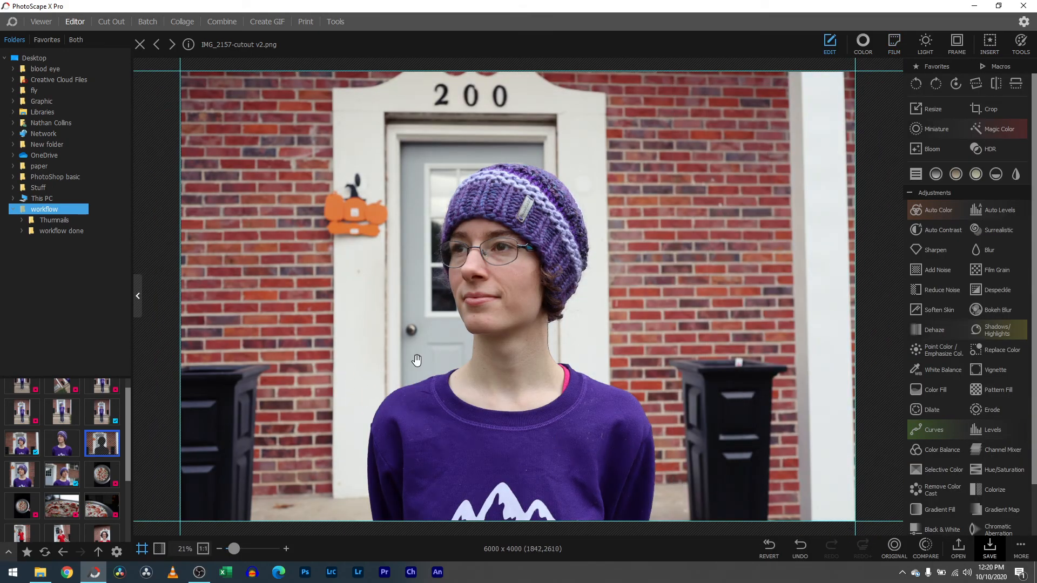
Step: Warm the colour temperature to about 8963 in the Color adjustments
click(862, 42)
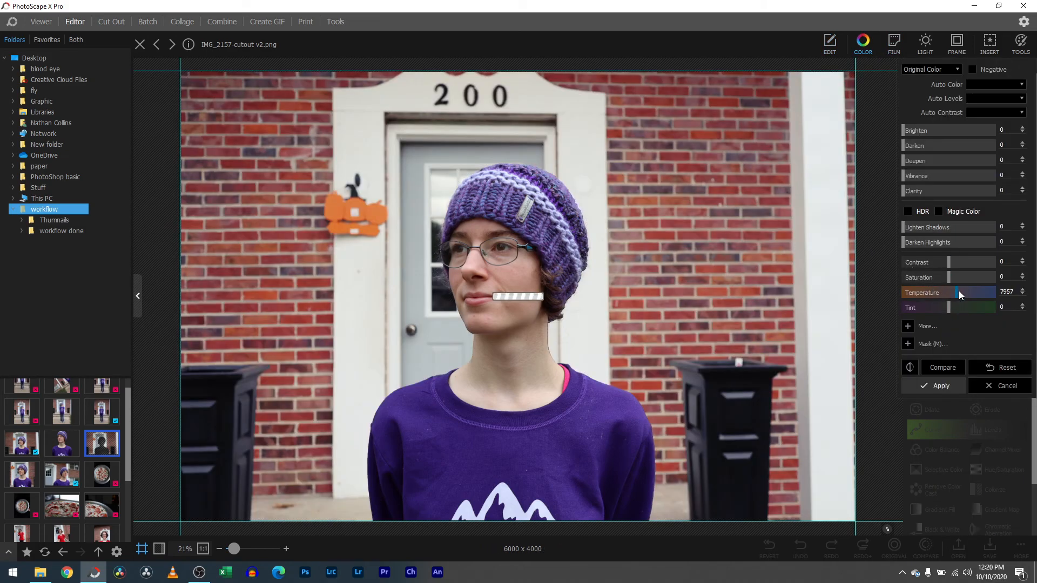
drag(957, 292, 965, 293)
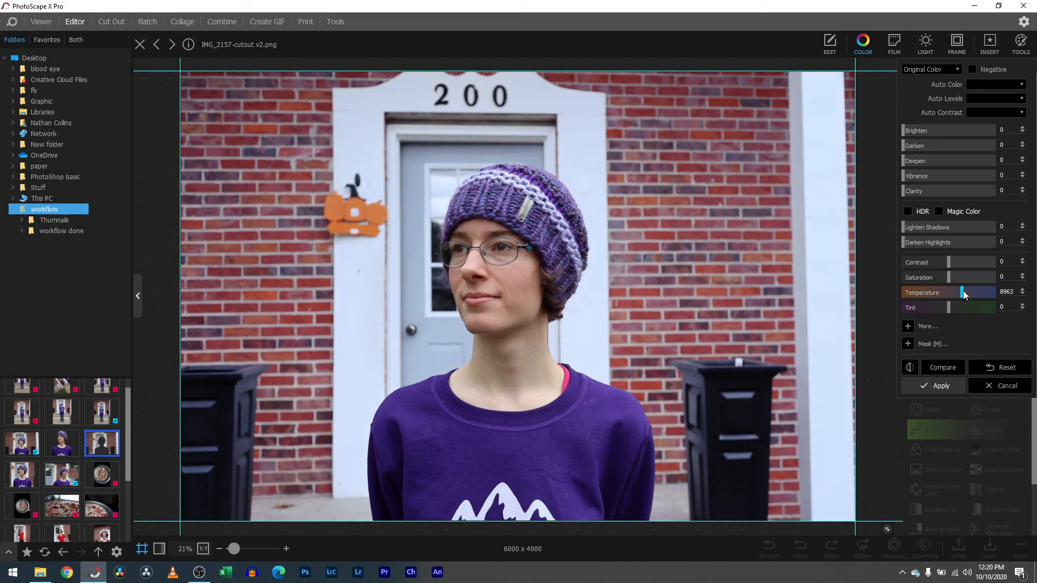
mouse_move(962, 296)
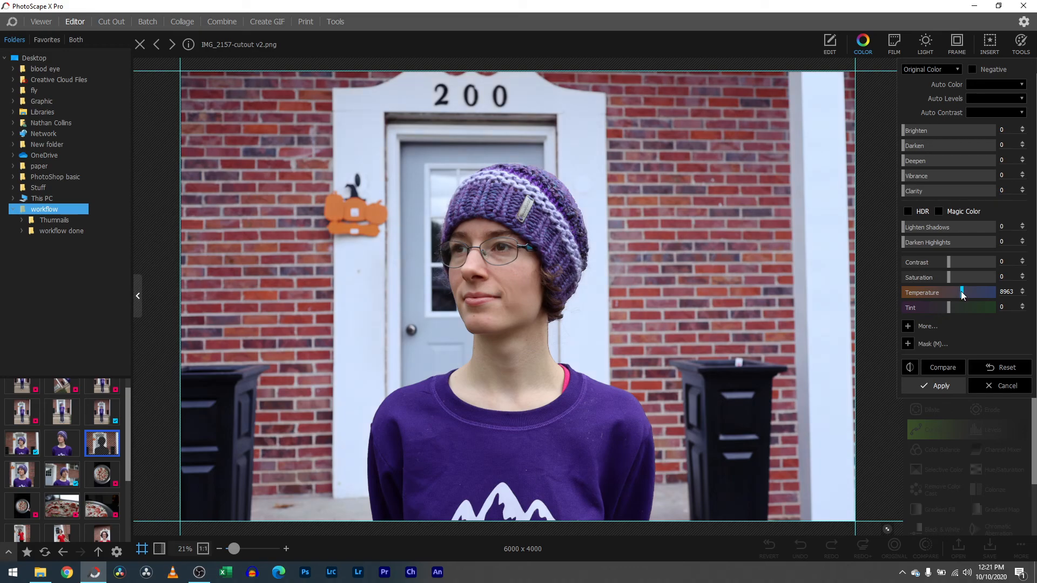
drag(962, 307, 935, 307)
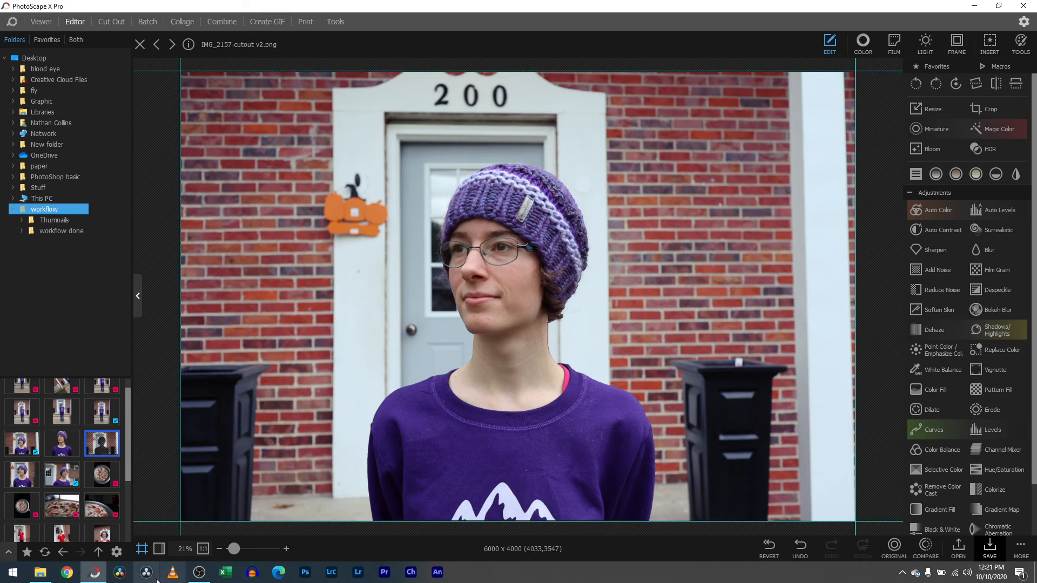
mouse_move(449, 363)
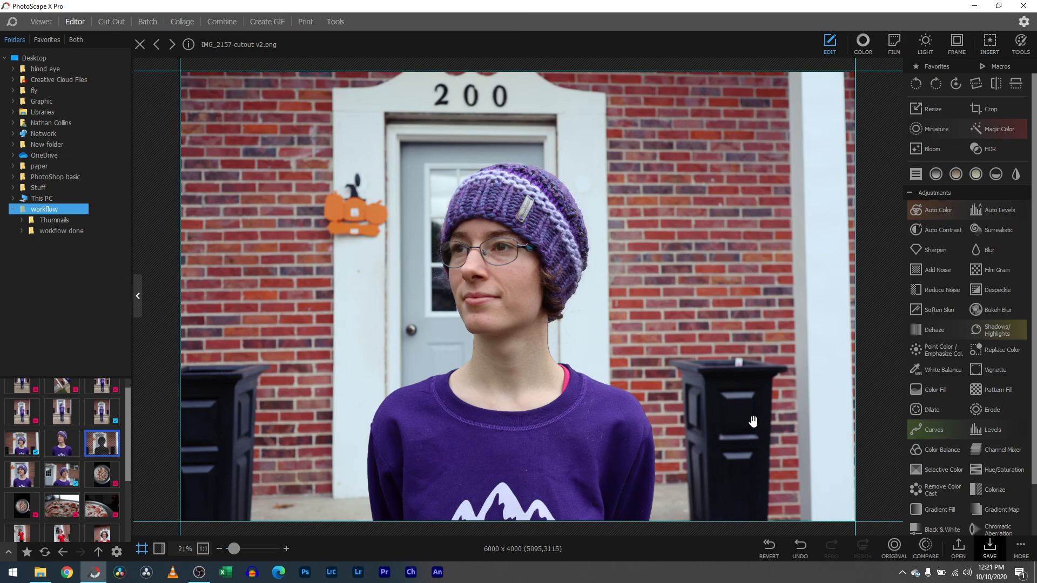
mouse_move(749, 414)
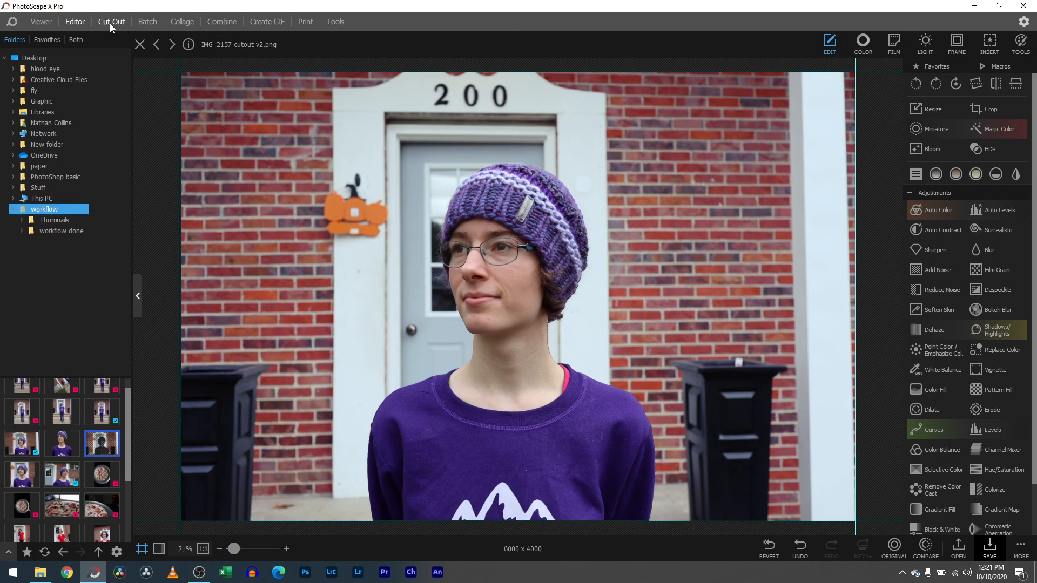
click(111, 21)
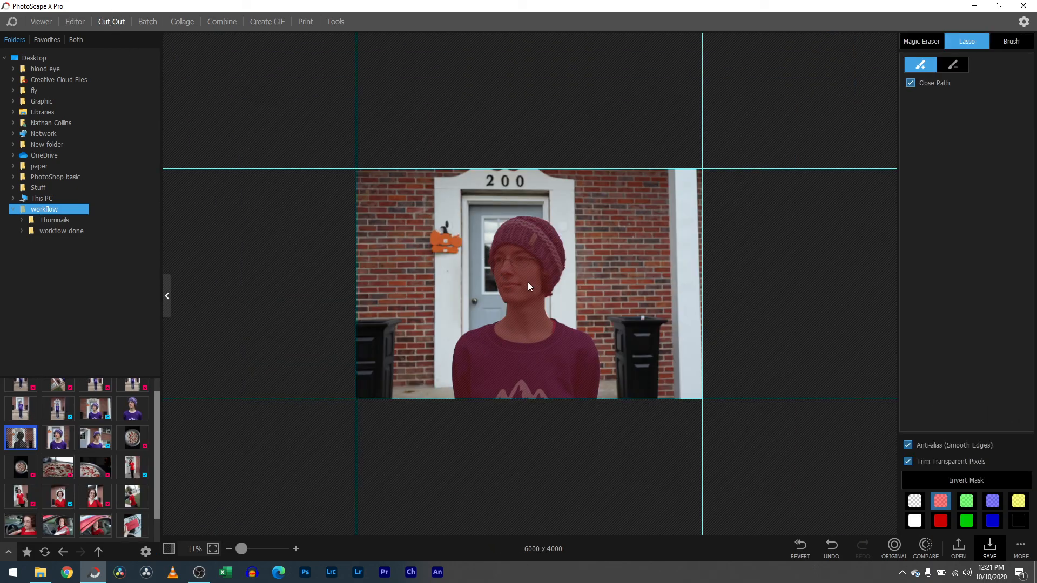
click(74, 22)
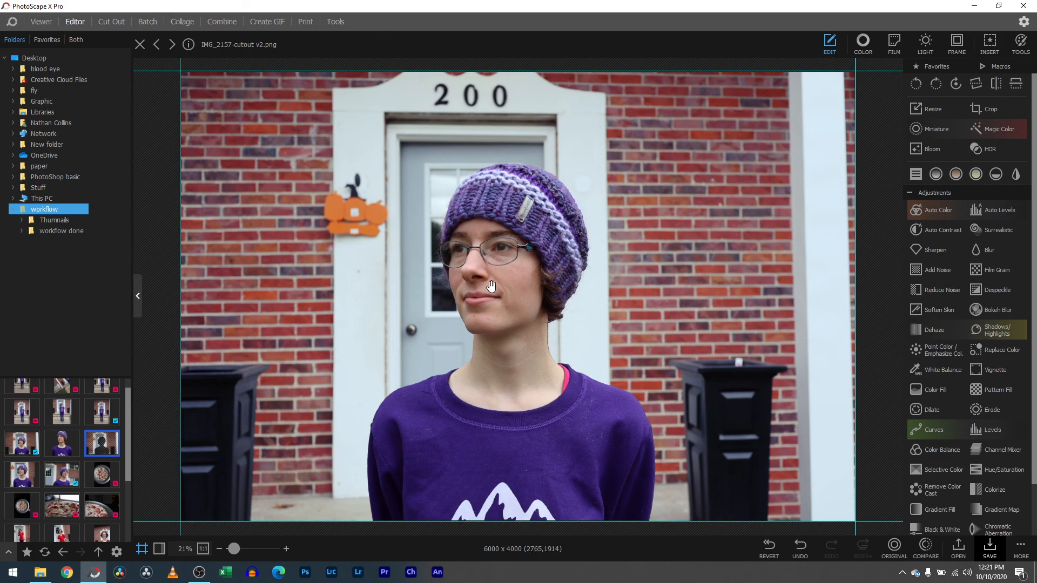
mouse_move(491, 284)
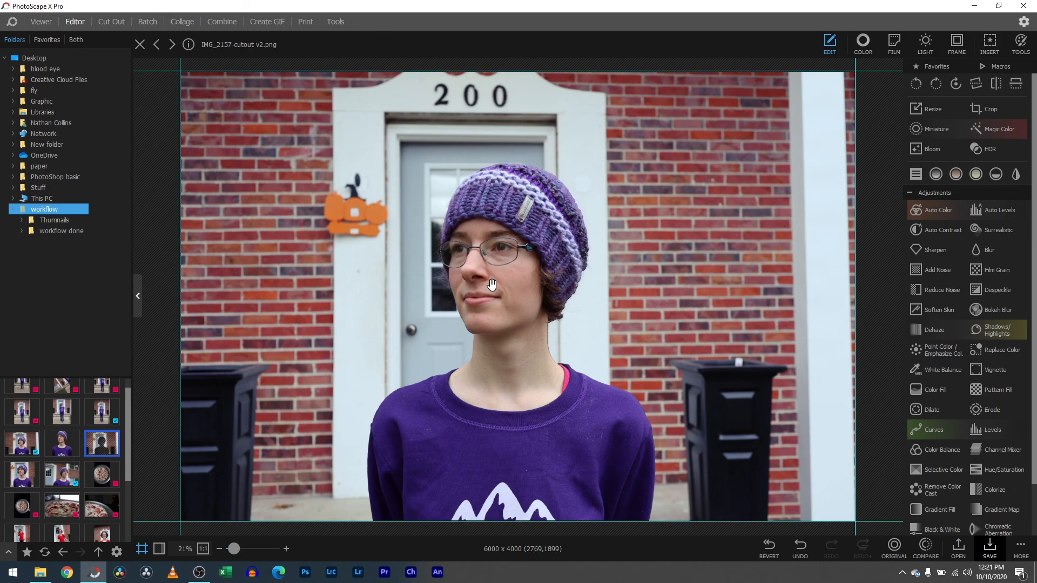